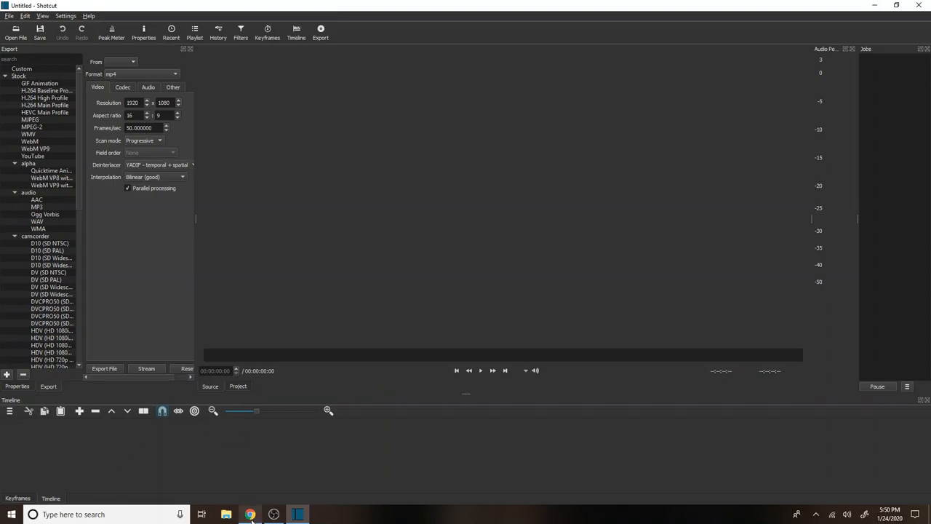
- Bring up the channel analytics overview in YouTube Studio and scroll through the 28-day figures
{"action": "left_click", "coordinate": [250, 515]}
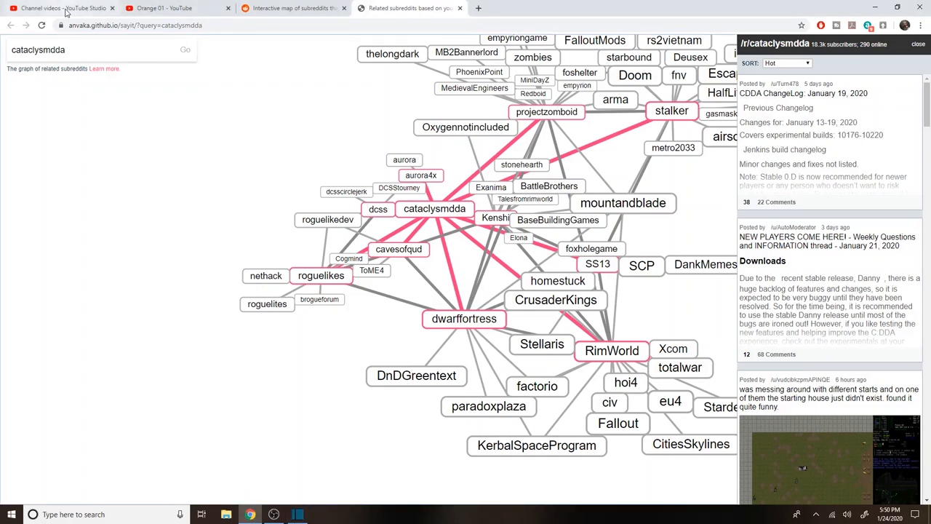
{"action": "left_click", "coordinate": [62, 9]}
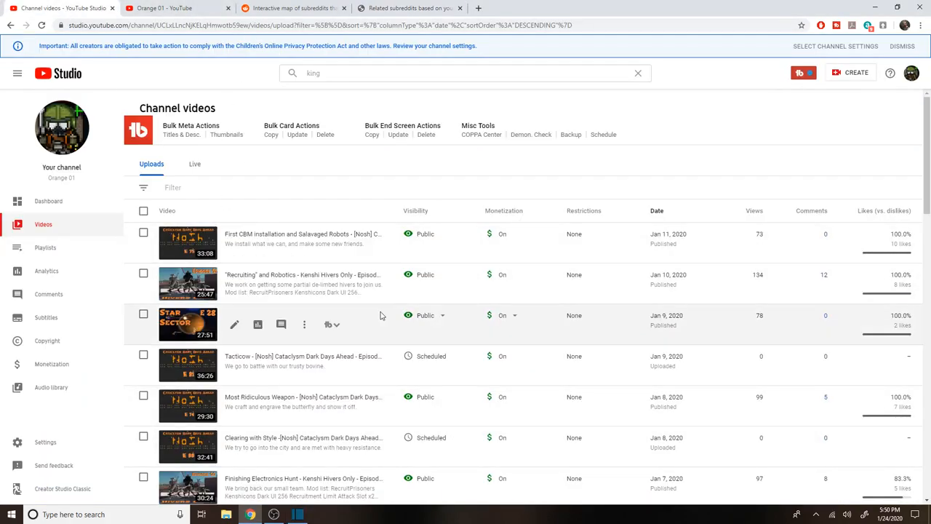
{"action": "left_click", "coordinate": [46, 271]}
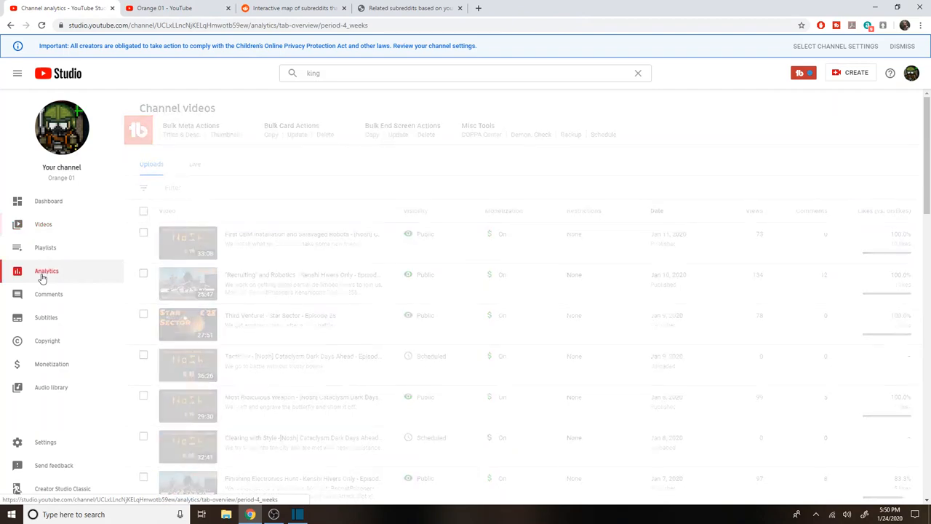
{"action": "left_click", "coordinate": [47, 271]}
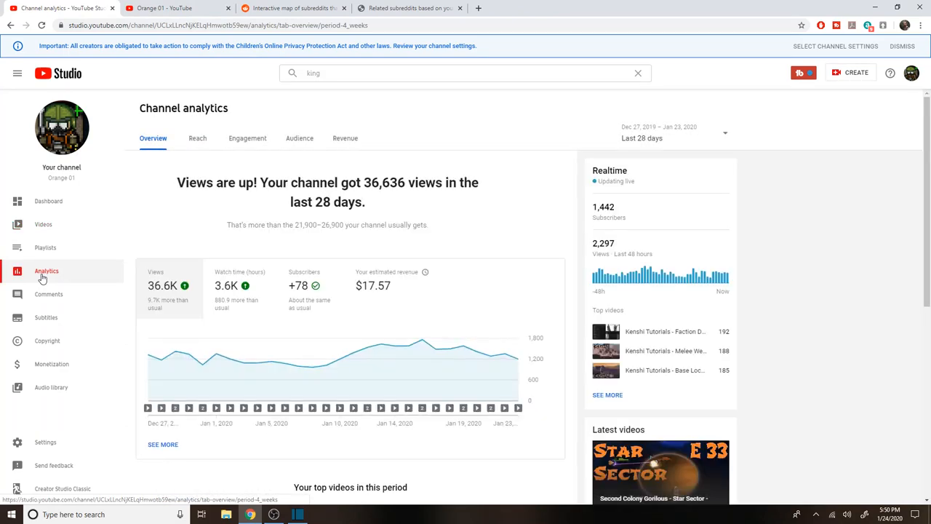
{"action": "mouse_move", "coordinate": [643, 179]}
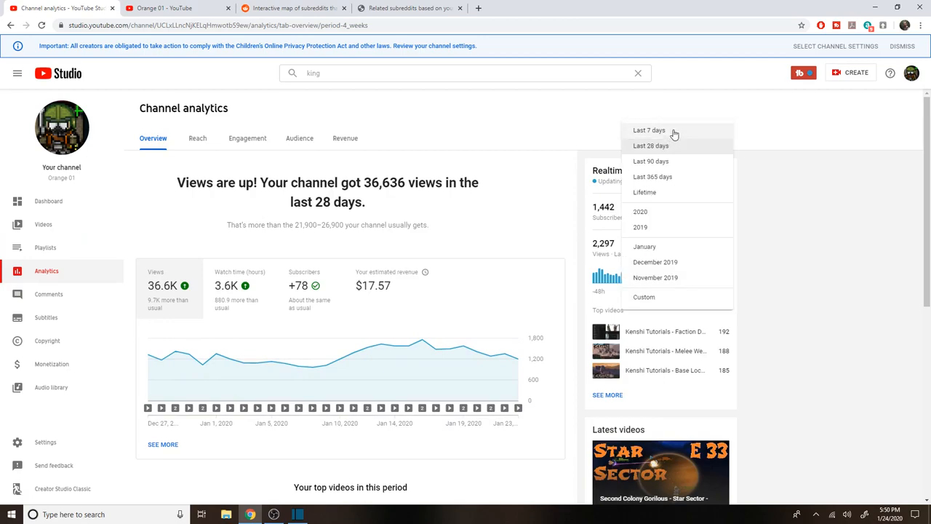
{"action": "mouse_move", "coordinate": [651, 193]}
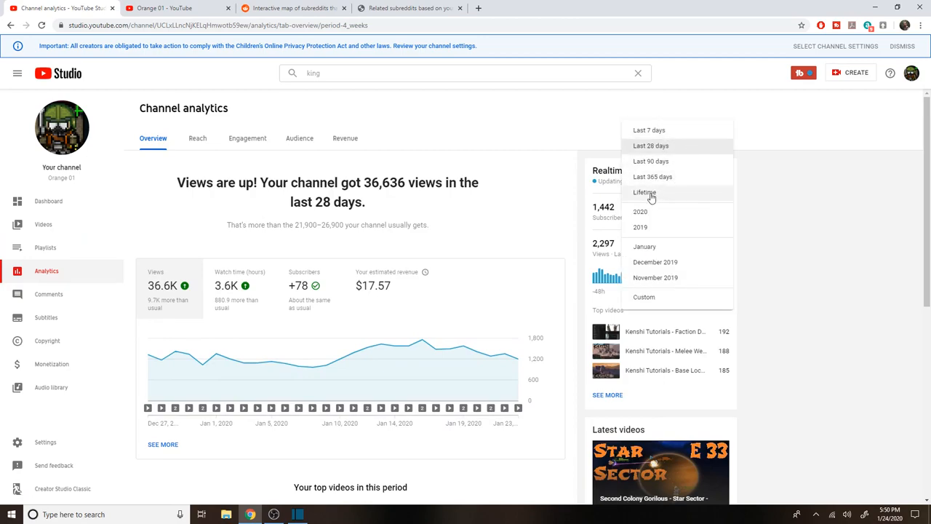
{"action": "mouse_move", "coordinate": [812, 195]}
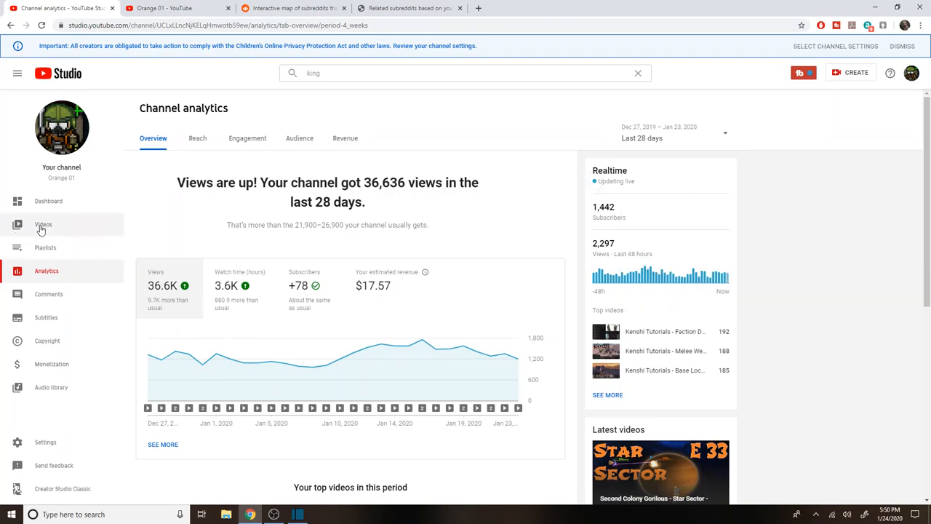
{"action": "scroll", "scroll_direction": "down", "scroll_amount": 3}
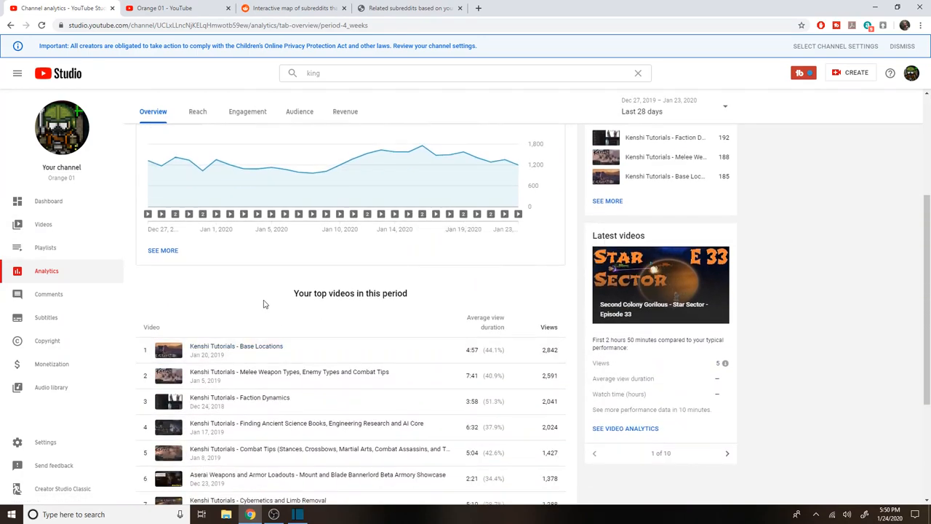
{"action": "scroll", "scroll_direction": "down", "scroll_amount": 3}
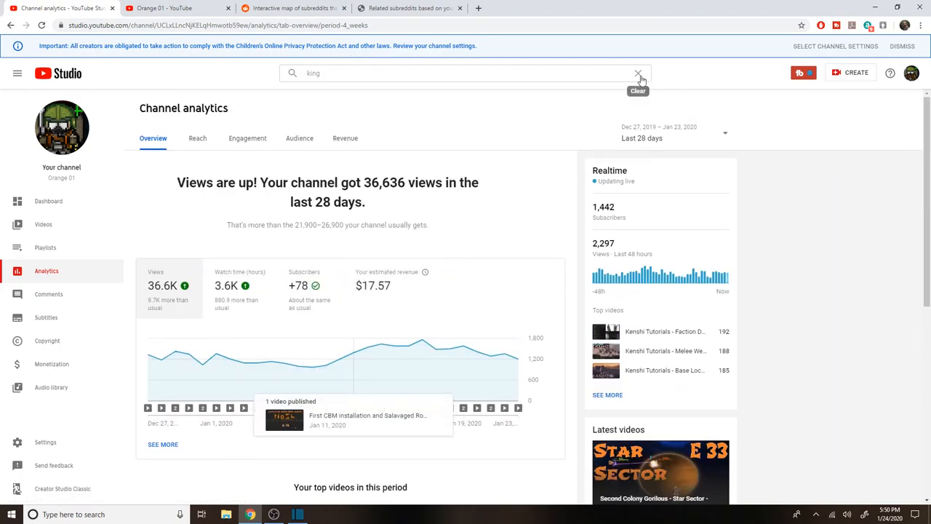
- Search the channel for 'bannerlord' and show all videos matching that title
{"action": "left_click", "coordinate": [637, 73]}
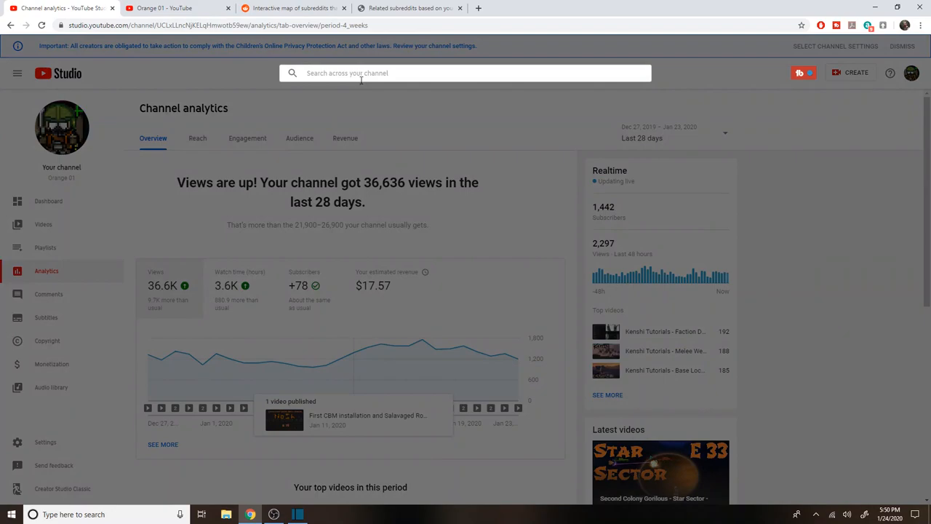
{"action": "type", "text": "bannerlord"}
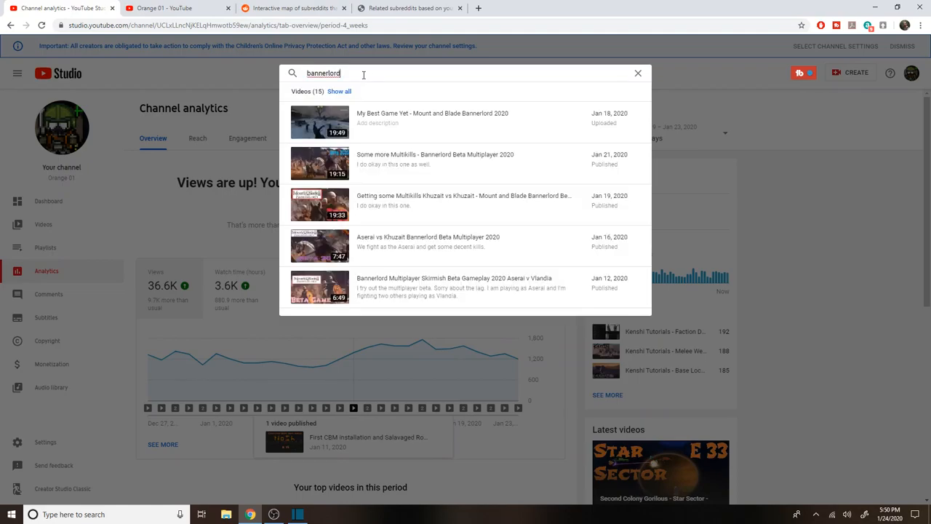
{"action": "left_click", "coordinate": [432, 123]}
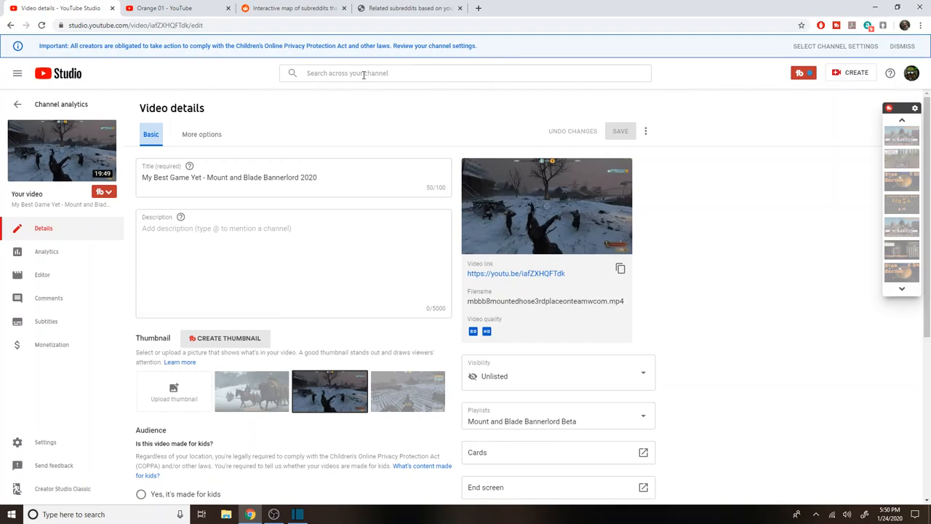
{"action": "type", "text": "bannerlord"}
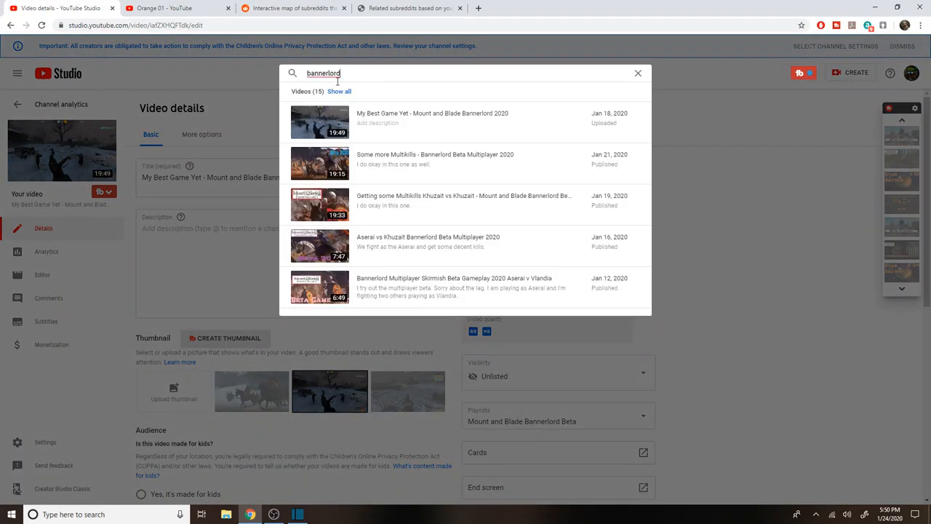
{"action": "left_click", "coordinate": [339, 91]}
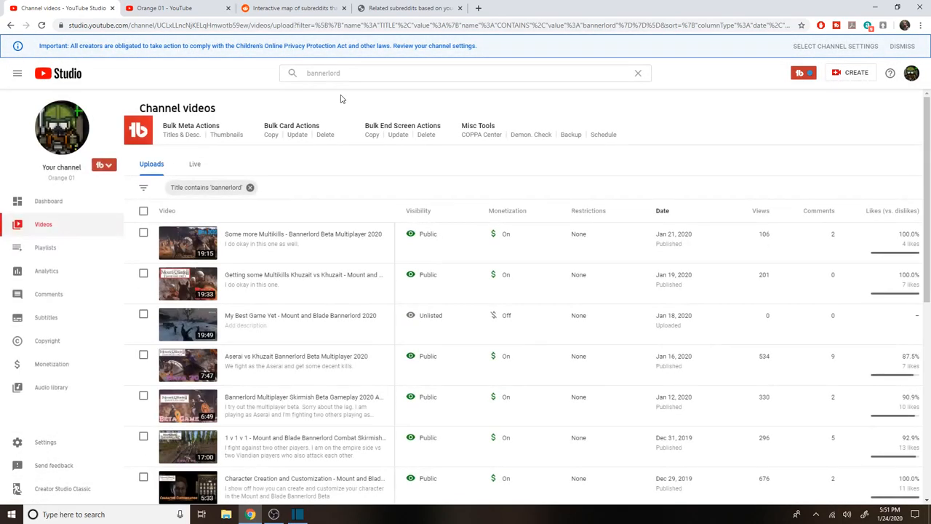
{"action": "scroll", "scroll_direction": "down", "scroll_amount": 3}
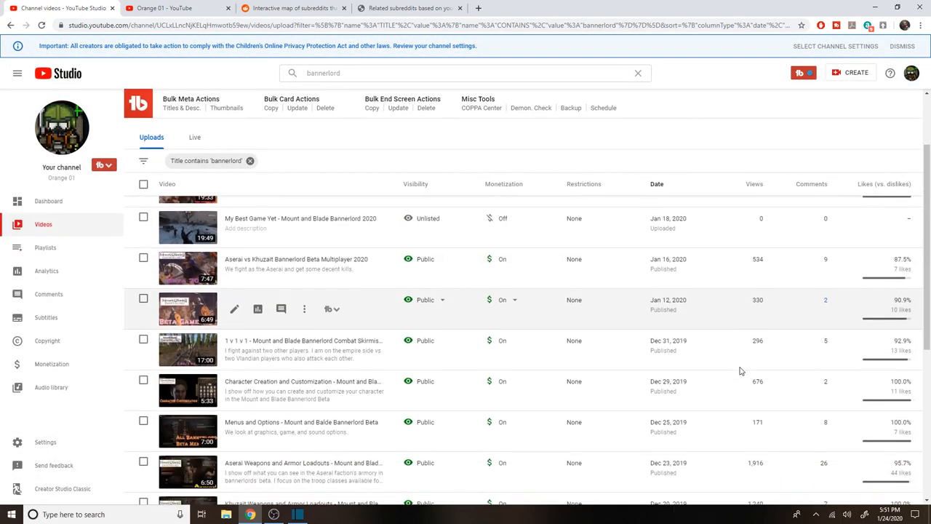
{"action": "scroll", "scroll_direction": "down", "scroll_amount": 3}
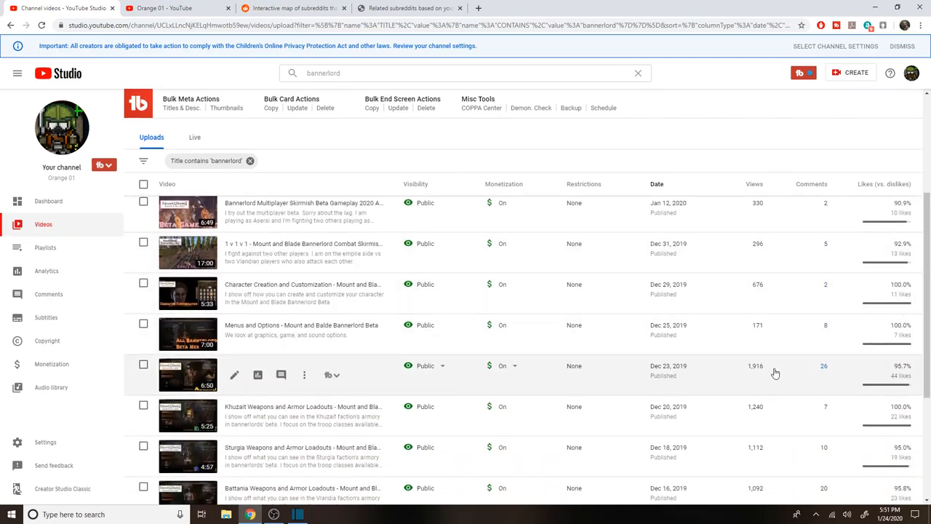
{"action": "scroll", "scroll_direction": "down", "scroll_amount": 3}
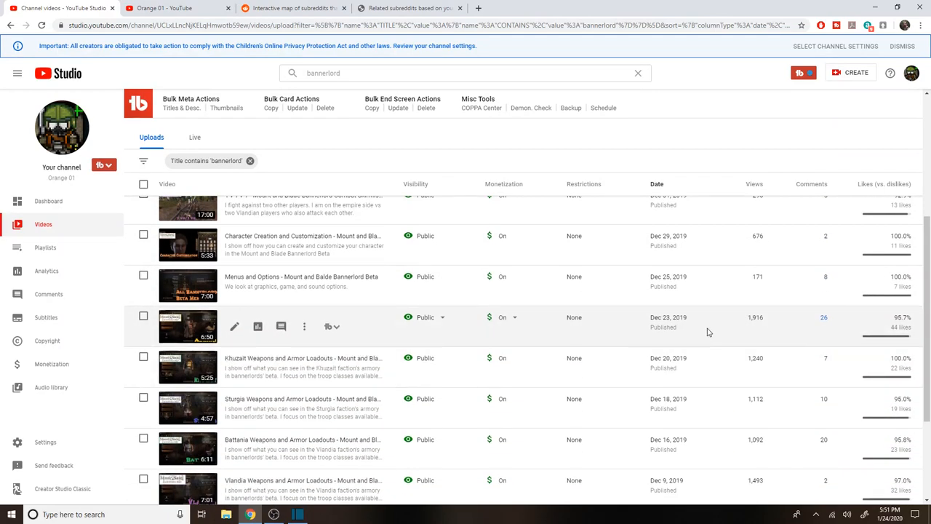
{"action": "scroll", "scroll_direction": "down", "scroll_amount": 3}
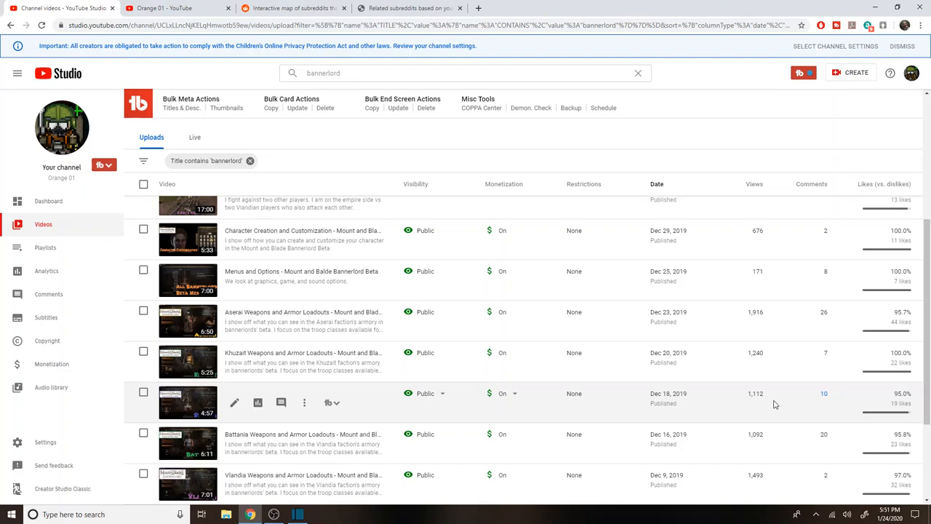
{"action": "mouse_move", "coordinate": [439, 279]}
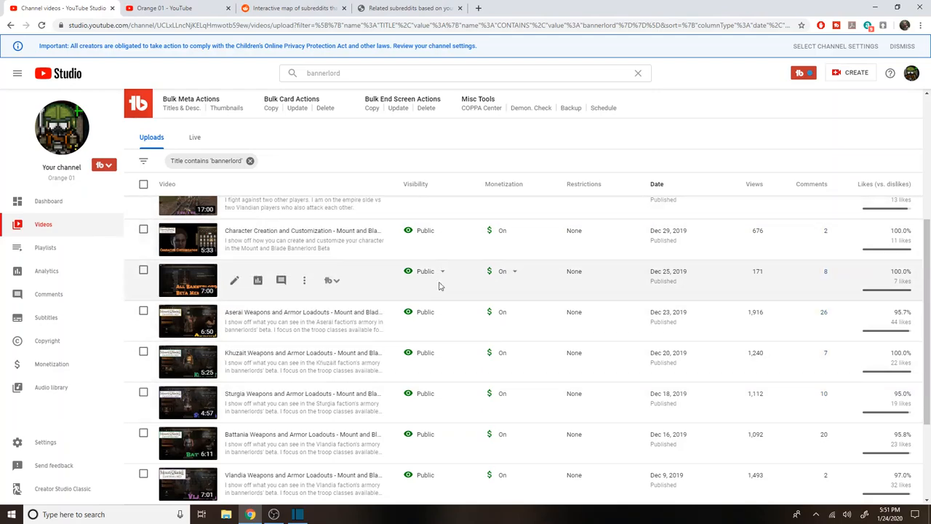
{"action": "scroll", "scroll_direction": "down", "scroll_amount": 3}
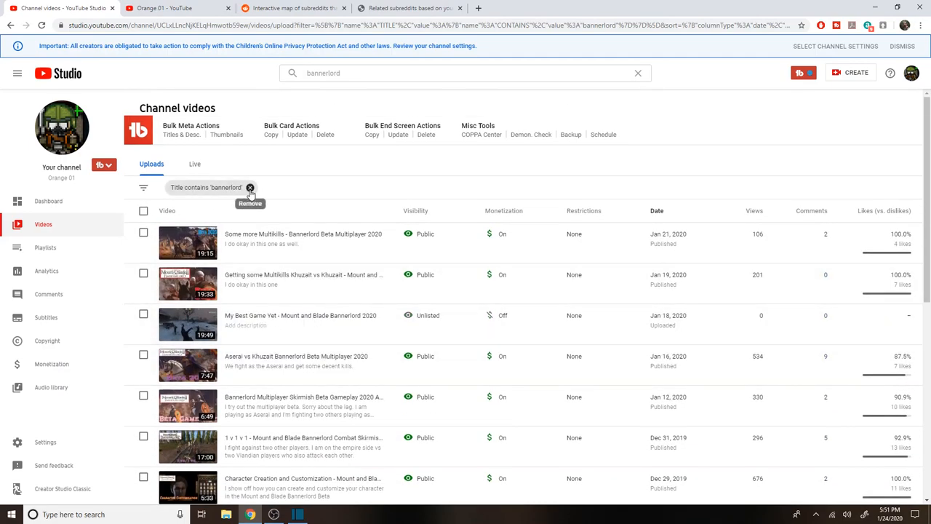
- Remove the 'Title contains bannerlord' filter and go back to the channel analytics overview
{"action": "left_click", "coordinate": [250, 188]}
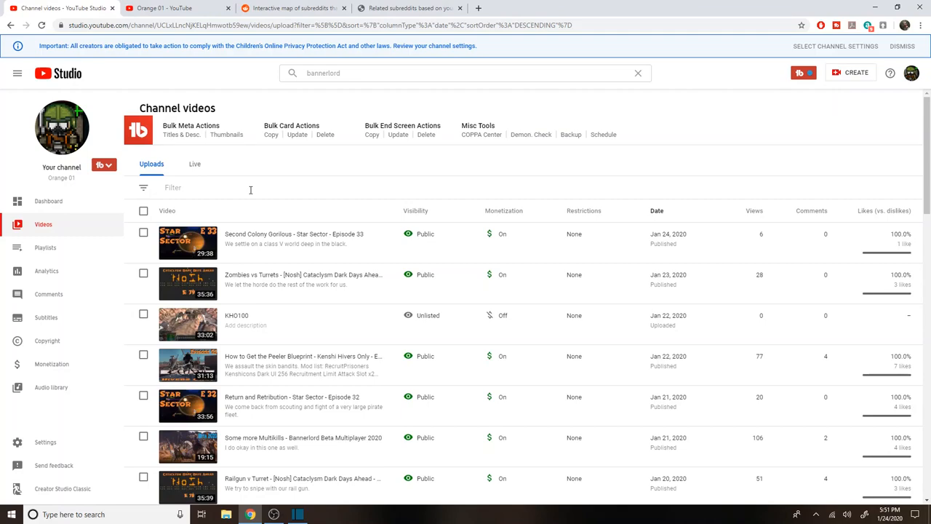
{"action": "mouse_move", "coordinate": [46, 271]}
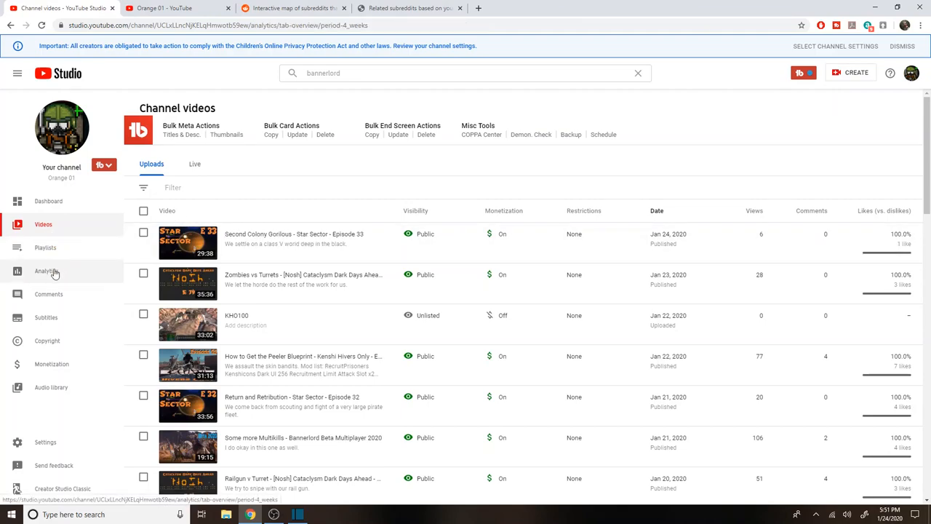
{"action": "left_click", "coordinate": [47, 271]}
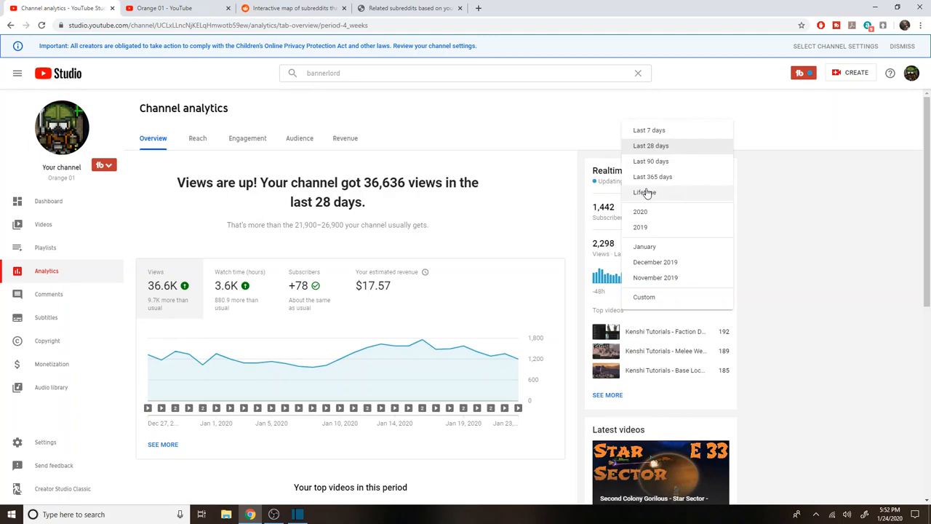
- Set the analytics reporting period to Lifetime and view the channel's lifetime views chart
{"action": "left_click", "coordinate": [643, 192]}
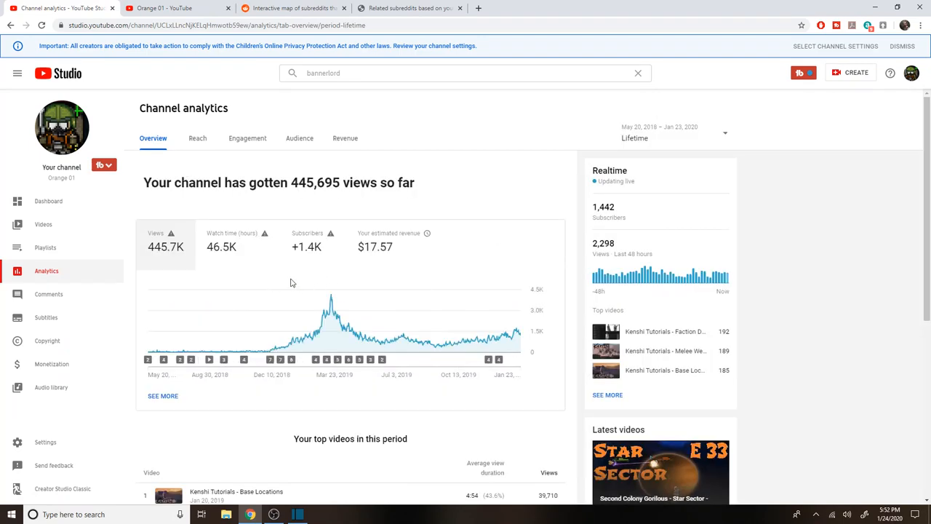
{"action": "mouse_move", "coordinate": [166, 248]}
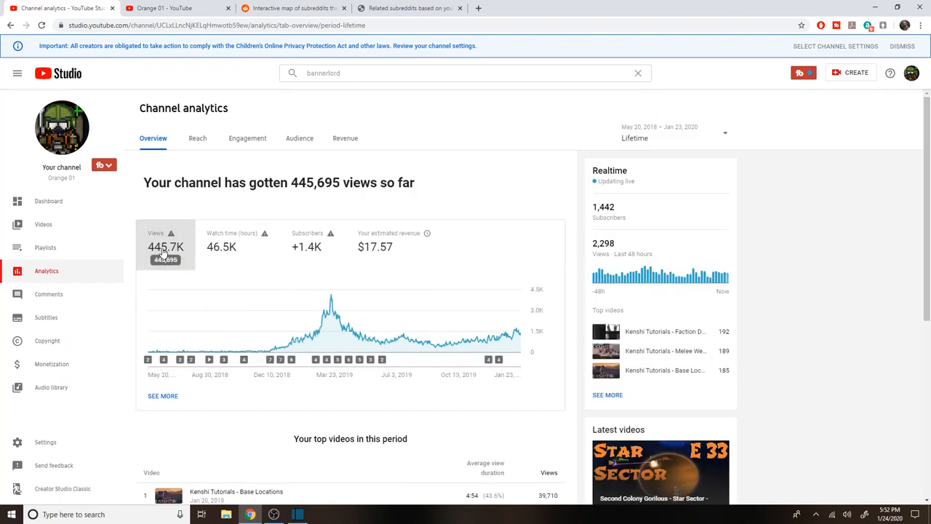
{"action": "left_click", "coordinate": [236, 246]}
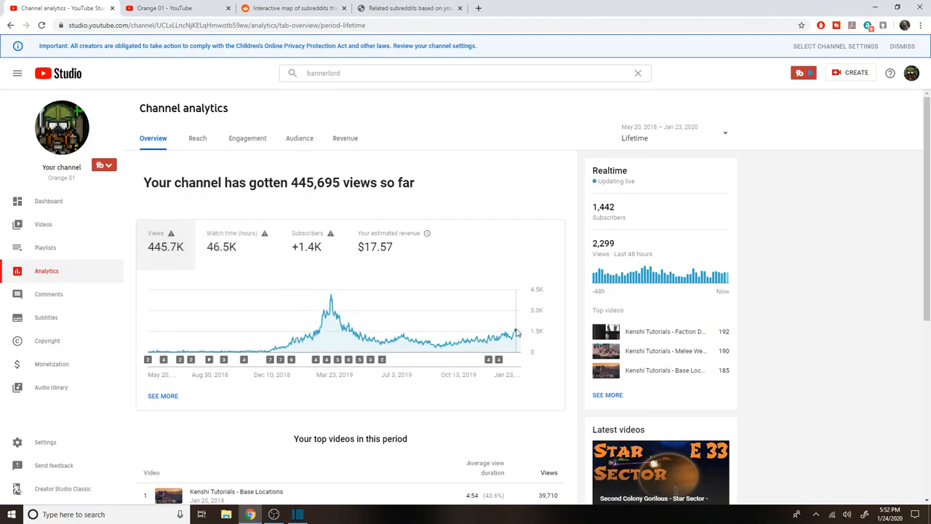
{"action": "mouse_move", "coordinate": [518, 335]}
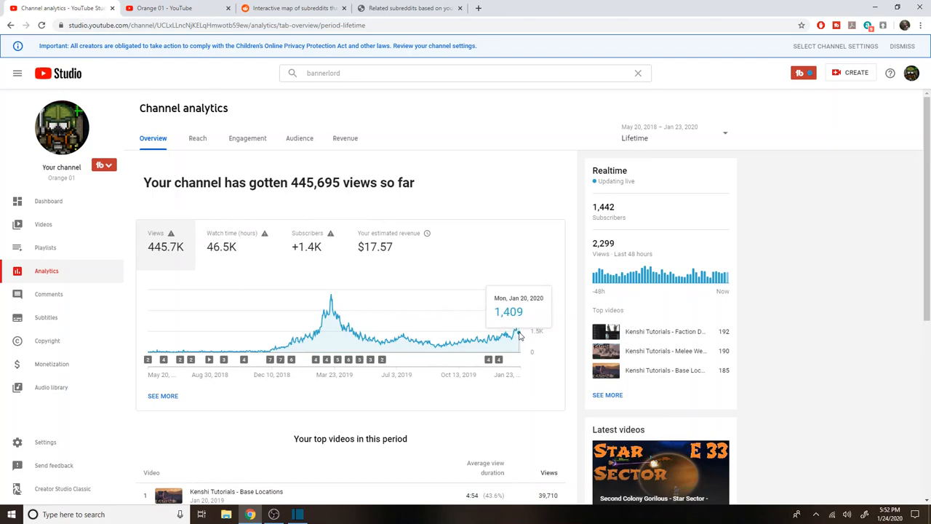
{"action": "mouse_move", "coordinate": [513, 342]}
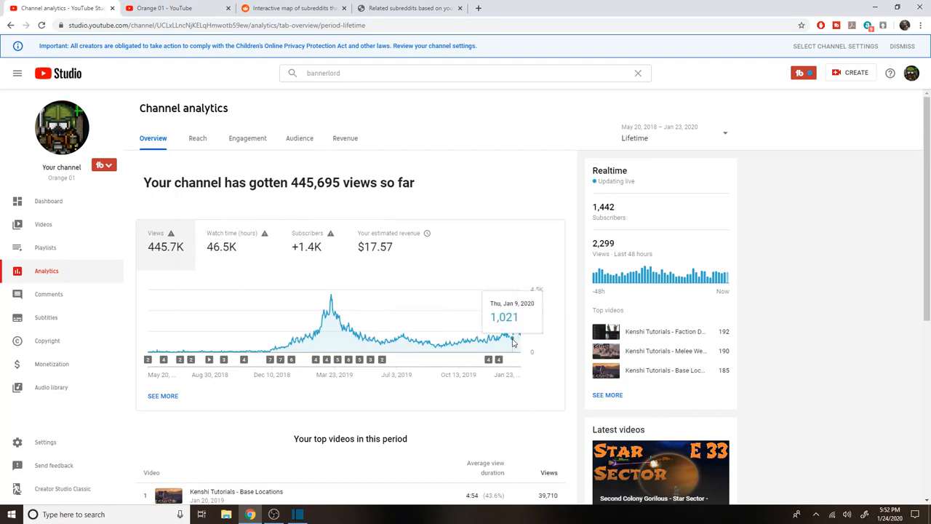
{"action": "mouse_move", "coordinate": [507, 338]}
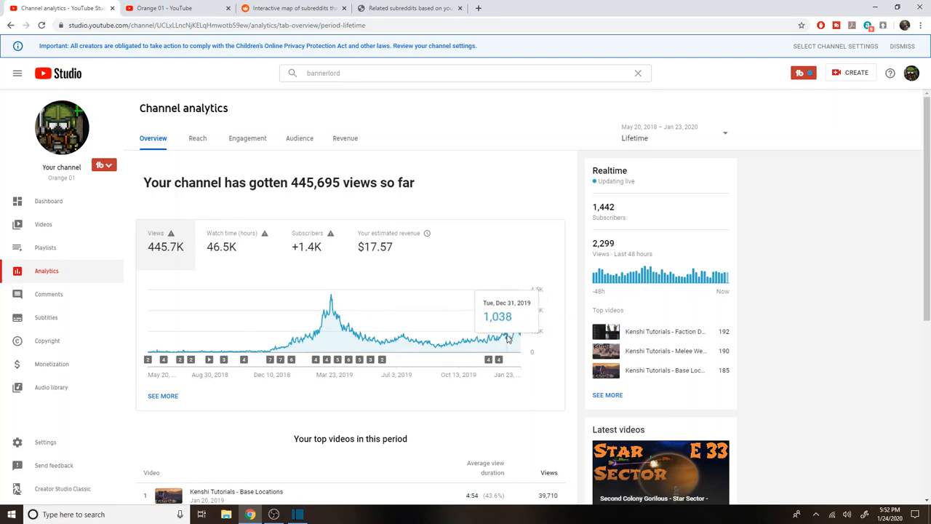
{"action": "mouse_move", "coordinate": [517, 332]}
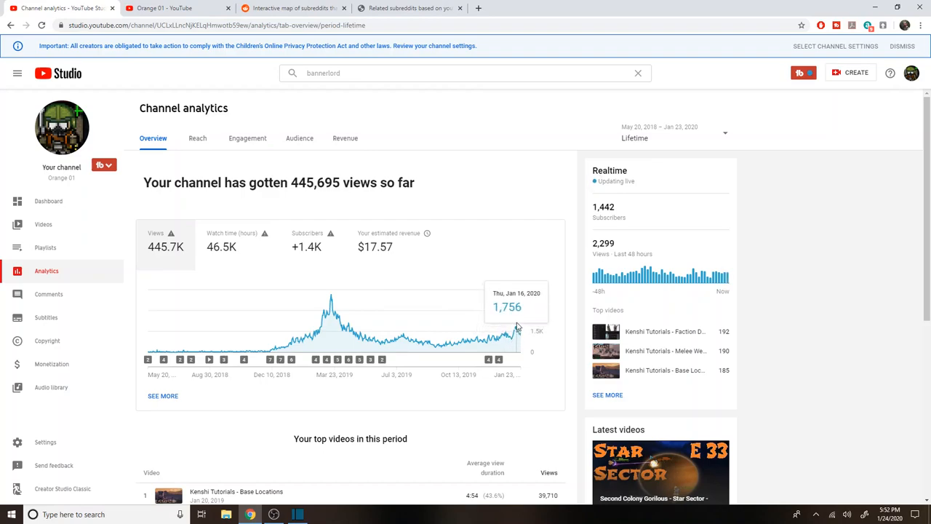
{"action": "mouse_move", "coordinate": [517, 335]}
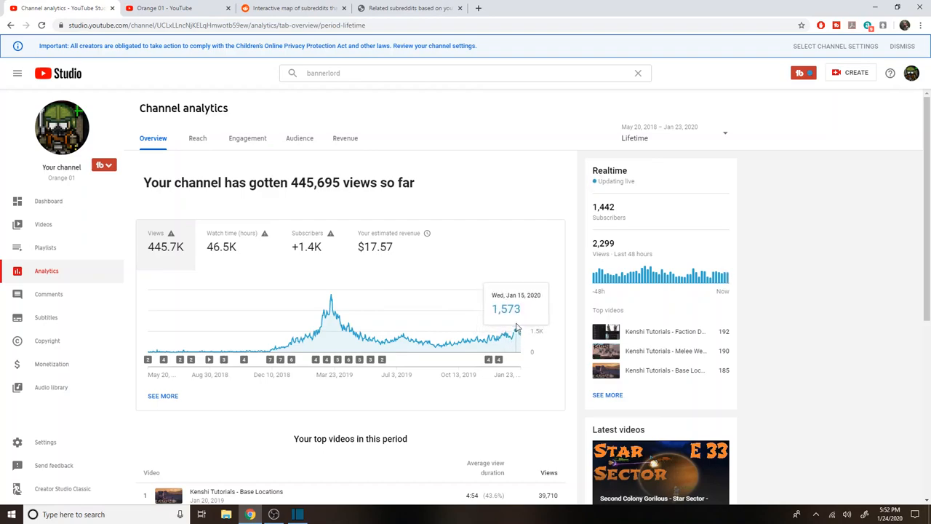
{"action": "mouse_move", "coordinate": [521, 337]}
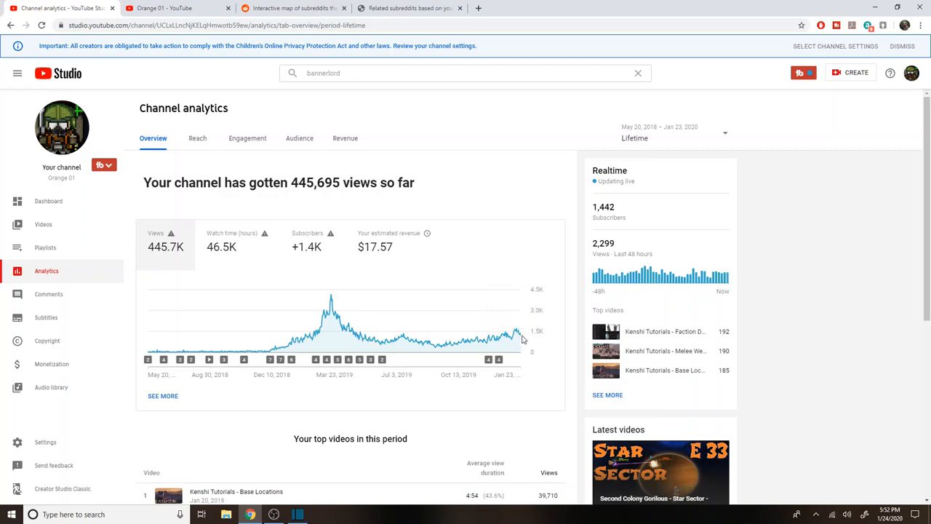
- Chart lifetime watch time hours, then subscribers gained, on the overview graph
{"action": "left_click", "coordinate": [233, 245]}
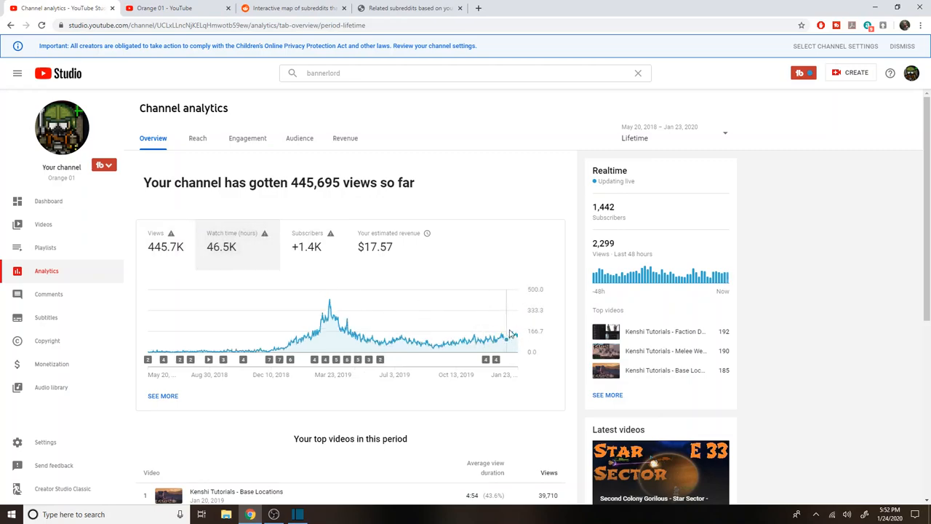
{"action": "mouse_move", "coordinate": [516, 336]}
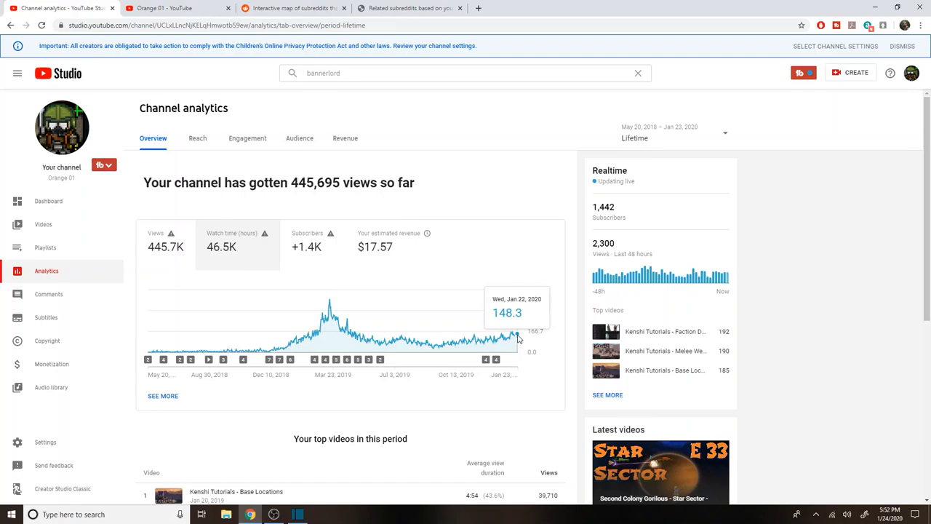
{"action": "left_click", "coordinate": [306, 246]}
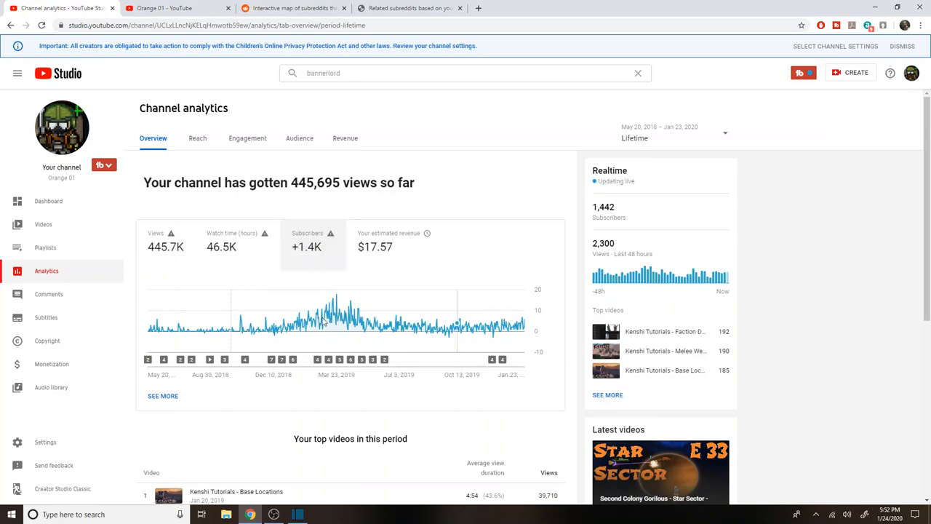
{"action": "mouse_move", "coordinate": [275, 461]}
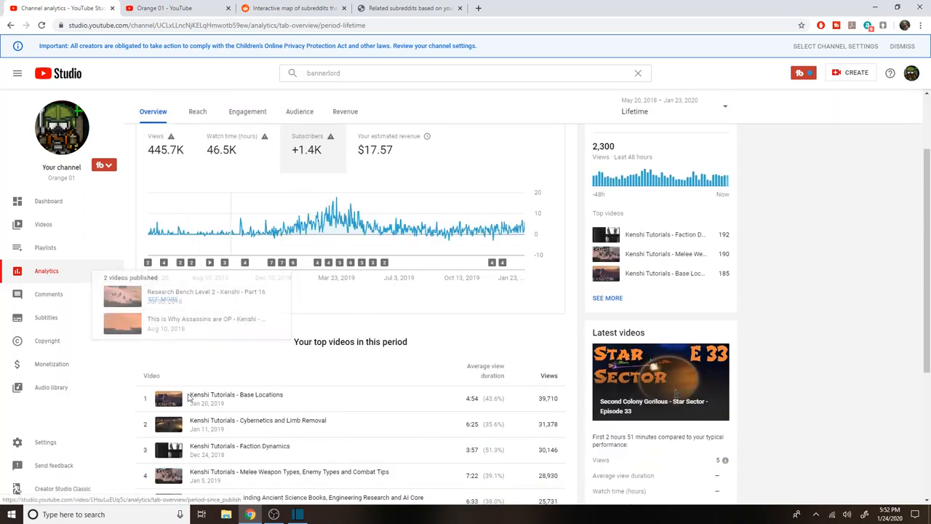
- Open the full per-video advanced analytics breakdown via See more
{"action": "left_click", "coordinate": [163, 298]}
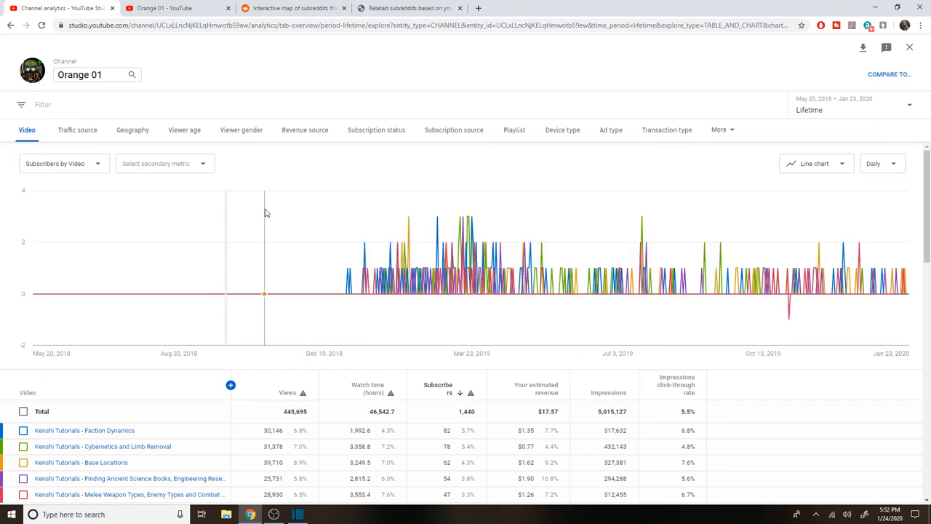
{"action": "mouse_move", "coordinate": [26, 129]}
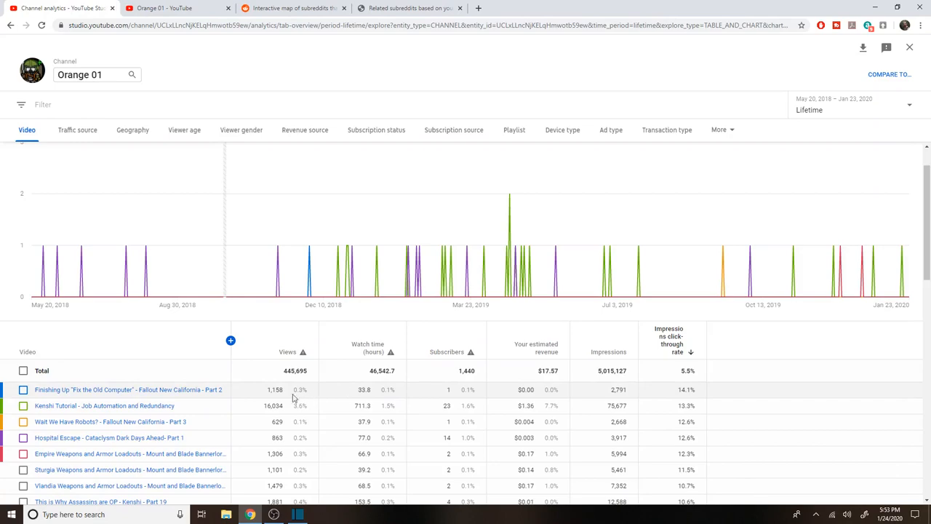
{"action": "mouse_move", "coordinate": [259, 395]}
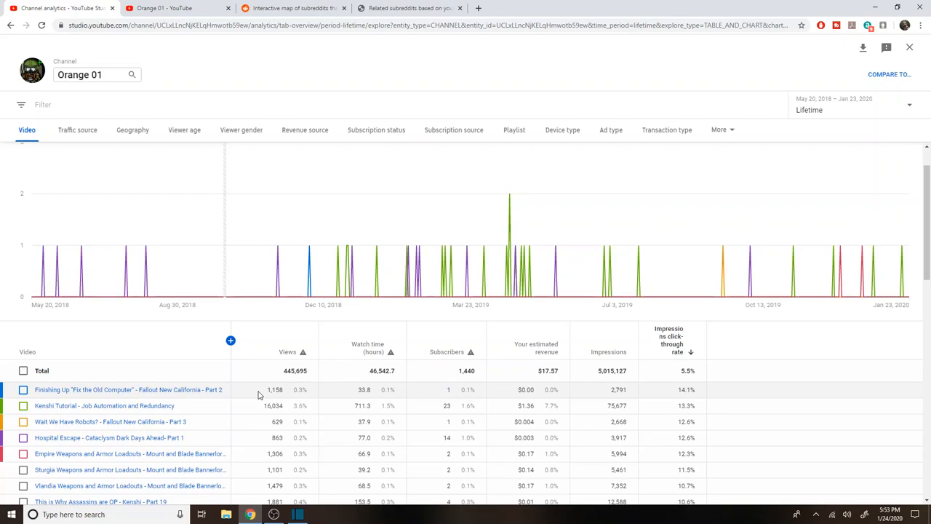
{"action": "mouse_move", "coordinate": [261, 396]}
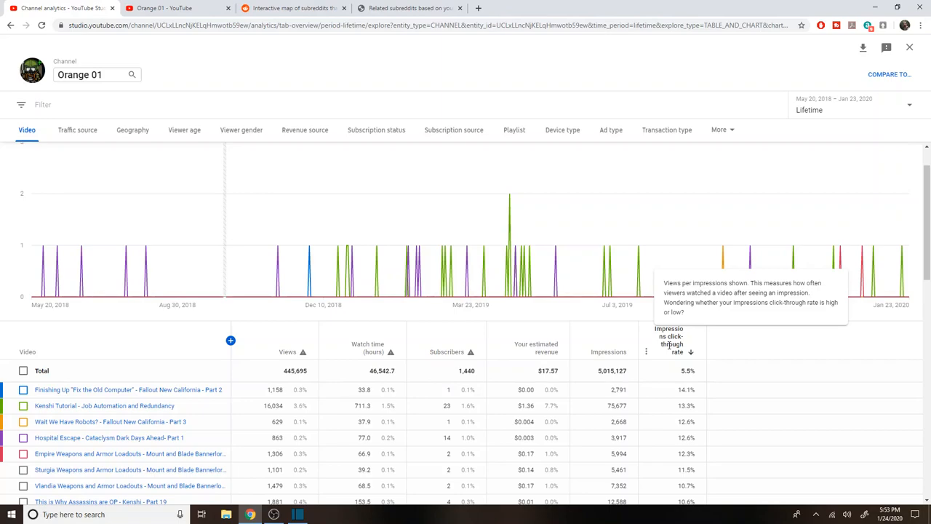
{"action": "mouse_move", "coordinate": [735, 346]}
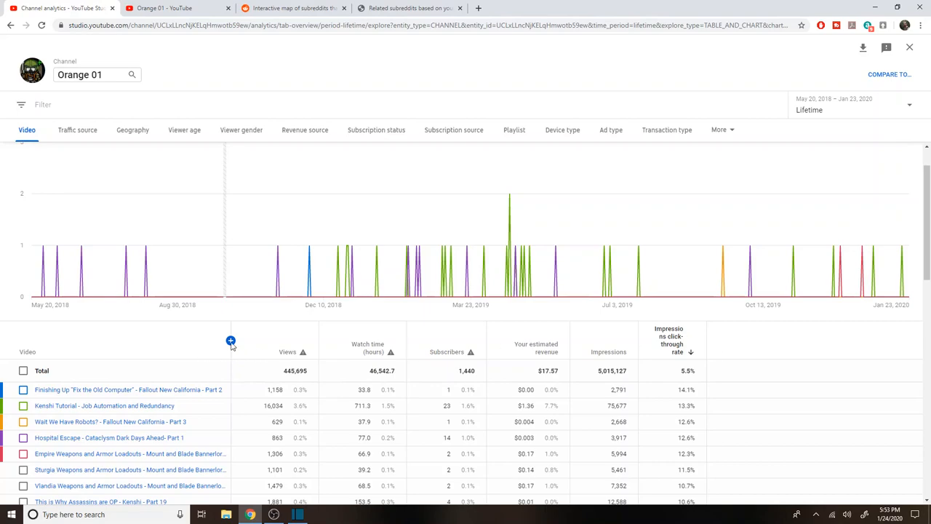
- Bring up the list of additional metrics for the per-video table and scroll its options
{"action": "left_click", "coordinate": [230, 341]}
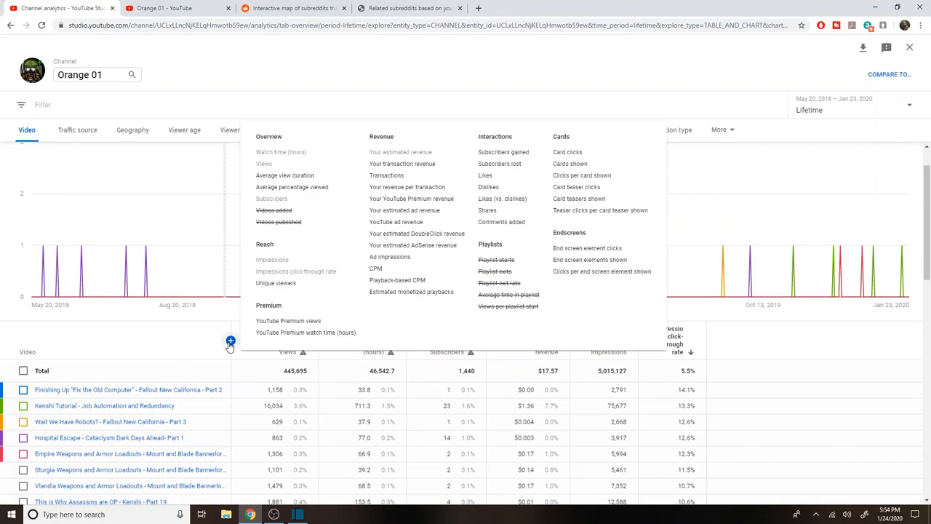
{"action": "mouse_move", "coordinate": [241, 324]}
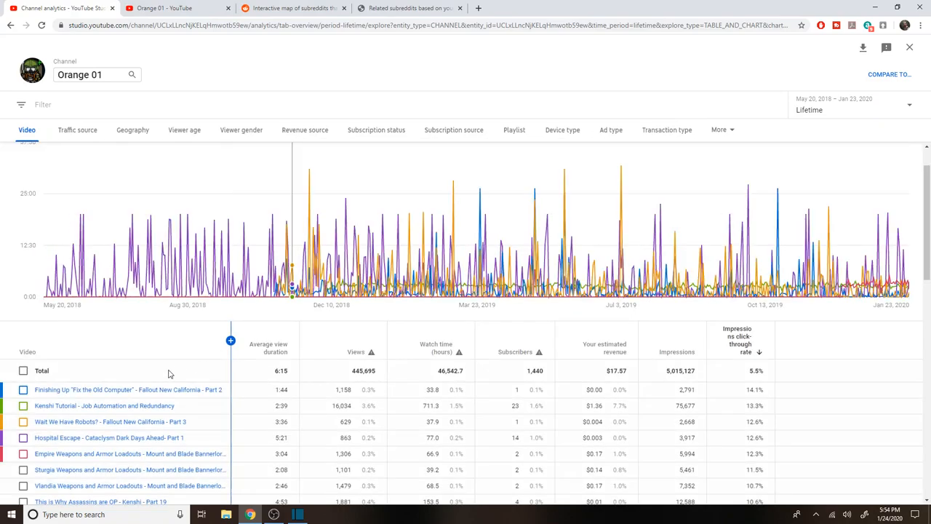
{"action": "mouse_move", "coordinate": [275, 351]}
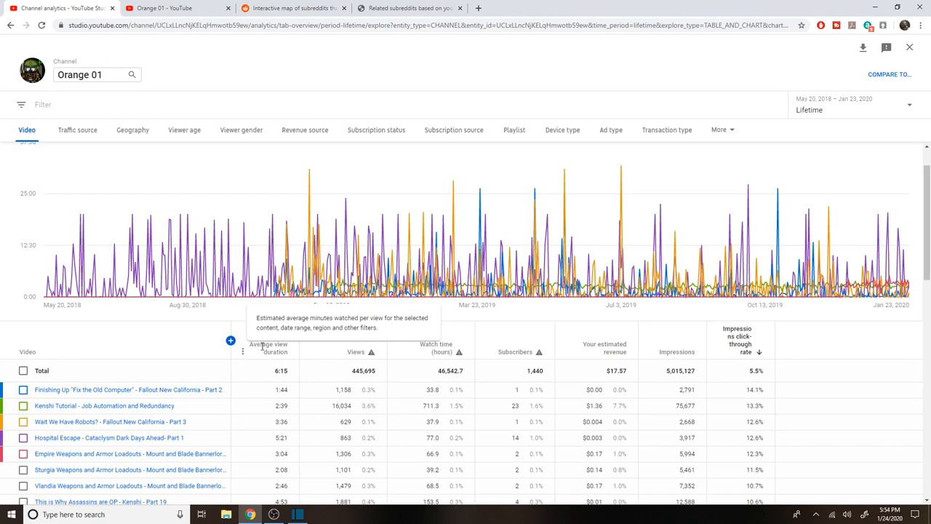
{"action": "mouse_move", "coordinate": [355, 352]}
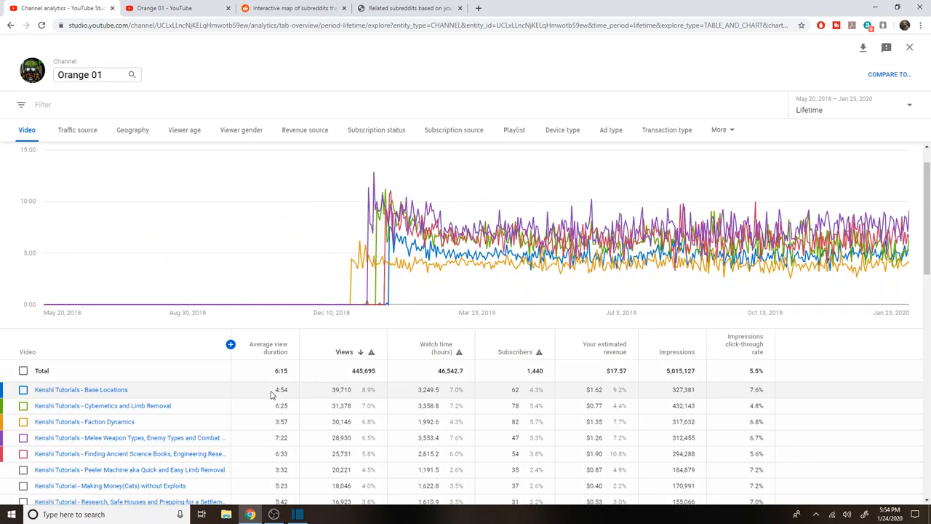
{"action": "mouse_move", "coordinate": [326, 389]}
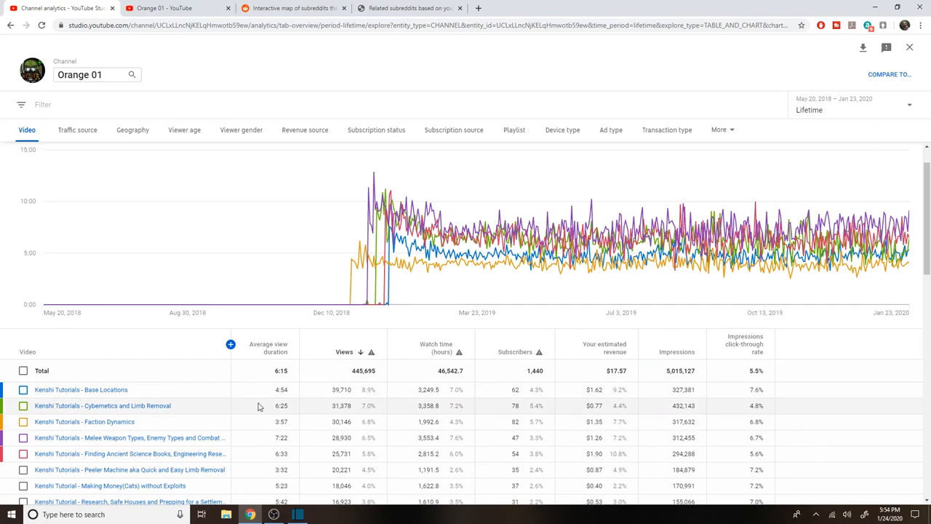
{"action": "mouse_move", "coordinate": [265, 414]}
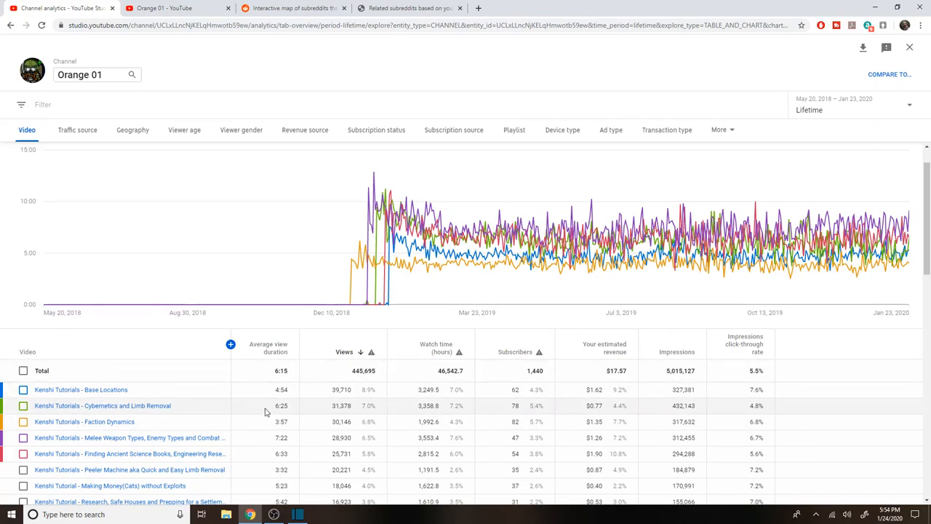
{"action": "scroll", "scroll_direction": "down", "scroll_amount": 3}
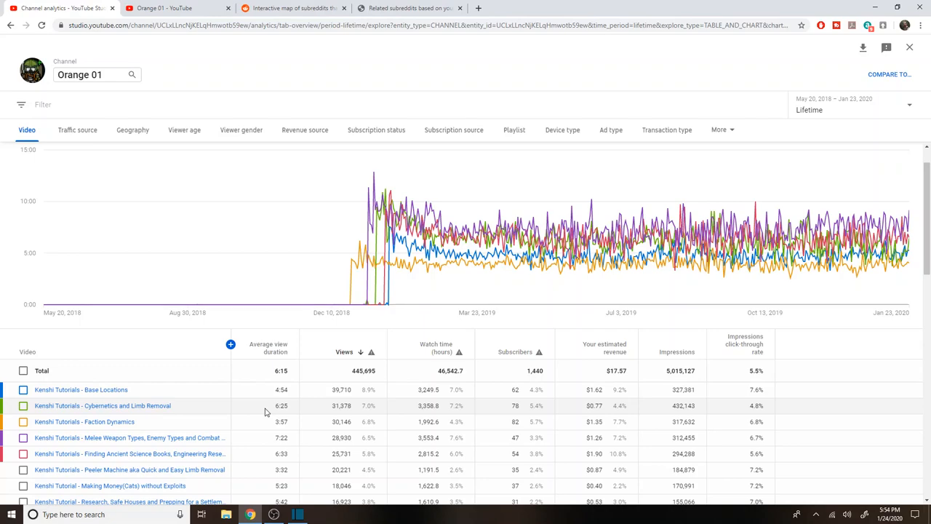
{"action": "mouse_move", "coordinate": [244, 350]}
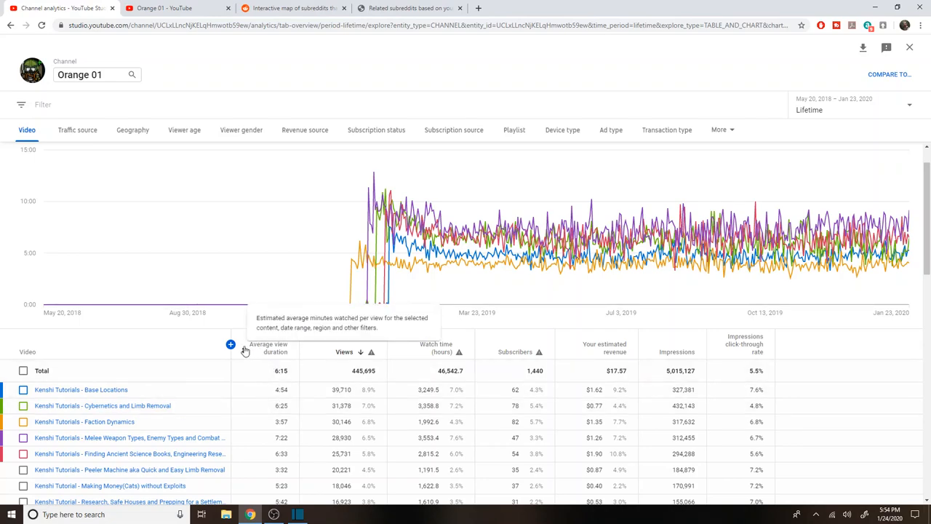
{"action": "mouse_move", "coordinate": [230, 343]}
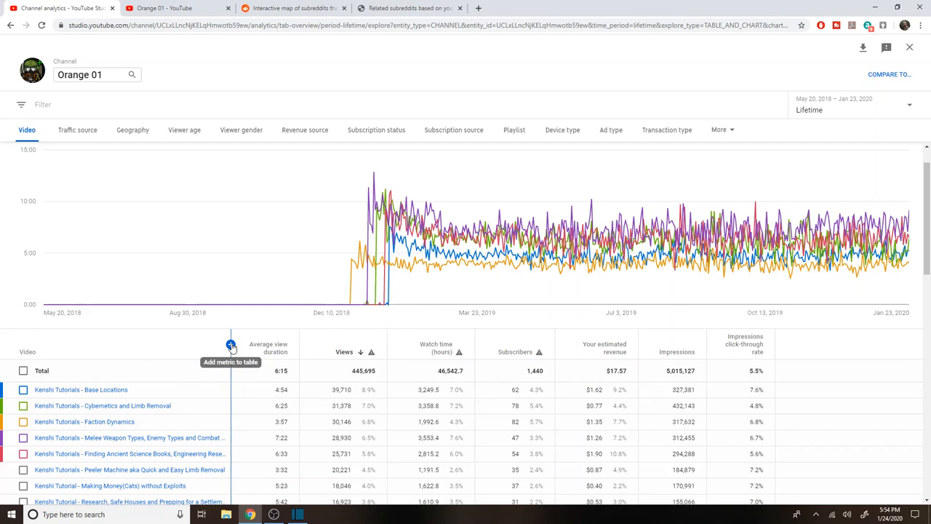
- Bring up the additional metrics list again to add end screen element clicks
{"action": "left_click", "coordinate": [230, 345]}
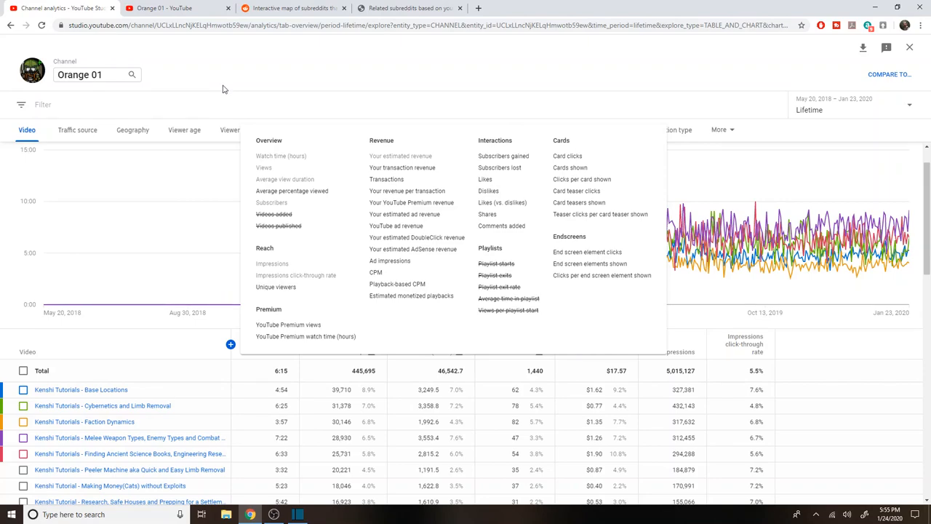
{"action": "mouse_move", "coordinate": [592, 283]}
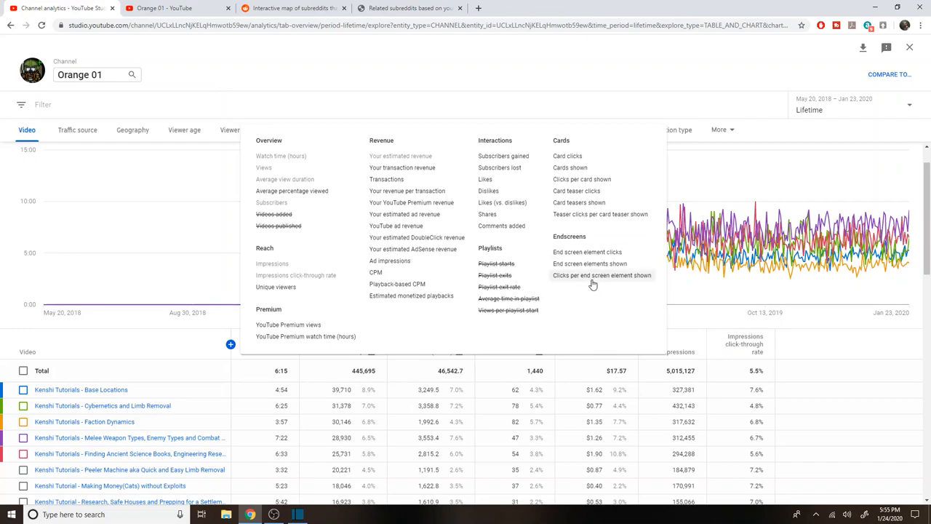
{"action": "mouse_move", "coordinate": [591, 263]}
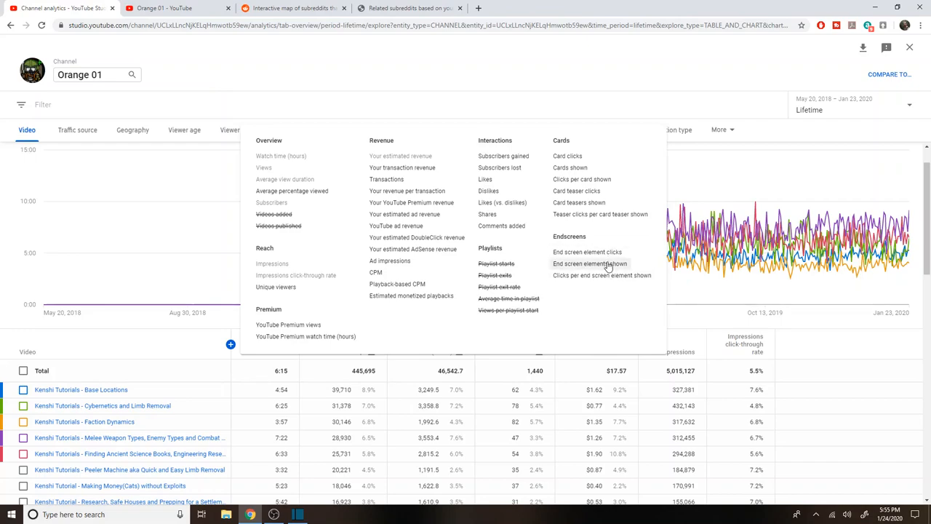
{"action": "mouse_move", "coordinate": [588, 252]}
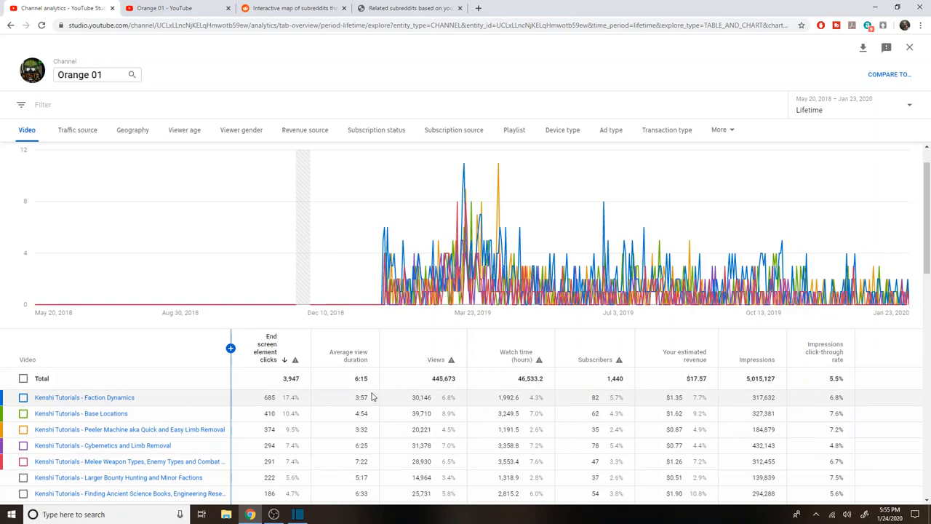
{"action": "mouse_move", "coordinate": [275, 398]}
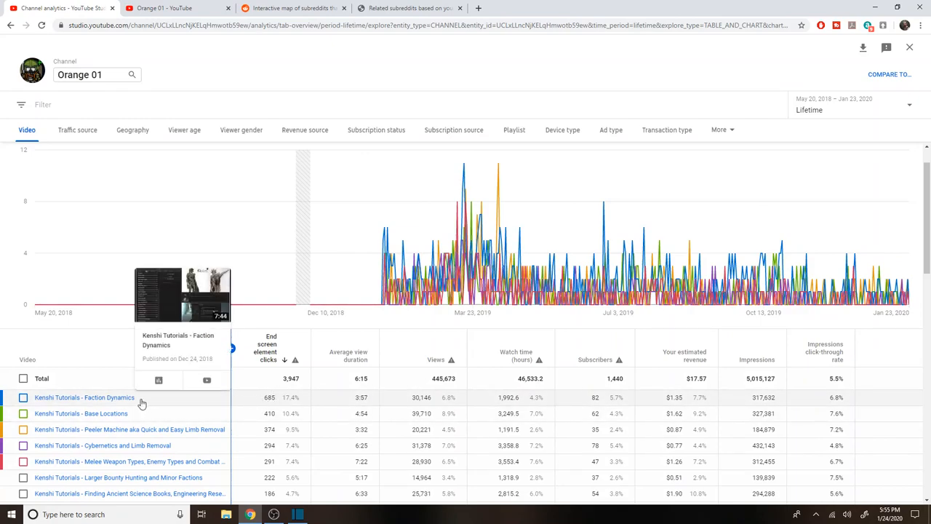
{"action": "mouse_move", "coordinate": [291, 399]}
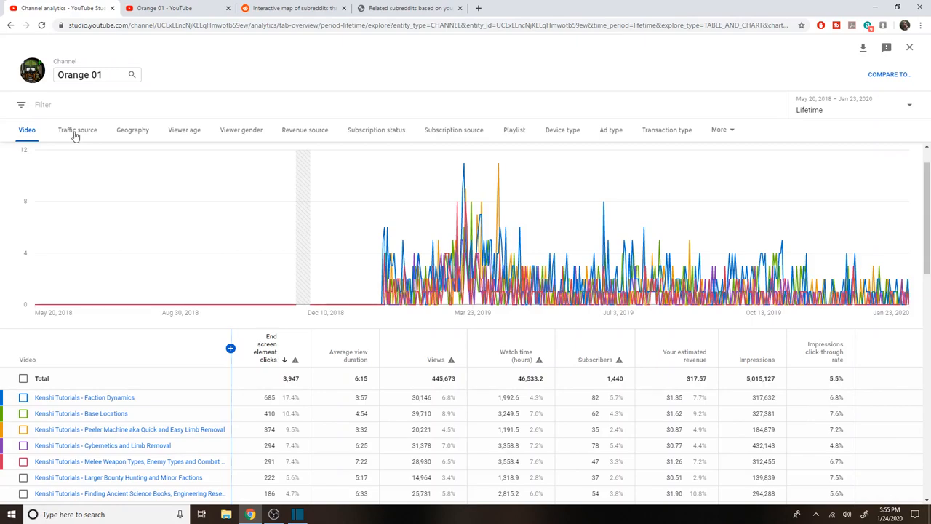
- Show the traffic source breakdown and hide the end screen clicks and average view duration columns
{"action": "left_click", "coordinate": [77, 130]}
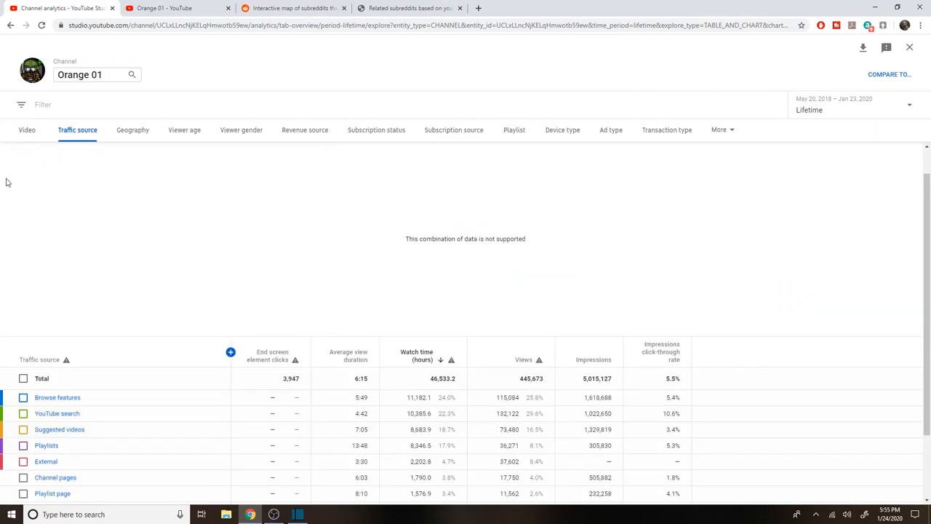
{"action": "mouse_move", "coordinate": [134, 171]}
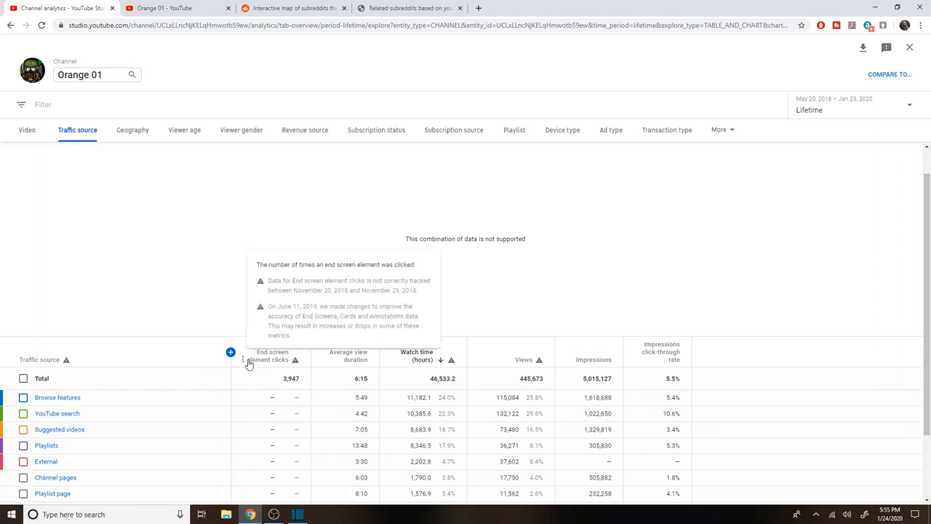
{"action": "left_click", "coordinate": [243, 361]}
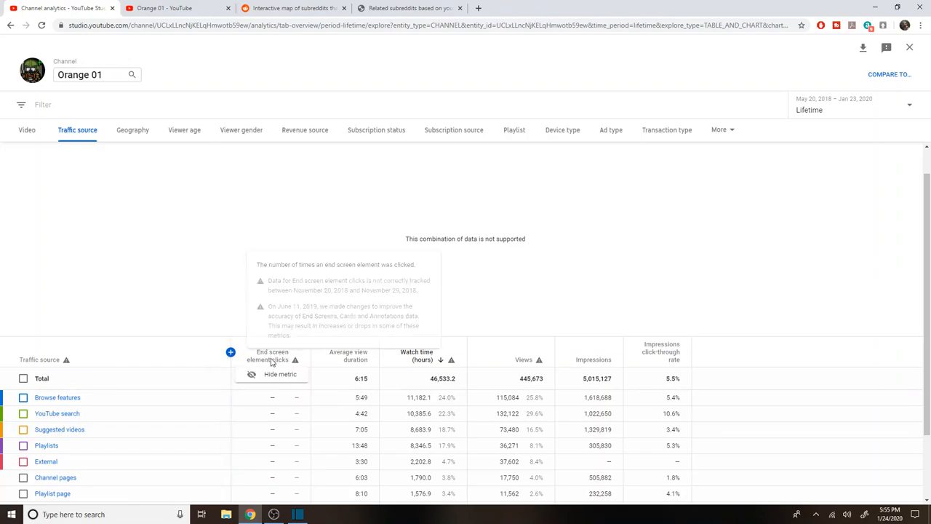
{"action": "left_click", "coordinate": [280, 372]}
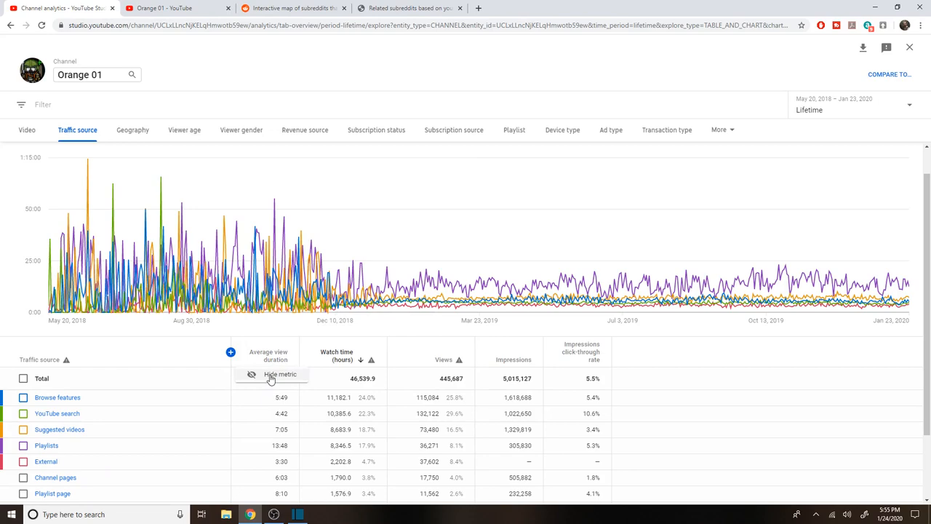
{"action": "left_click", "coordinate": [271, 378]}
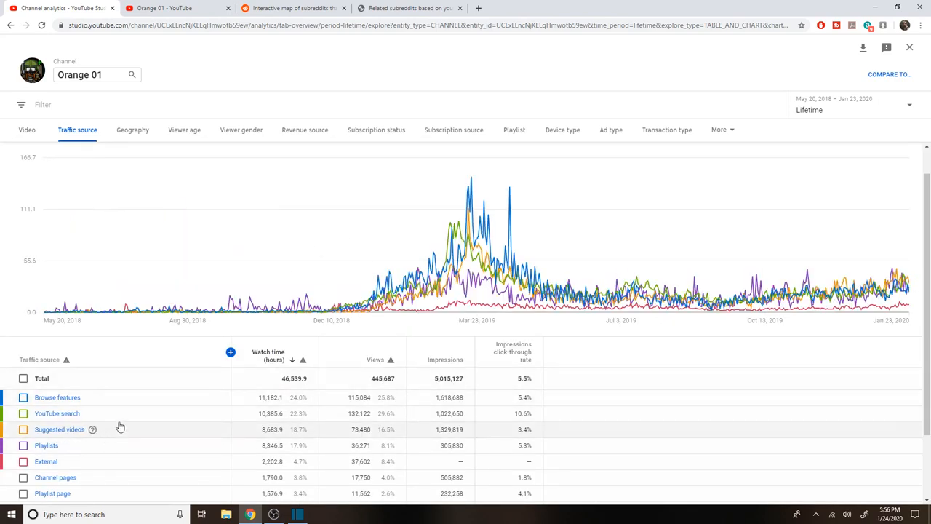
{"action": "scroll", "scroll_direction": "down", "scroll_amount": 3}
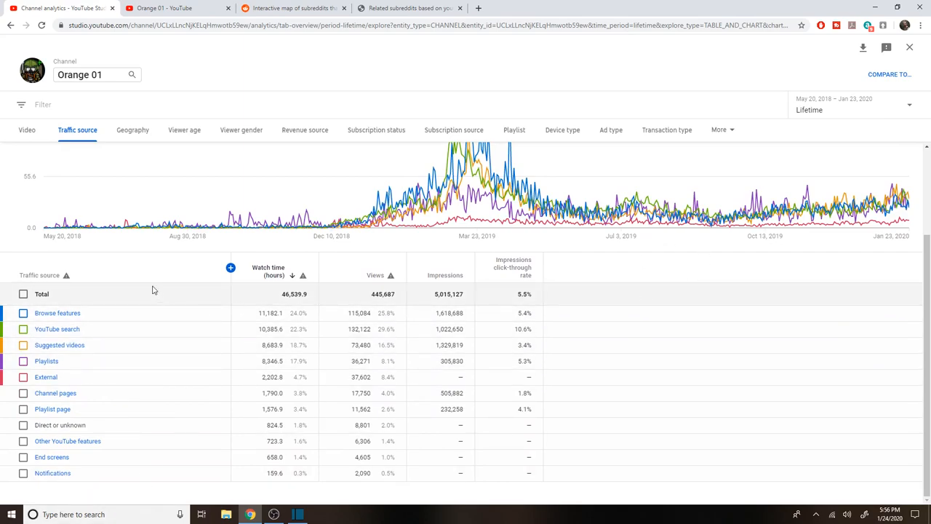
{"action": "mouse_move", "coordinate": [160, 318]}
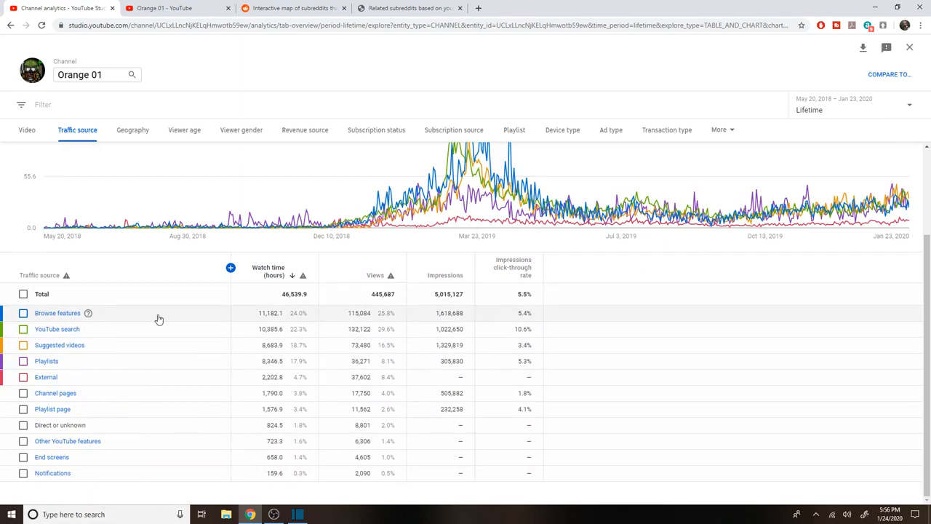
{"action": "mouse_move", "coordinate": [140, 340]}
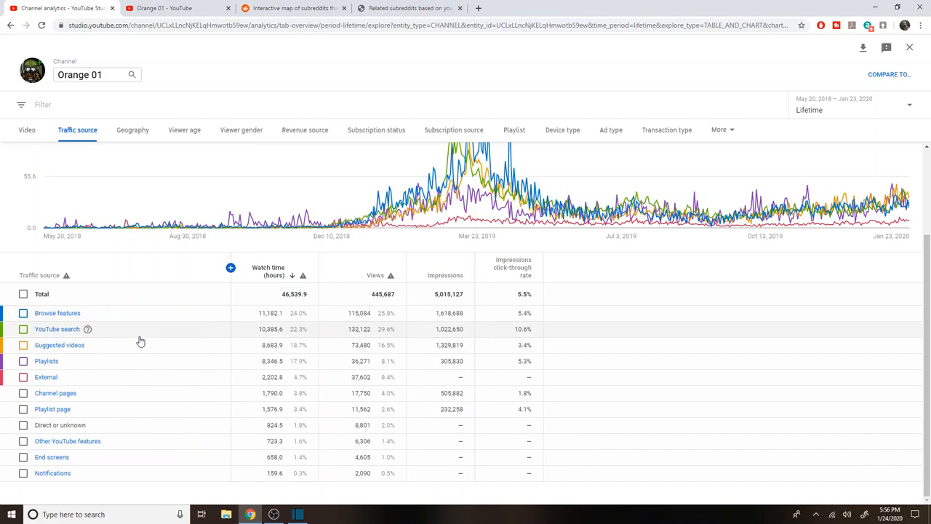
{"action": "mouse_move", "coordinate": [132, 333]}
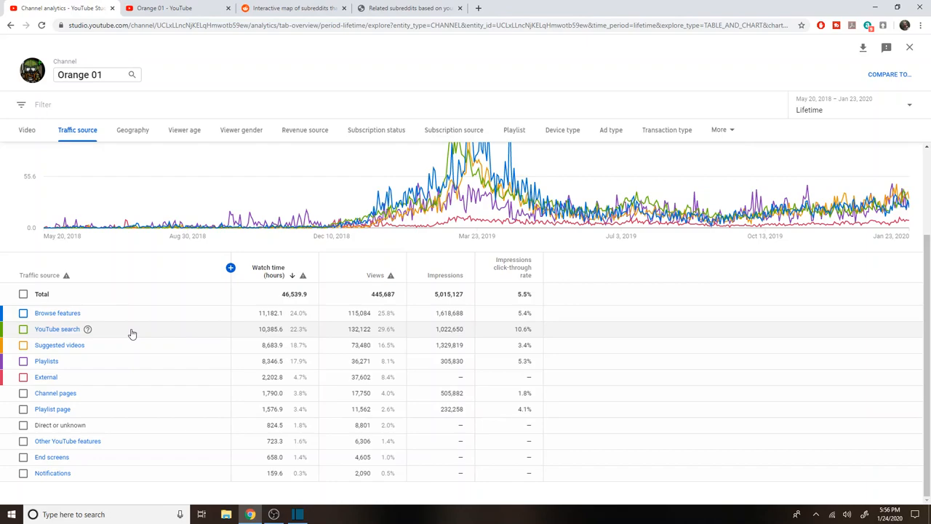
{"action": "mouse_move", "coordinate": [120, 377]}
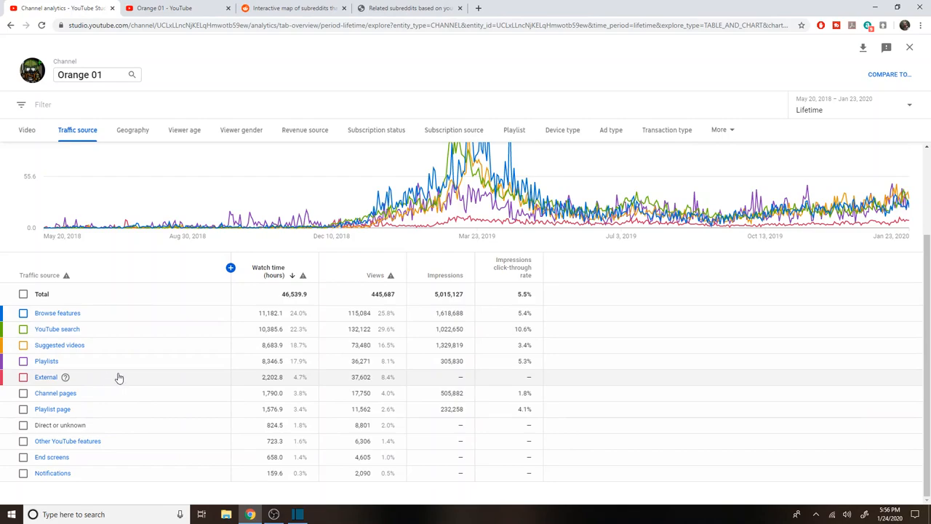
{"action": "mouse_move", "coordinate": [346, 379]}
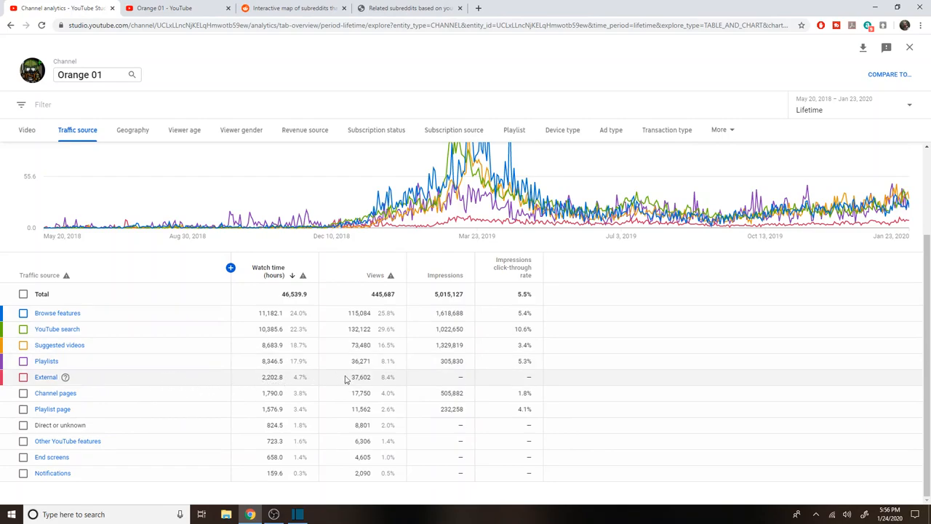
{"action": "mouse_move", "coordinate": [134, 384]}
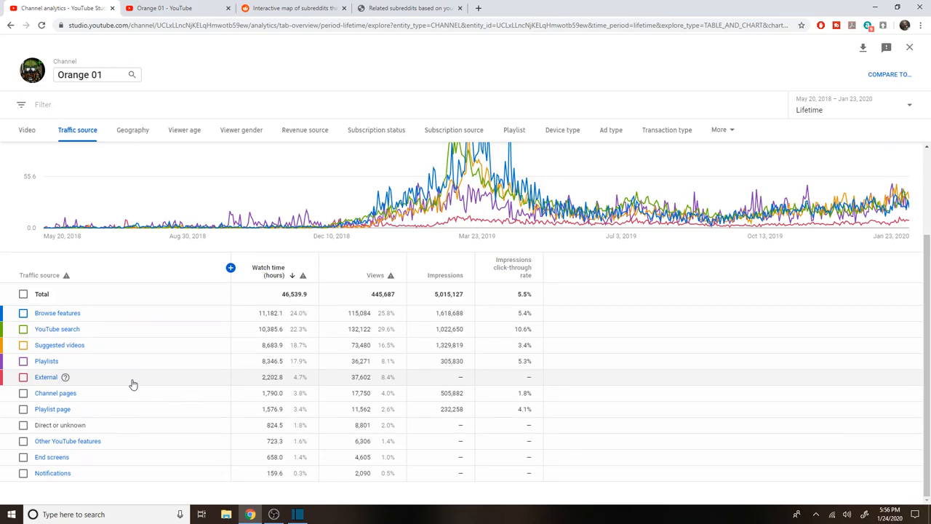
{"action": "mouse_move", "coordinate": [125, 393]}
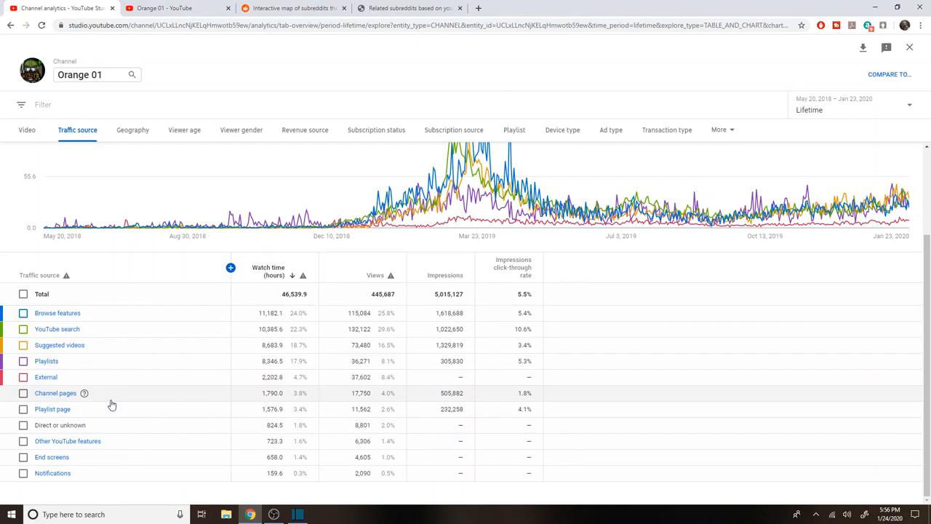
{"action": "mouse_move", "coordinate": [157, 416]}
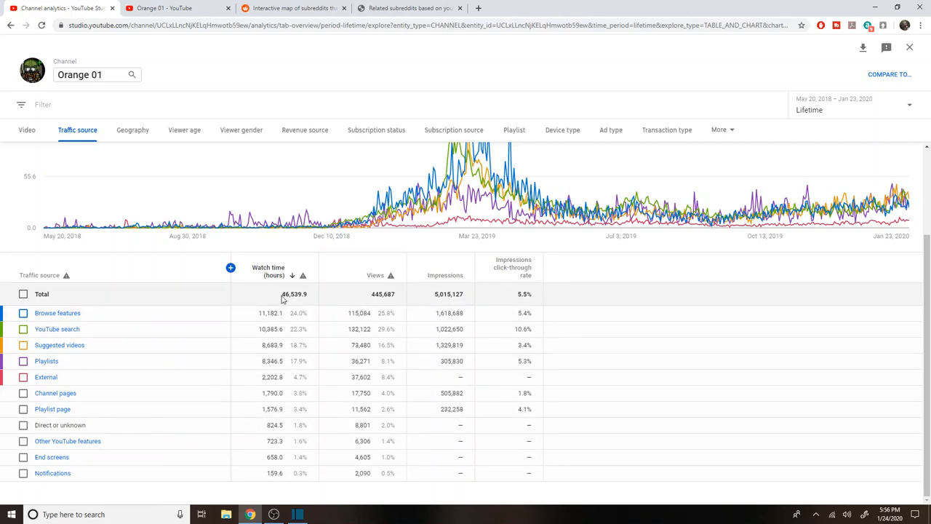
{"action": "mouse_move", "coordinate": [306, 329]}
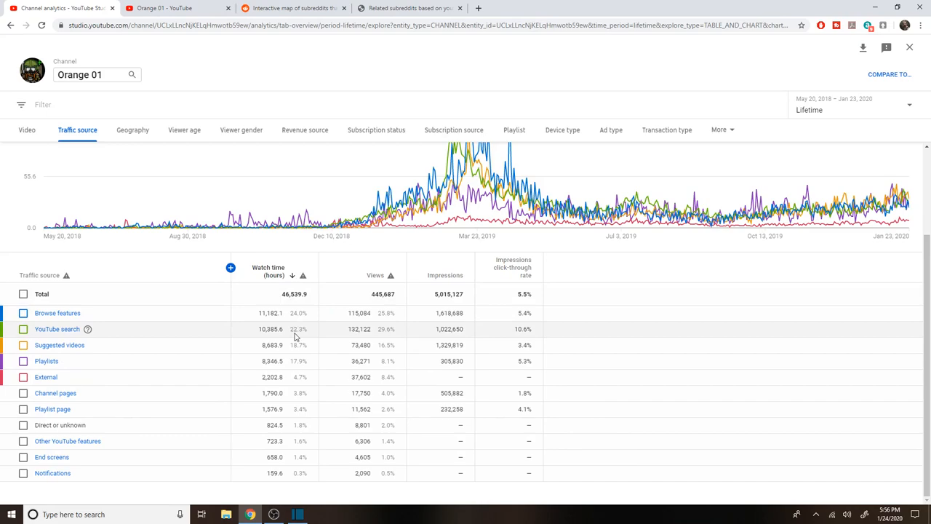
{"action": "mouse_move", "coordinate": [99, 170]}
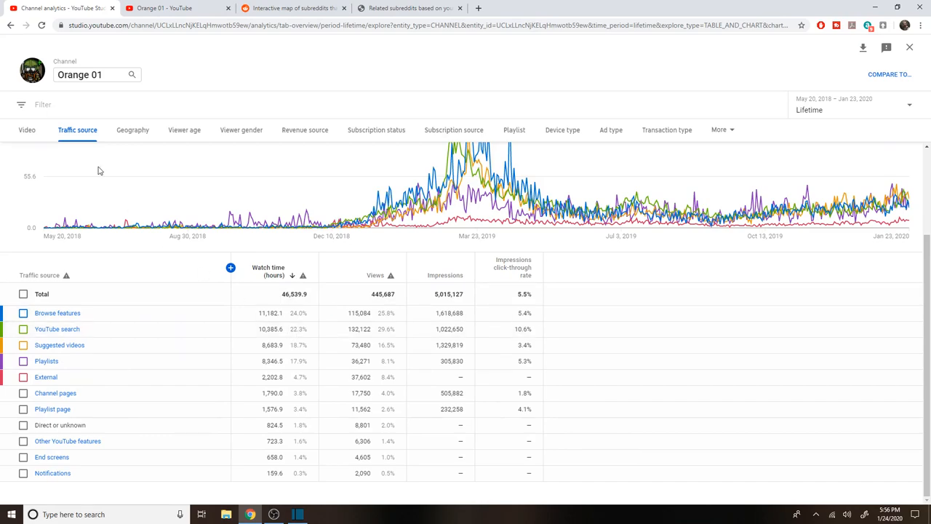
{"action": "mouse_move", "coordinate": [124, 225]}
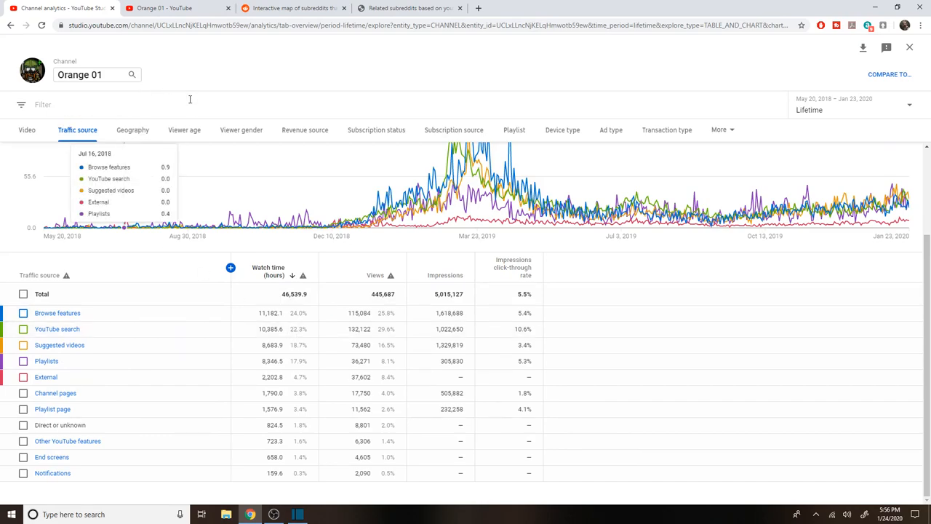
{"action": "mouse_move", "coordinate": [134, 233]}
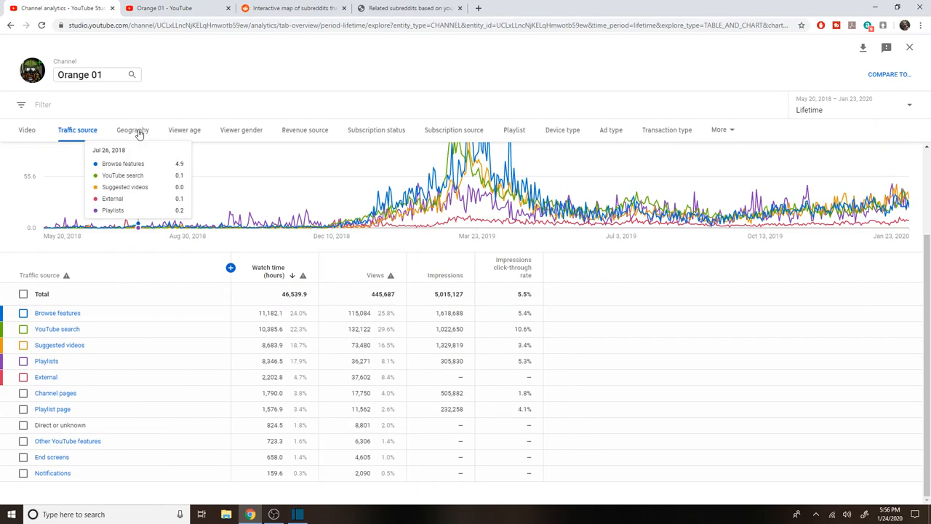
- Show the geography breakdown of lifetime watch time, leaving the Lifetime date range unchanged
{"action": "left_click", "coordinate": [133, 129]}
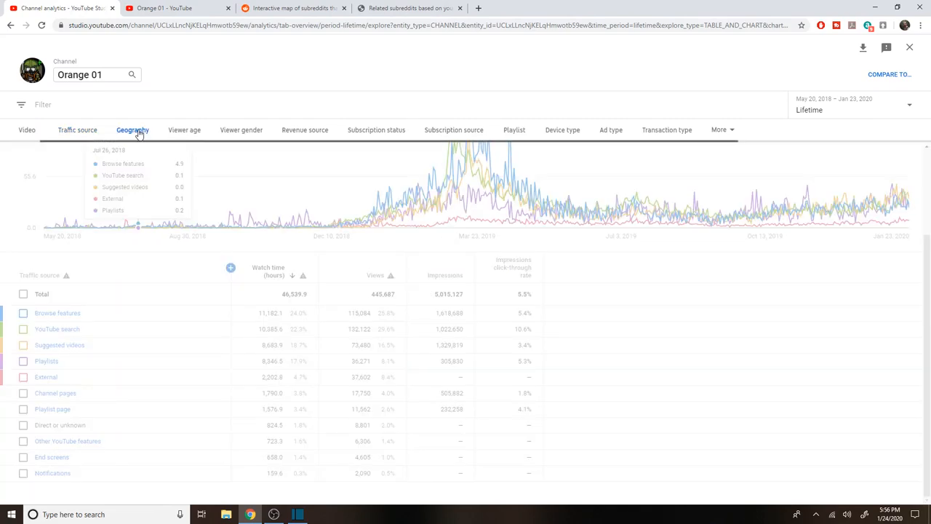
{"action": "left_click", "coordinate": [132, 130]}
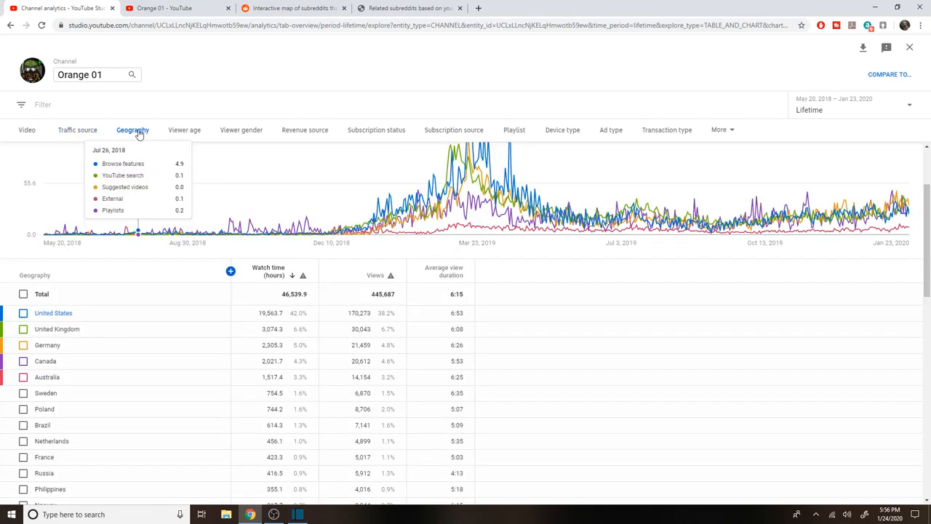
{"action": "mouse_move", "coordinate": [126, 264]}
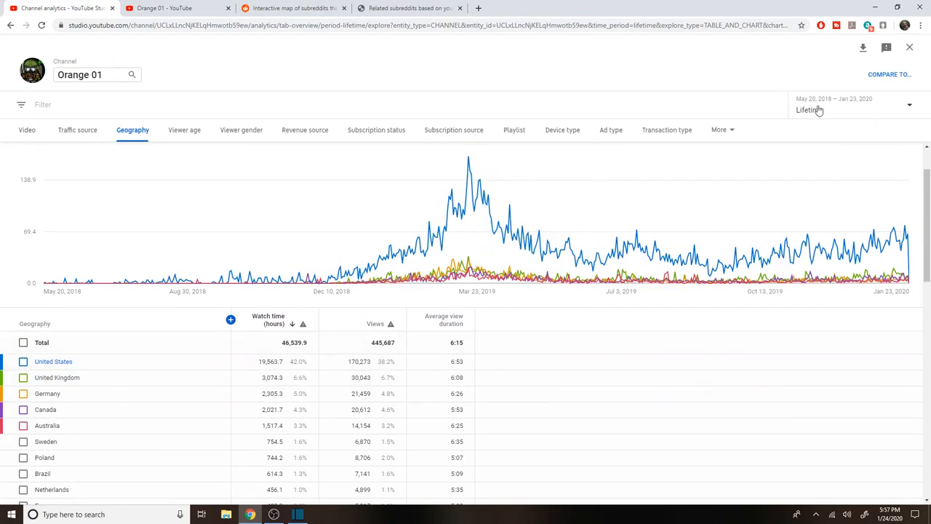
{"action": "left_click", "coordinate": [852, 108]}
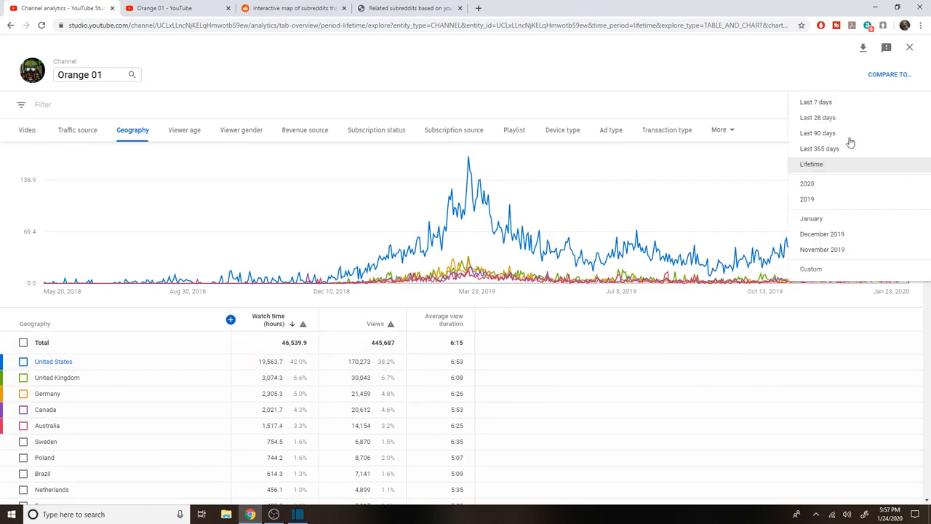
{"action": "mouse_move", "coordinate": [818, 205]}
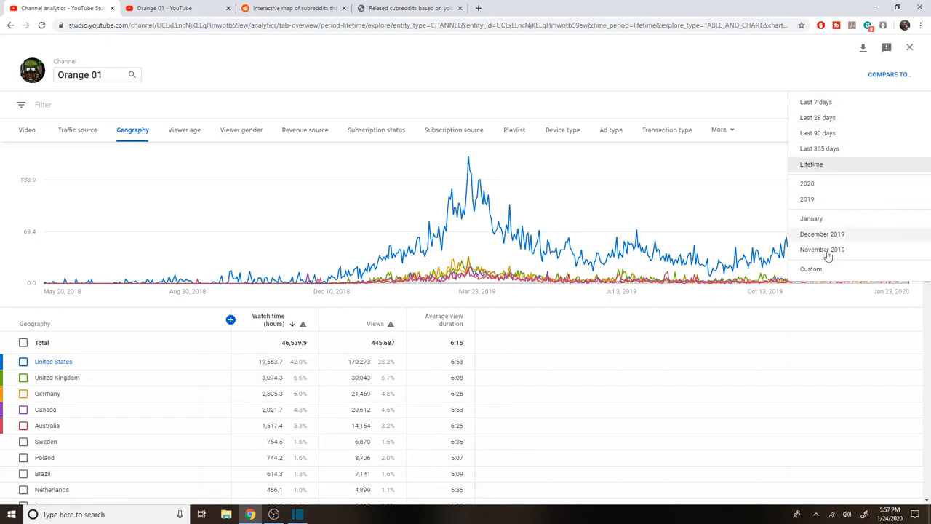
{"action": "left_click", "coordinate": [812, 163]}
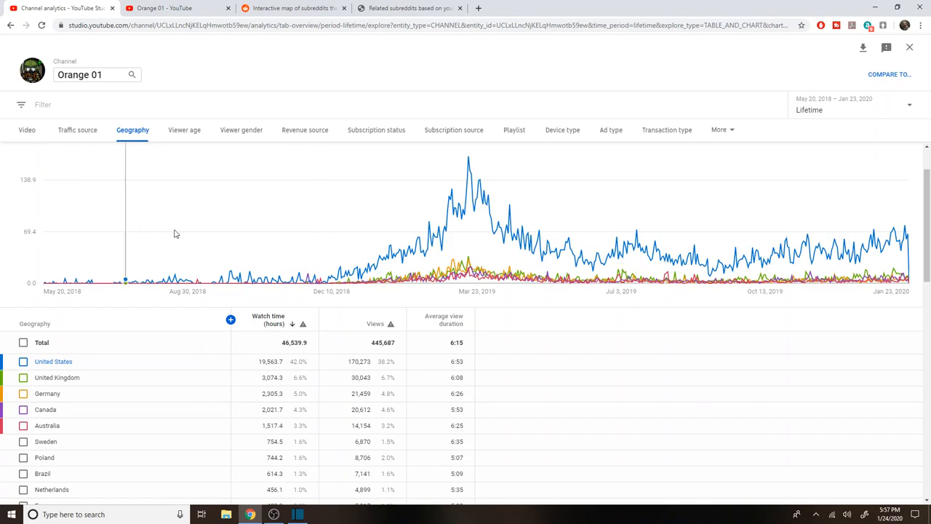
{"action": "mouse_move", "coordinate": [306, 243]}
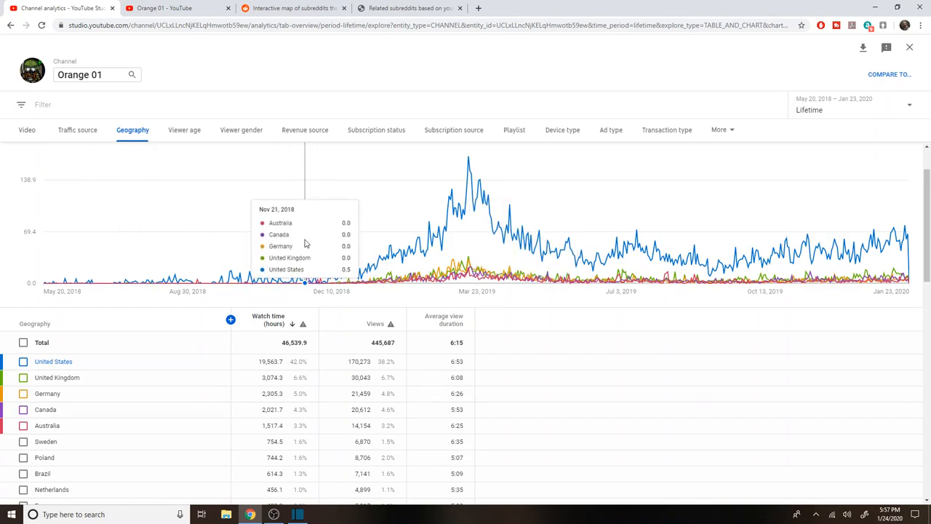
{"action": "mouse_move", "coordinate": [202, 248]}
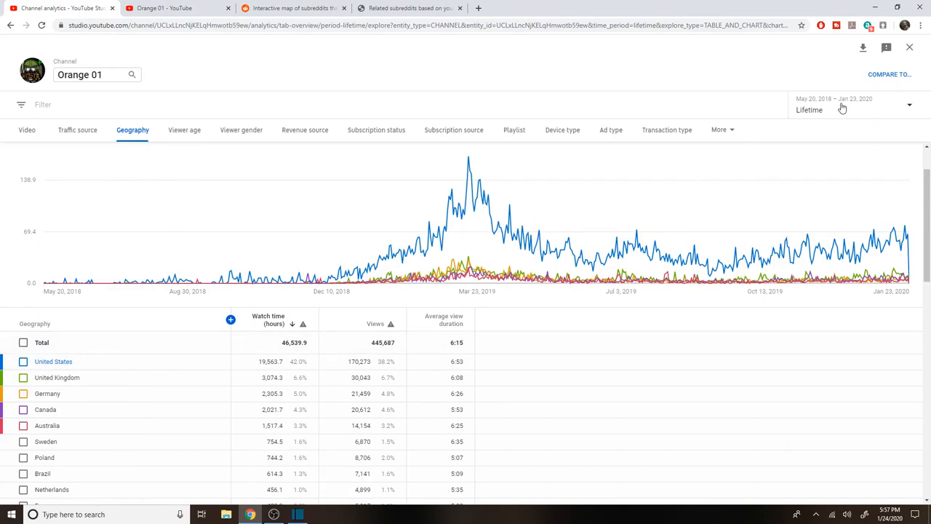
{"action": "left_click", "coordinate": [851, 105]}
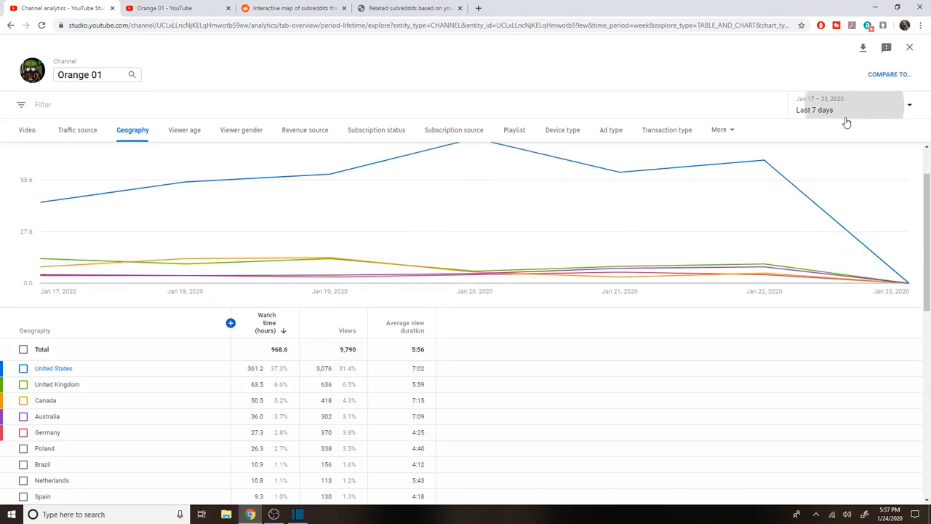
{"action": "left_click", "coordinate": [844, 105]}
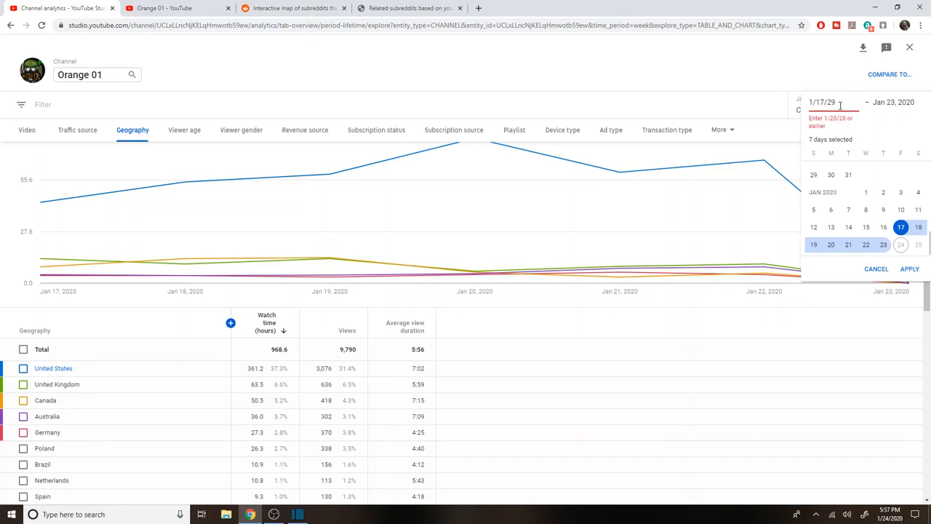
{"action": "type", "text": "1/1"}
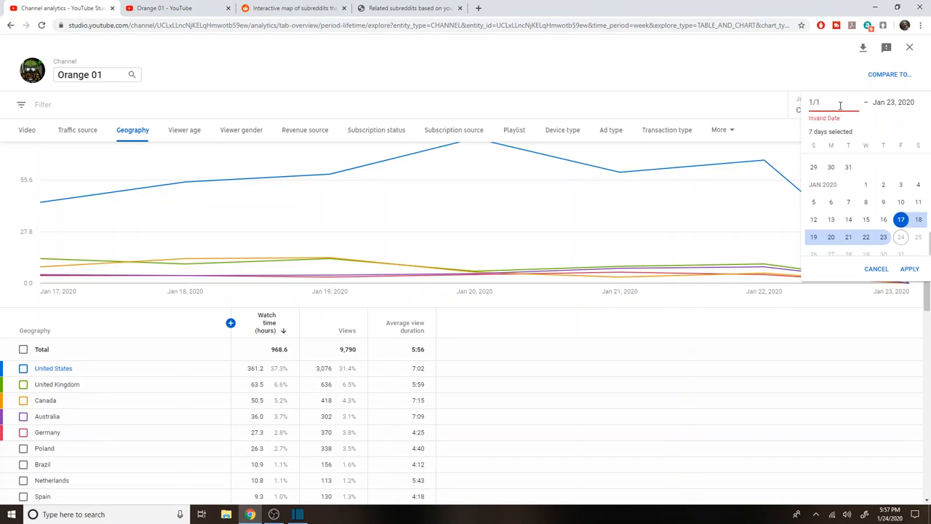
{"action": "left_click", "coordinate": [910, 268]}
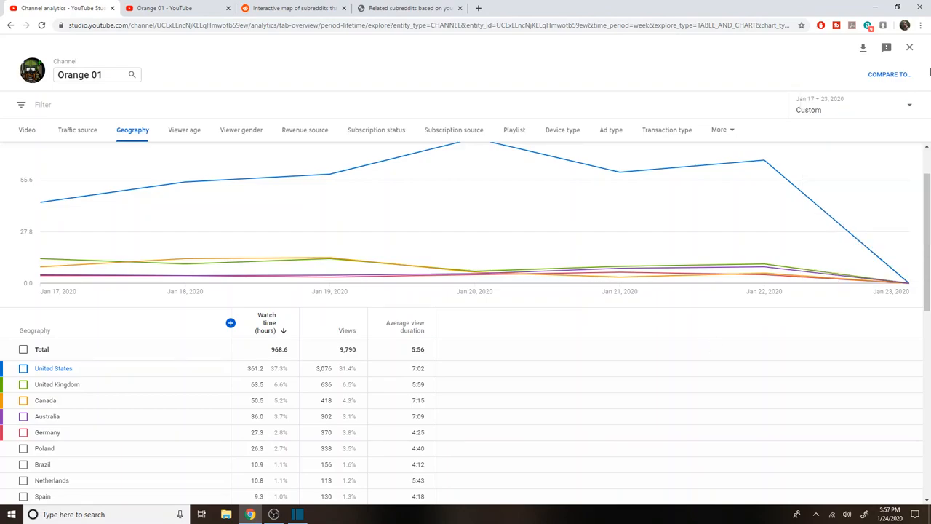
{"action": "mouse_move", "coordinate": [93, 354]}
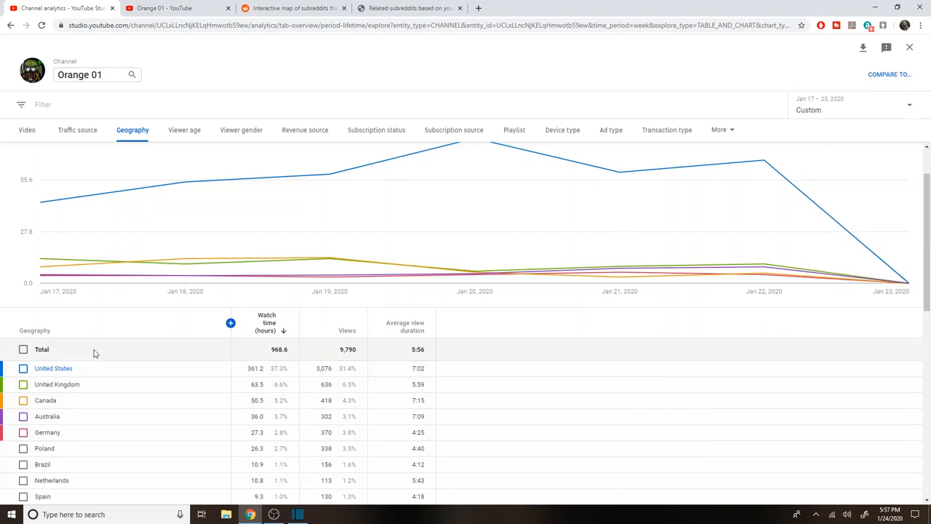
{"action": "mouse_move", "coordinate": [114, 373]}
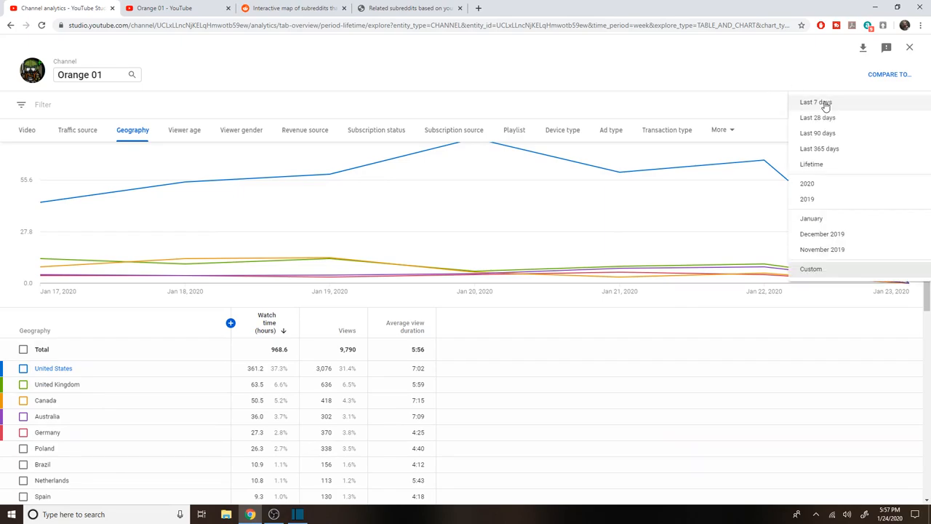
{"action": "left_click", "coordinate": [812, 163]}
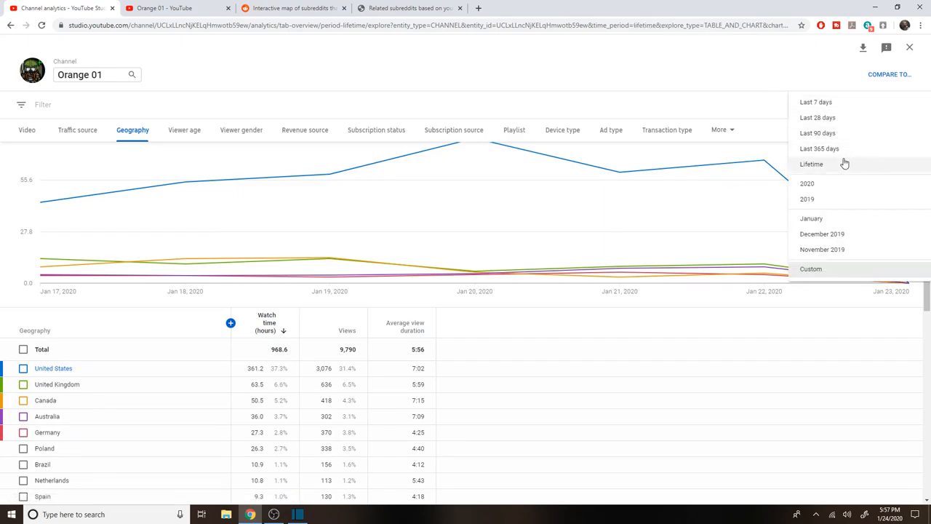
{"action": "left_click", "coordinate": [812, 163]}
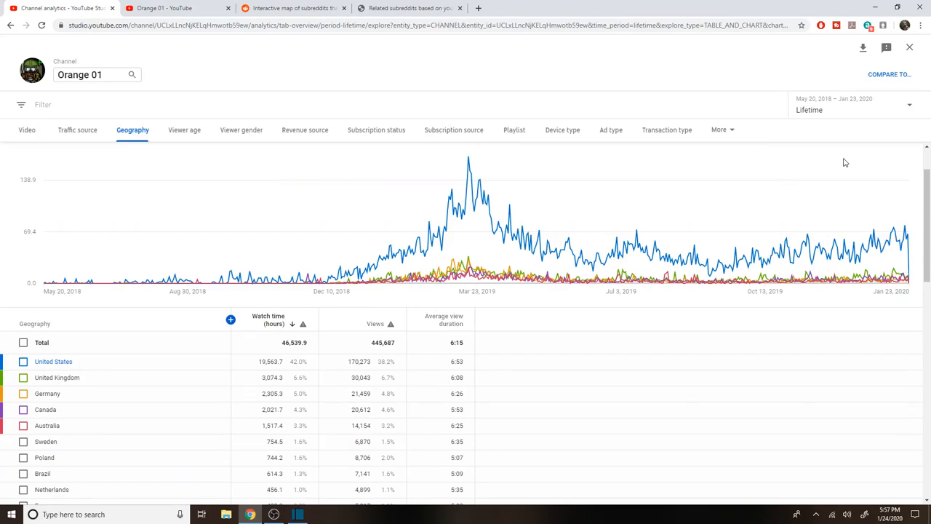
{"action": "mouse_move", "coordinate": [207, 361]}
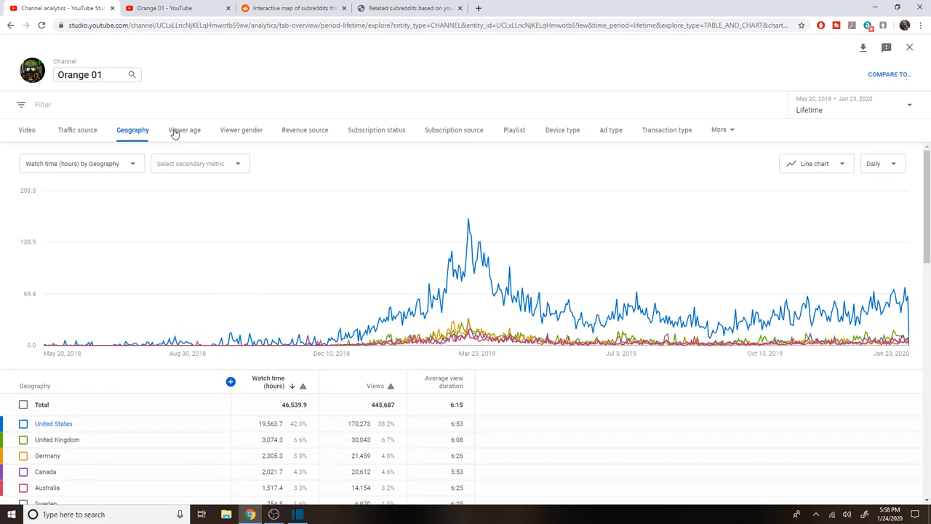
- Break lifetime watch time down by viewer age, with 25–34 year-olds the largest group
{"action": "left_click", "coordinate": [183, 129]}
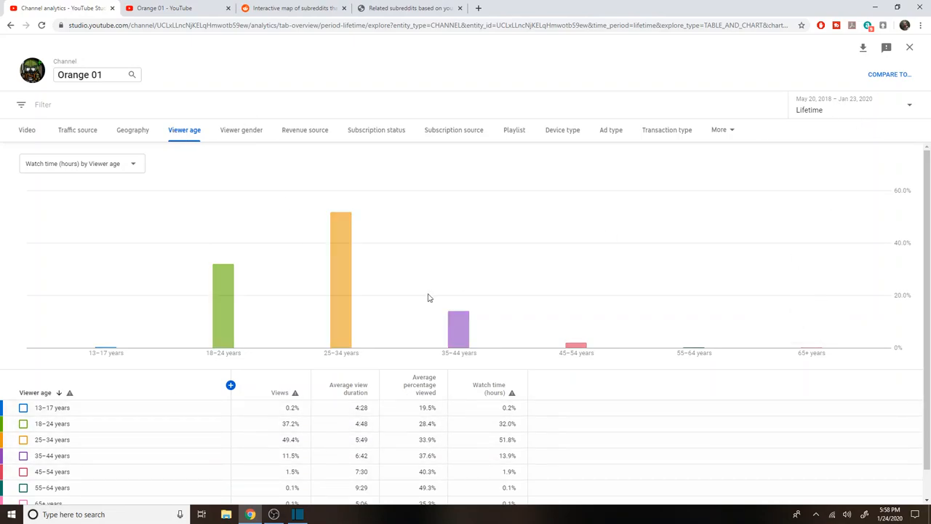
{"action": "mouse_move", "coordinate": [340, 284]}
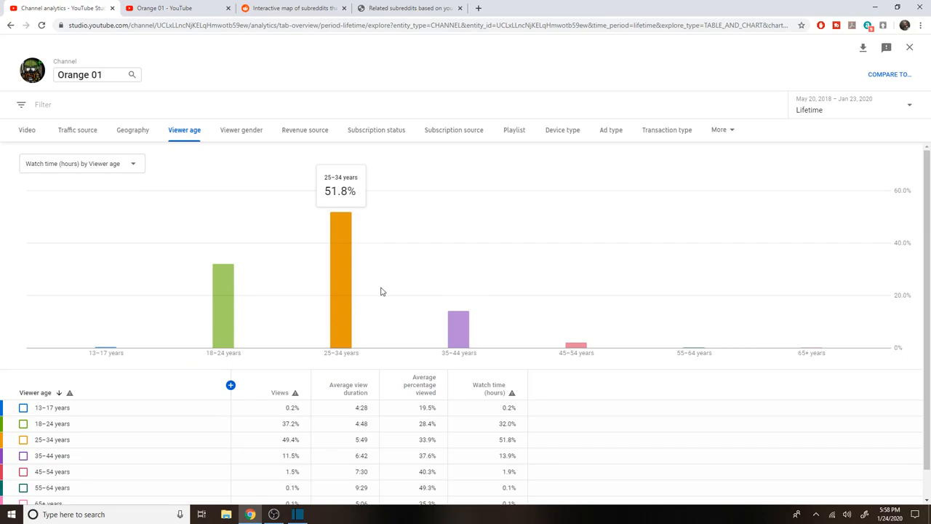
{"action": "mouse_move", "coordinate": [809, 351]}
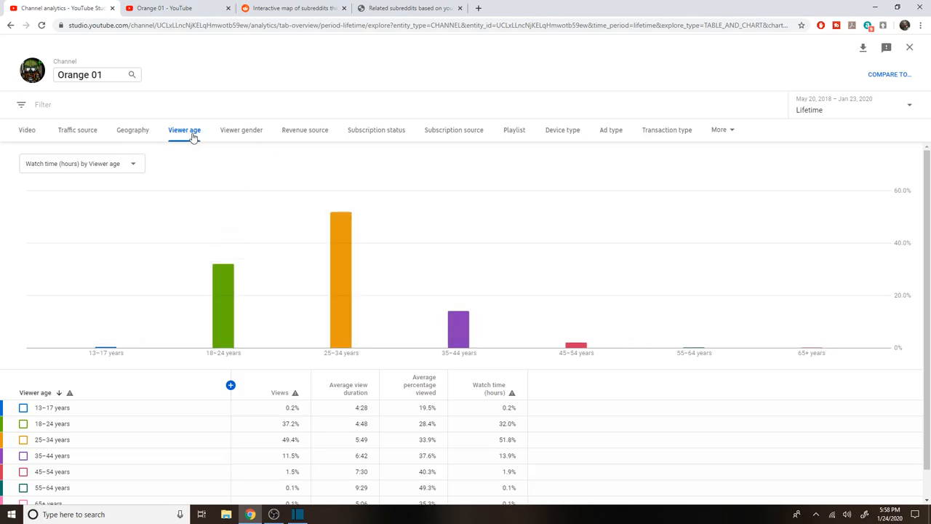
{"action": "mouse_move", "coordinate": [249, 135]}
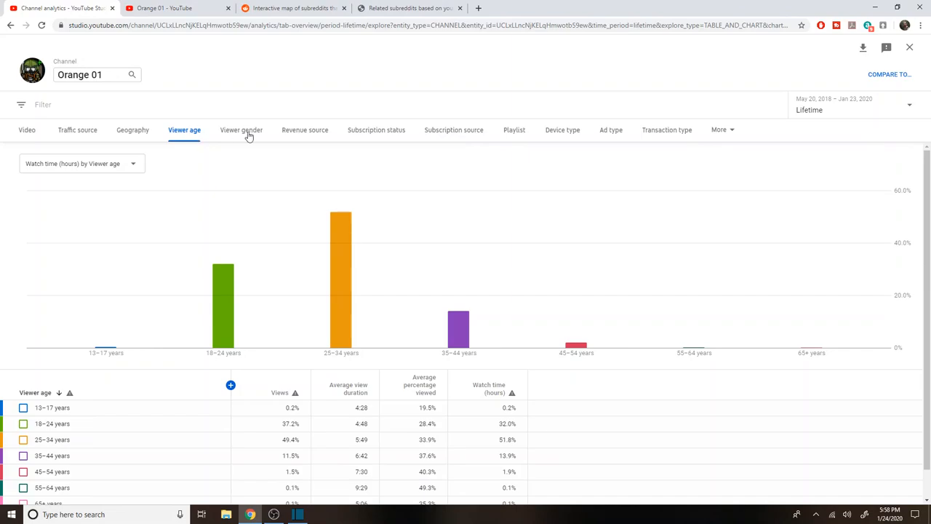
- Break lifetime watch time down by viewer gender, males at 99.7% of hours
{"action": "left_click", "coordinate": [242, 130]}
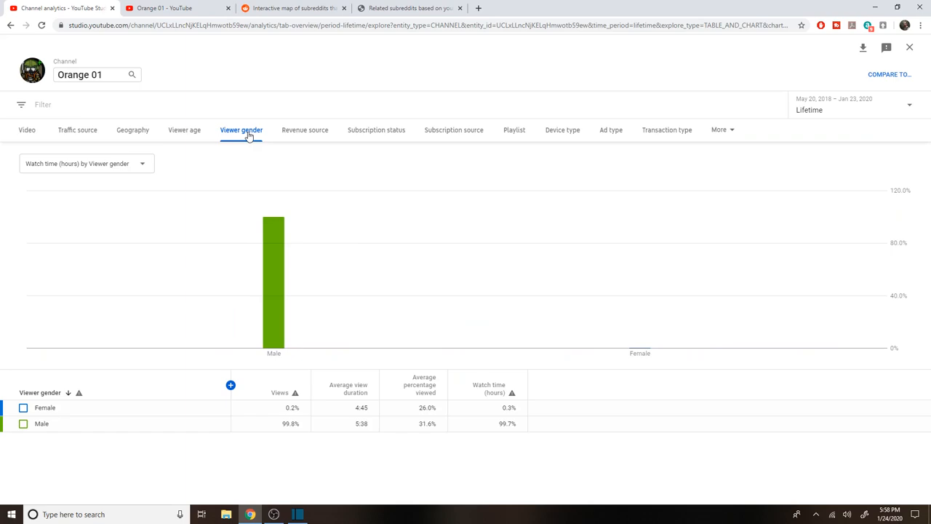
{"action": "mouse_move", "coordinate": [640, 342]}
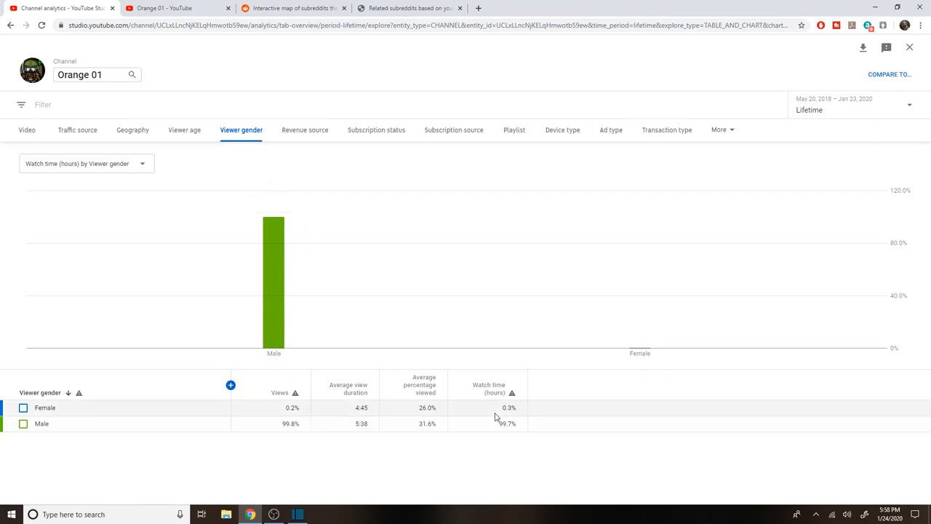
{"action": "mouse_move", "coordinate": [495, 413]}
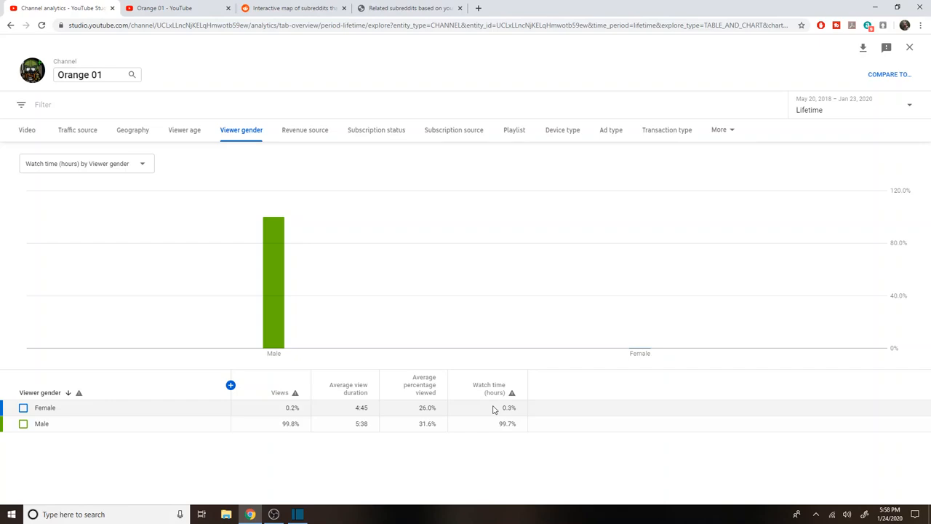
{"action": "mouse_move", "coordinate": [274, 284]}
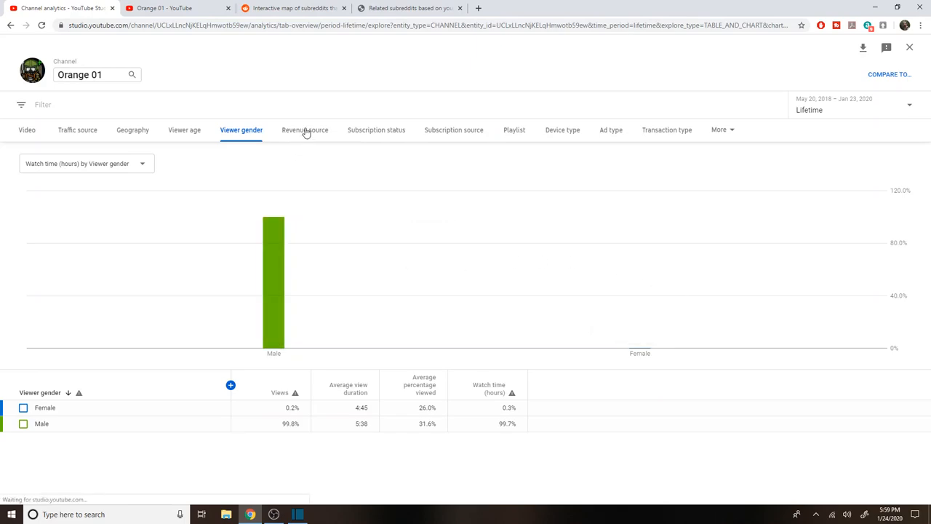
- Review the $17.57 lifetime revenue by source, then move to subscription status
{"action": "left_click", "coordinate": [306, 130]}
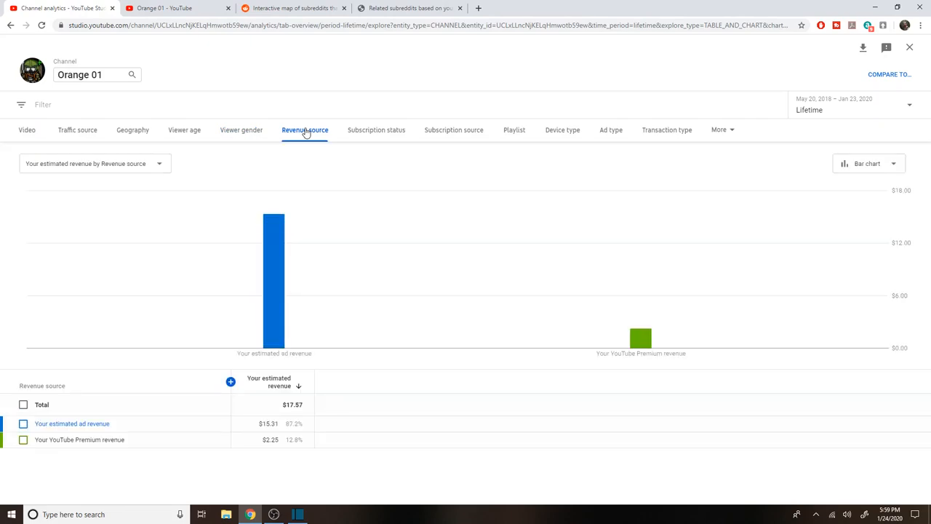
{"action": "mouse_move", "coordinate": [393, 141]}
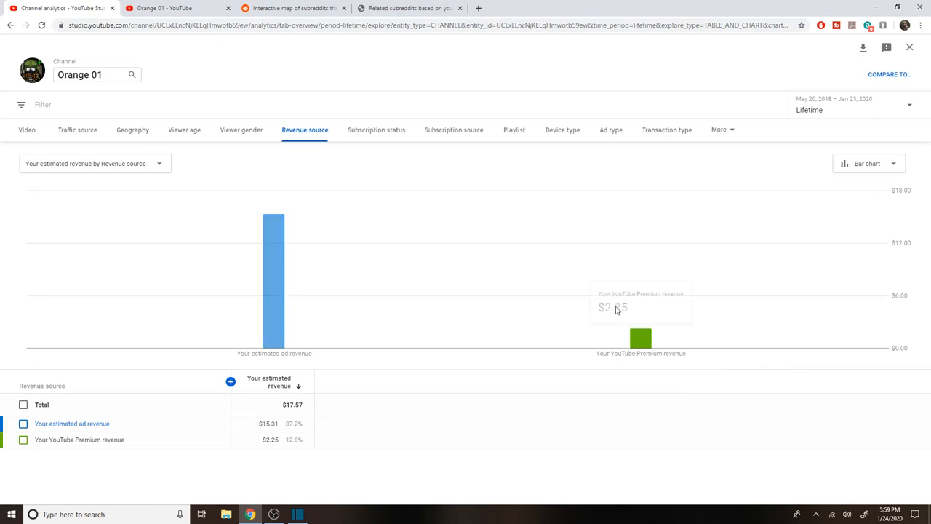
{"action": "mouse_move", "coordinate": [306, 165]}
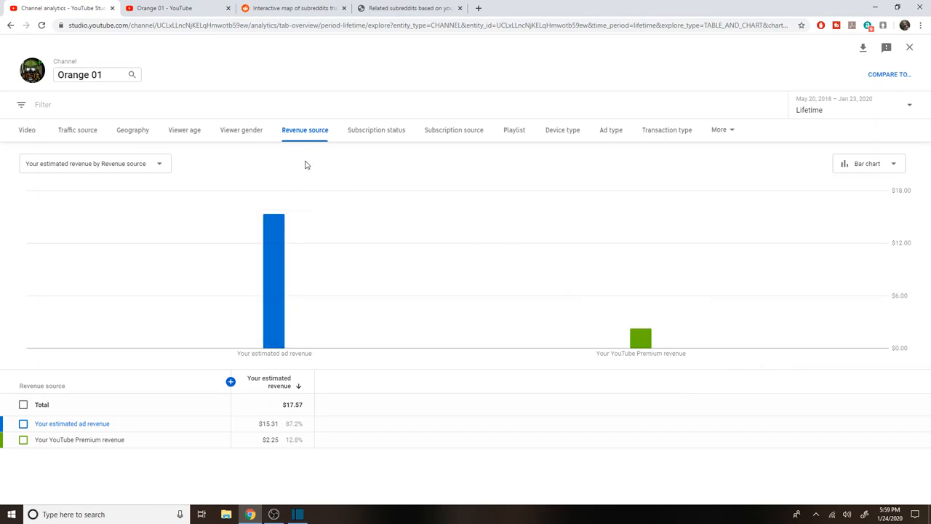
{"action": "mouse_move", "coordinate": [354, 137]}
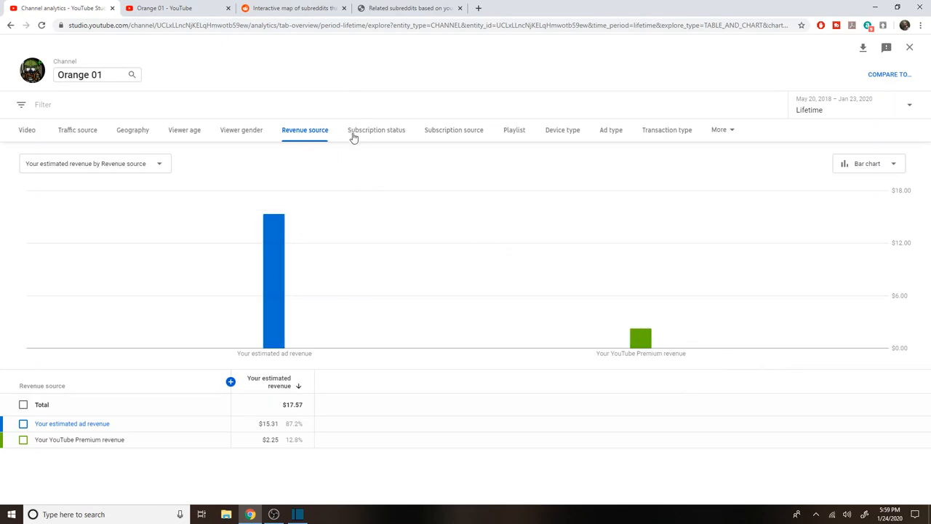
{"action": "mouse_move", "coordinate": [375, 137]}
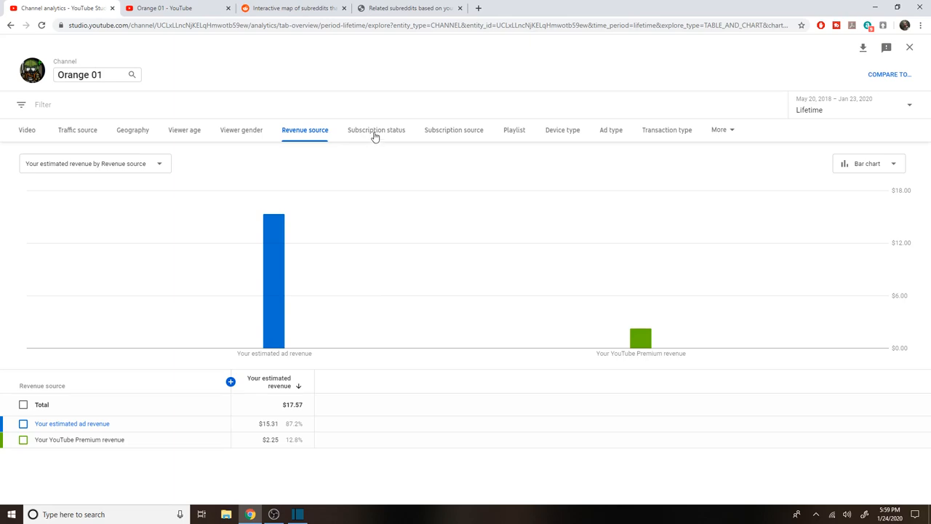
{"action": "left_click", "coordinate": [376, 130]}
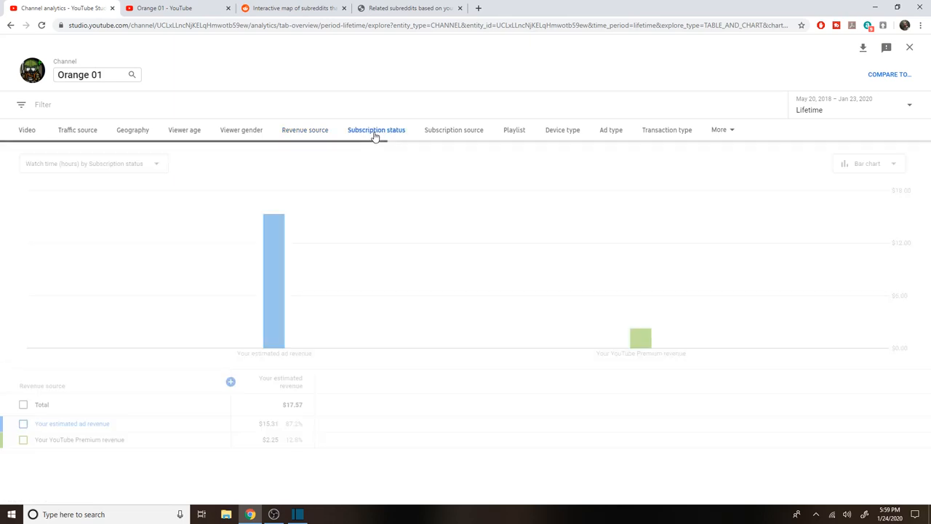
- Split the 46,539.9 lifetime watch hours by subscription status, 84.9% non-subscribers
{"action": "left_click", "coordinate": [376, 129]}
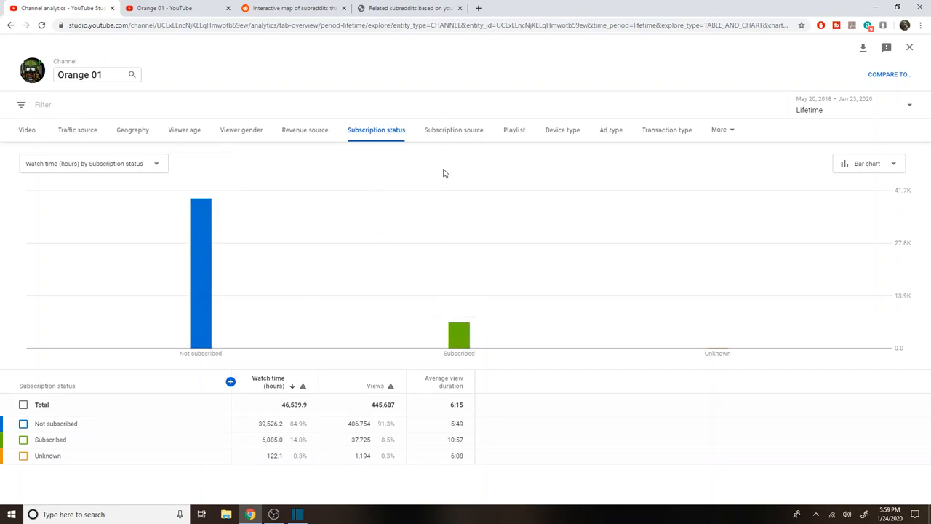
{"action": "mouse_move", "coordinate": [460, 137]}
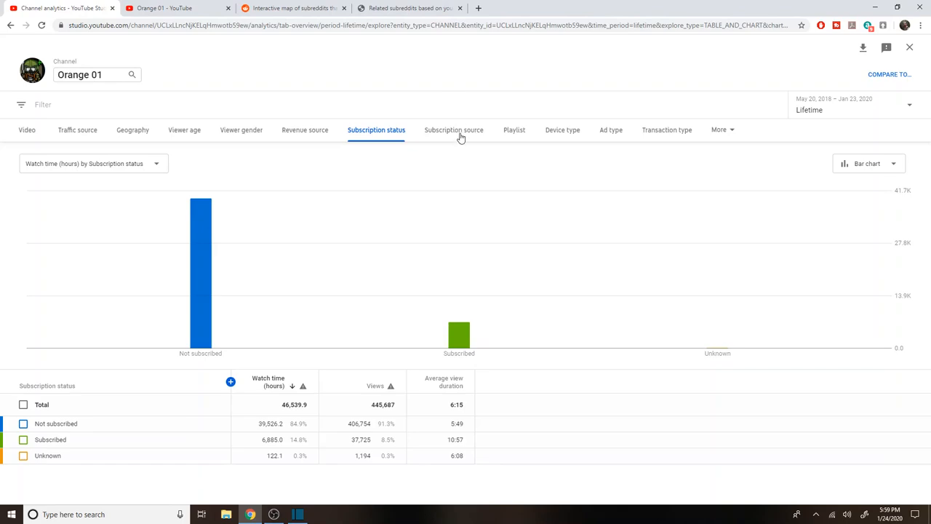
- Review the 1,440 net subscribers by subscription source, then move to playlists
{"action": "left_click", "coordinate": [454, 130]}
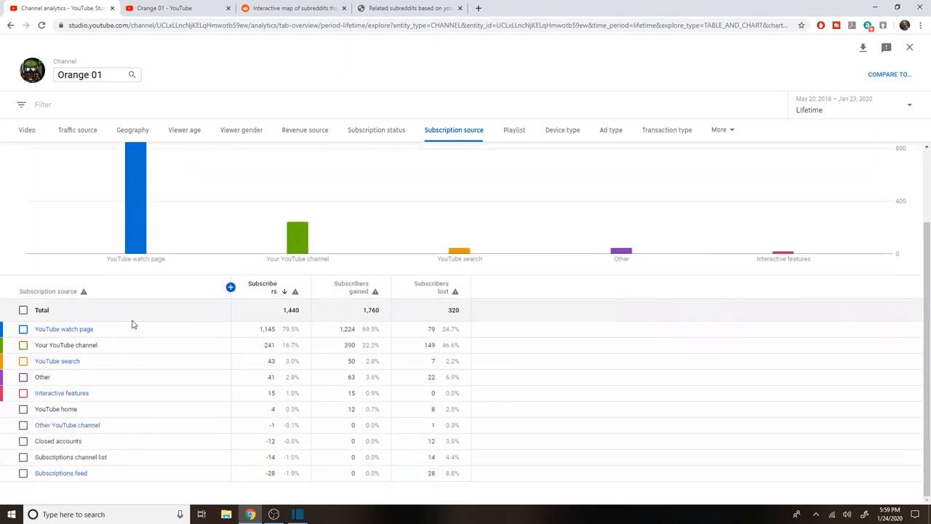
{"action": "mouse_move", "coordinate": [131, 343]}
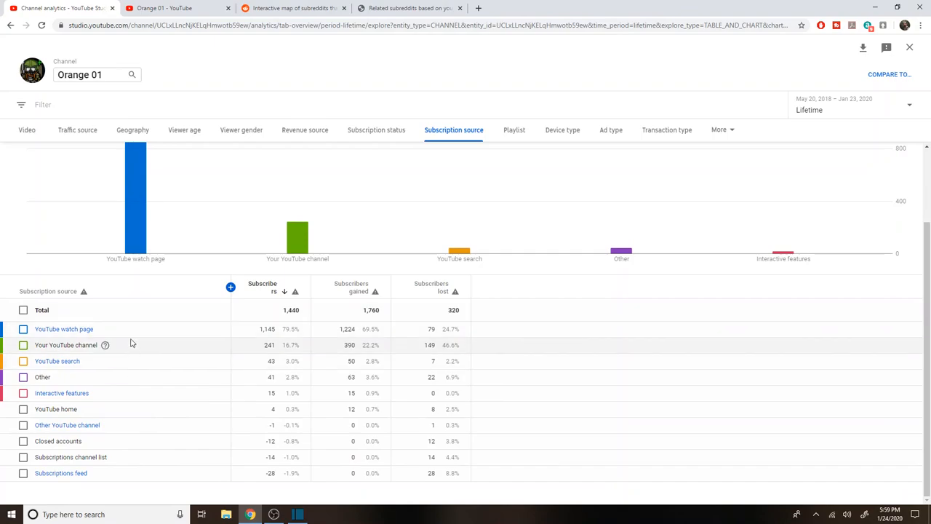
{"action": "mouse_move", "coordinate": [73, 329]}
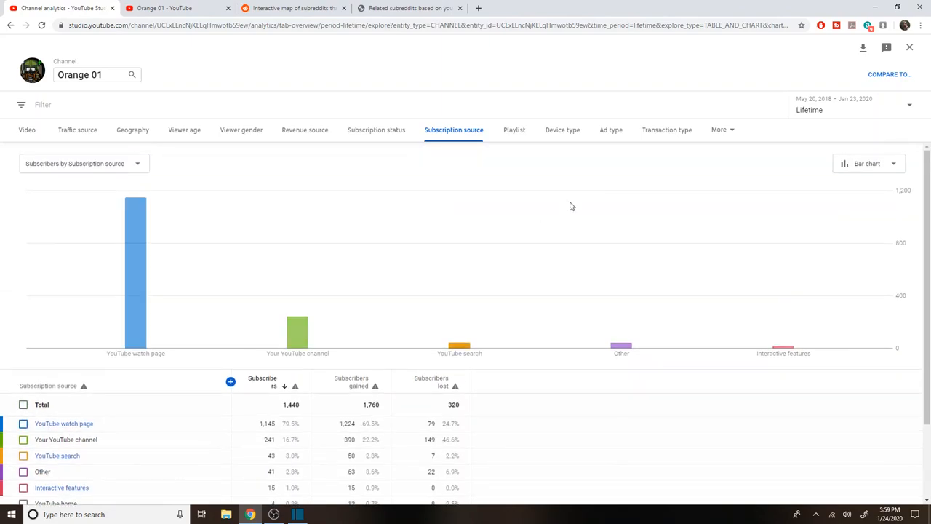
{"action": "left_click", "coordinate": [514, 130]}
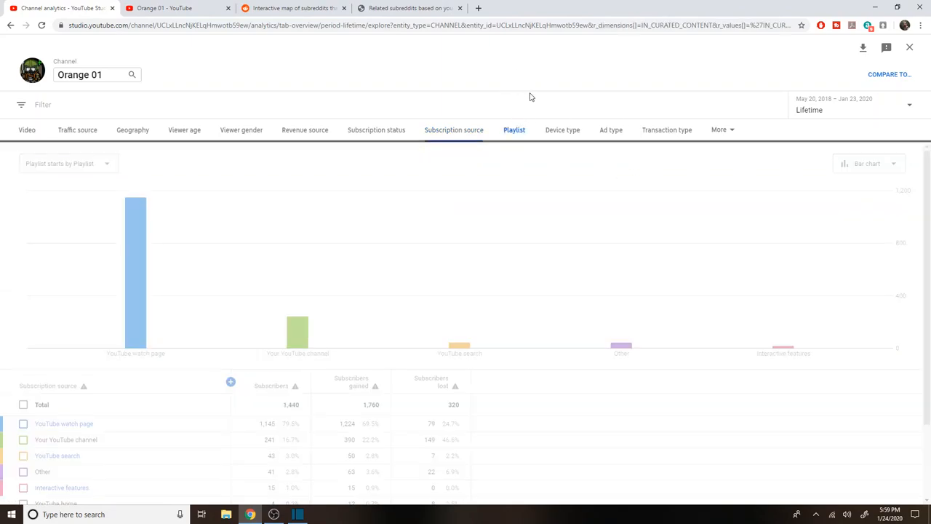
- Show the 21,606 lifetime playlist starts led by the Kenshi Tutorial playlist
{"action": "left_click", "coordinate": [514, 130]}
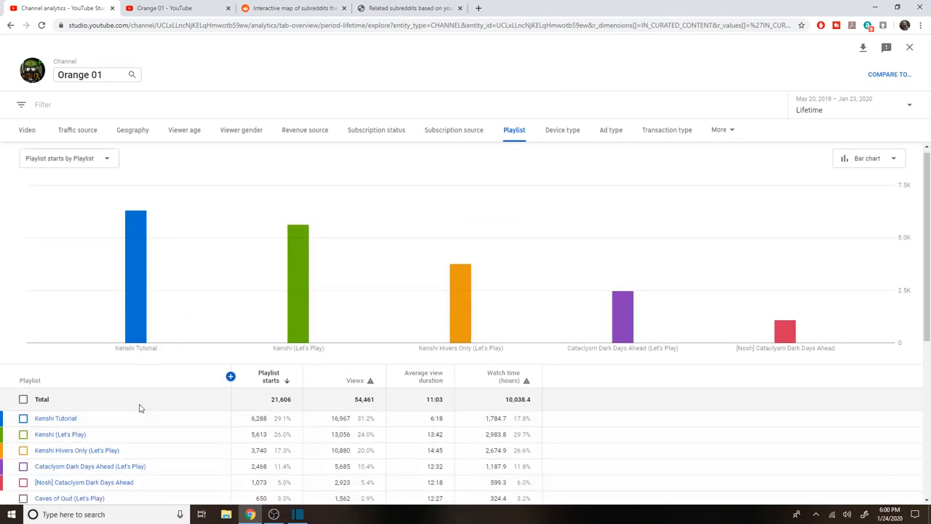
{"action": "scroll", "scroll_direction": "down", "scroll_amount": 3}
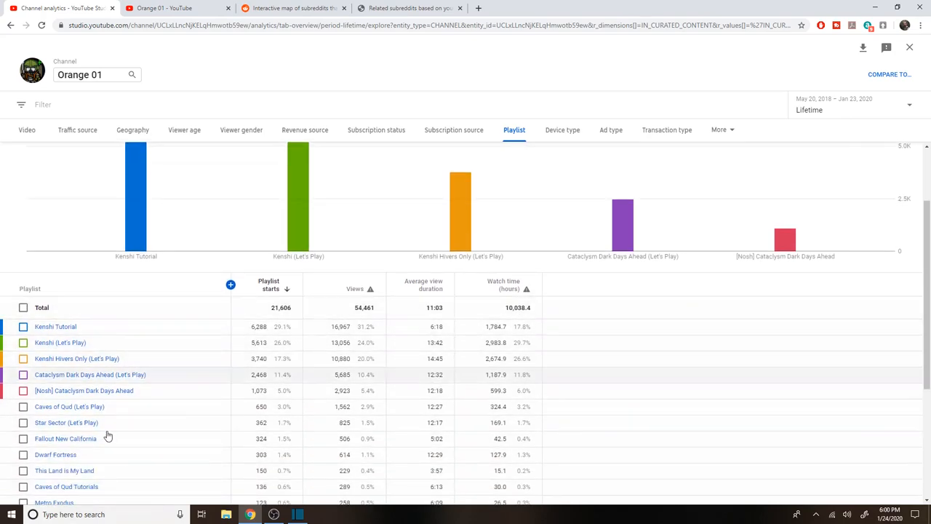
{"action": "mouse_move", "coordinate": [99, 384]}
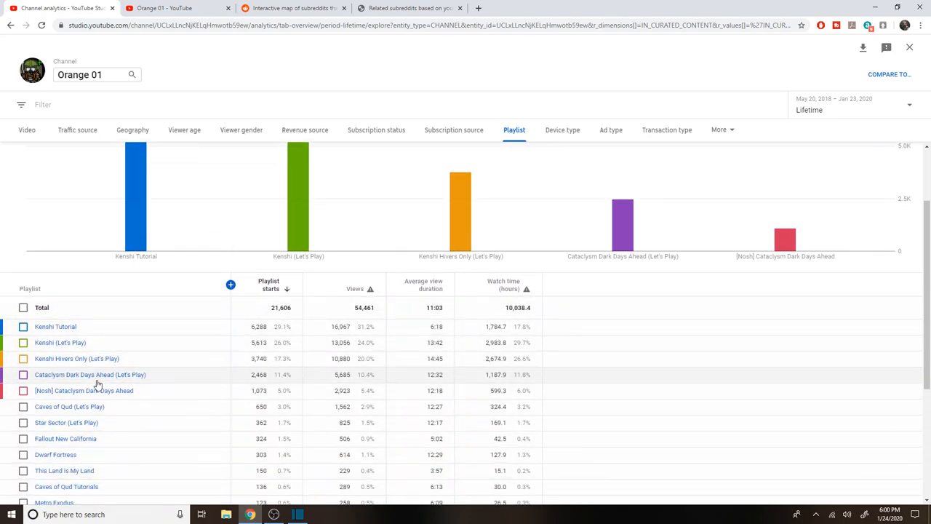
{"action": "mouse_move", "coordinate": [90, 374]}
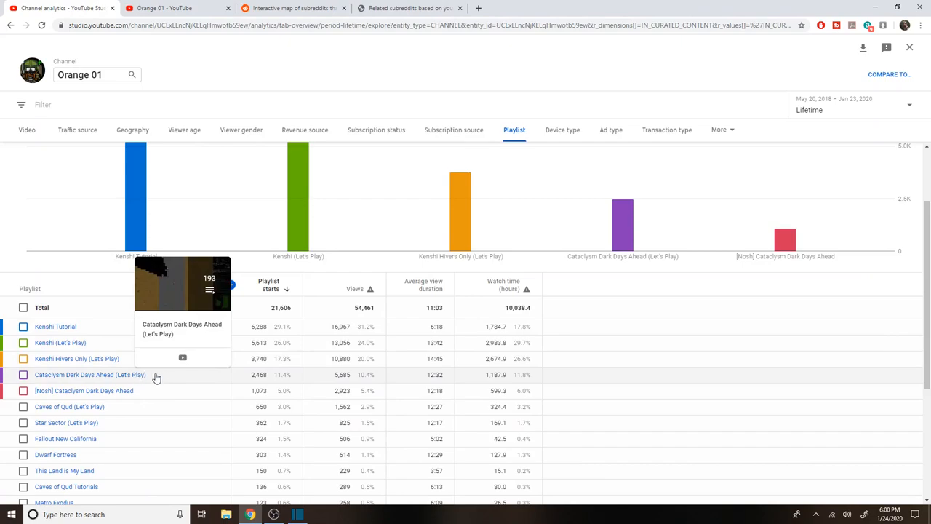
{"action": "mouse_move", "coordinate": [160, 396]}
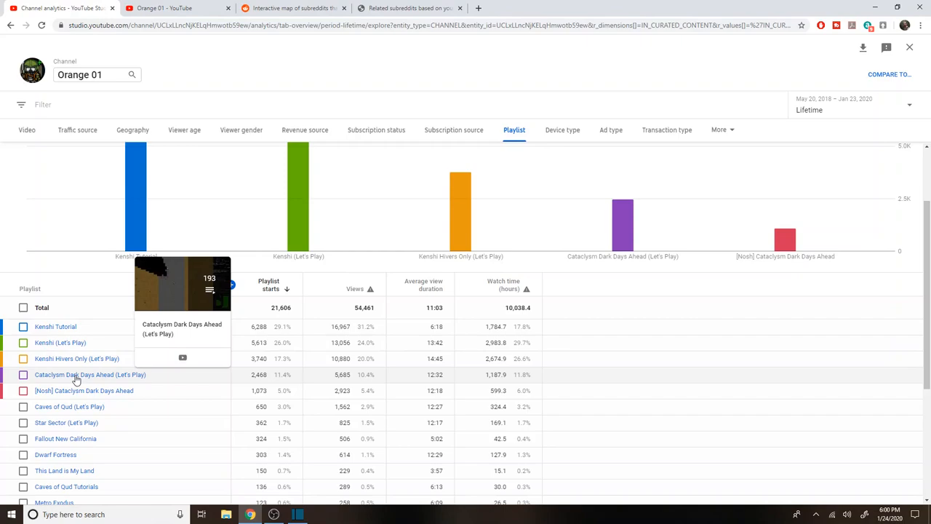
{"action": "mouse_move", "coordinate": [730, 204]}
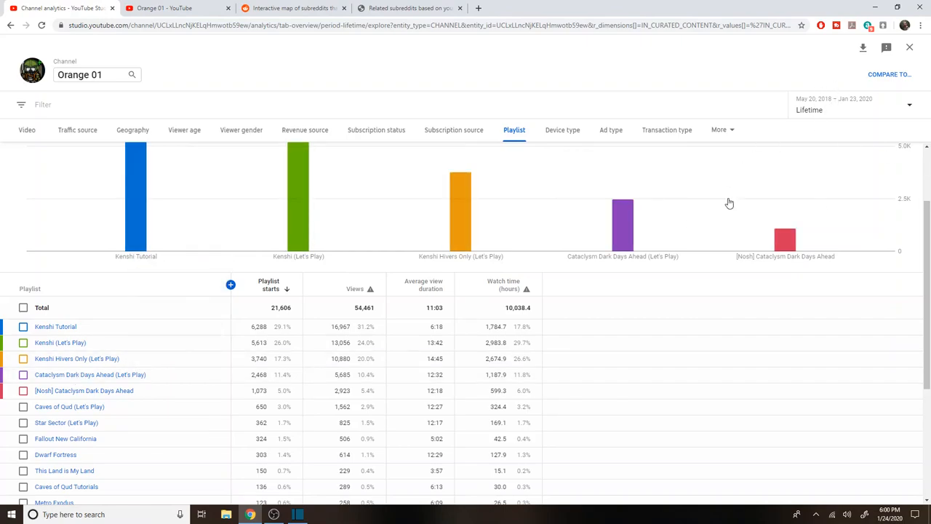
- Check playlist totals for the last 7 and 90 days, then return to the Lifetime range
{"action": "left_click", "coordinate": [851, 109]}
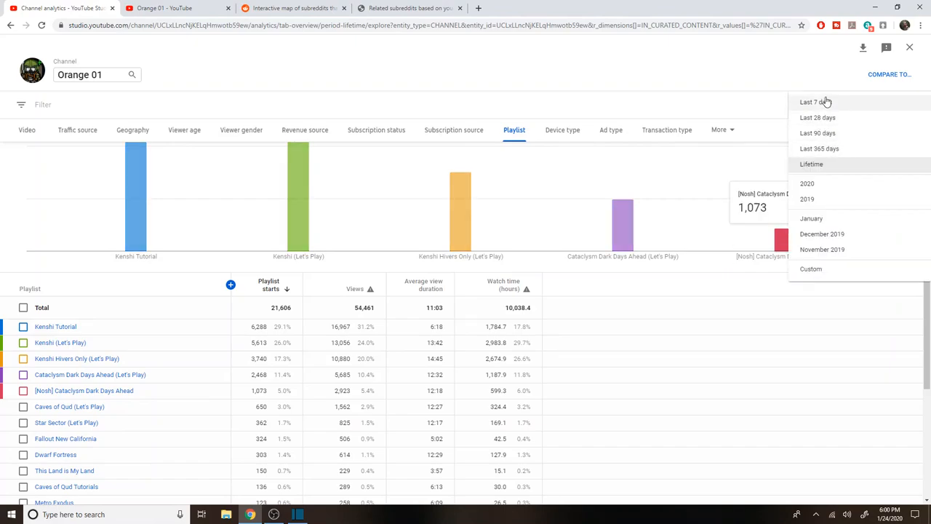
{"action": "left_click", "coordinate": [815, 102]}
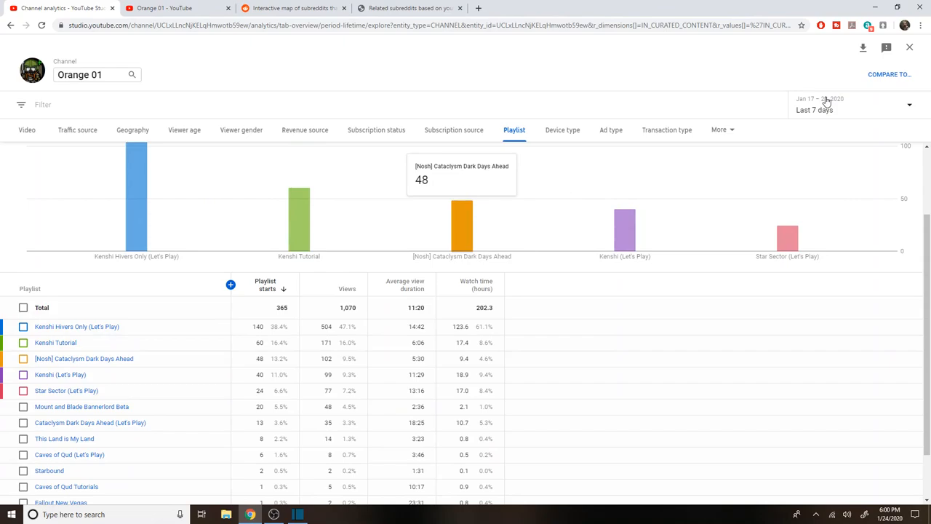
{"action": "mouse_move", "coordinate": [100, 364]}
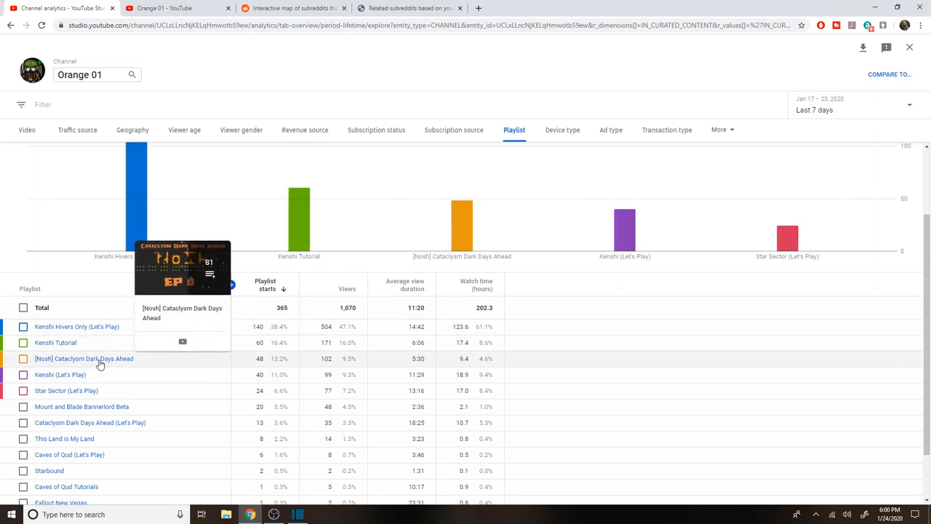
{"action": "mouse_move", "coordinate": [106, 342]}
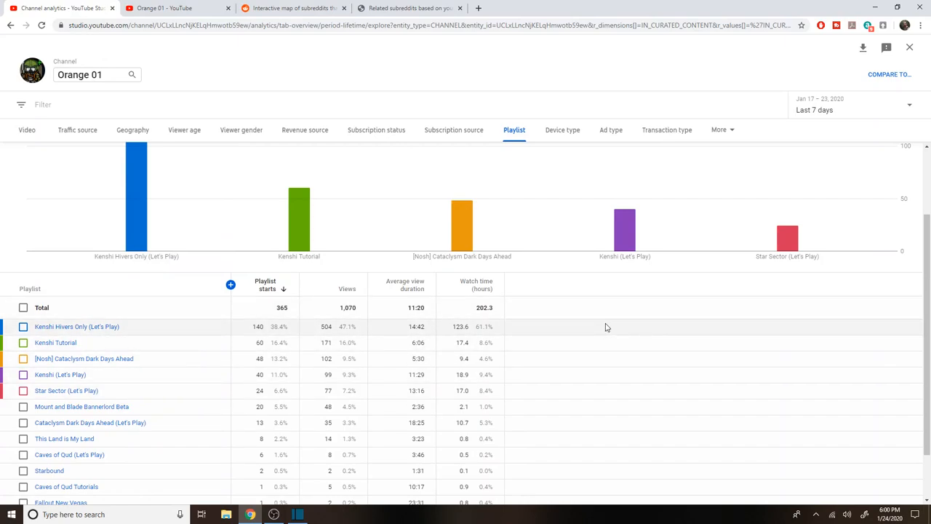
{"action": "mouse_move", "coordinate": [32, 390]}
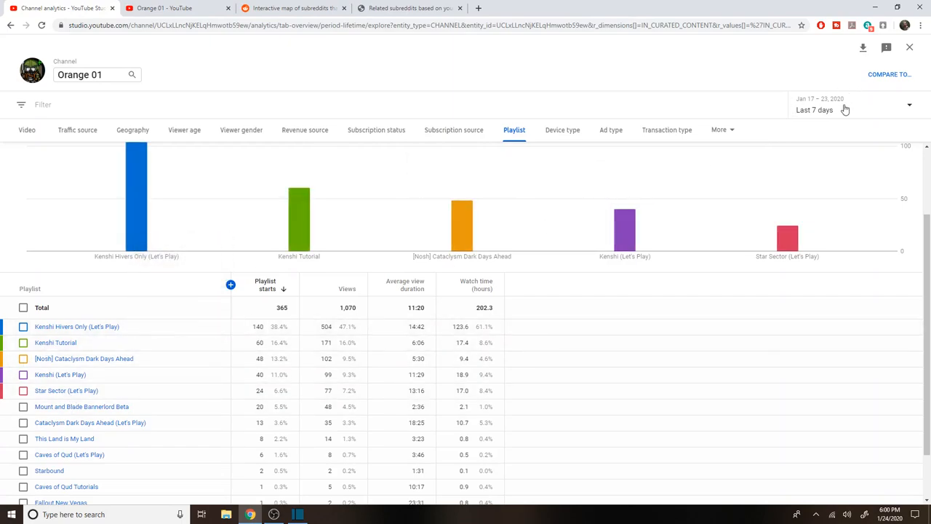
{"action": "left_click", "coordinate": [847, 110]}
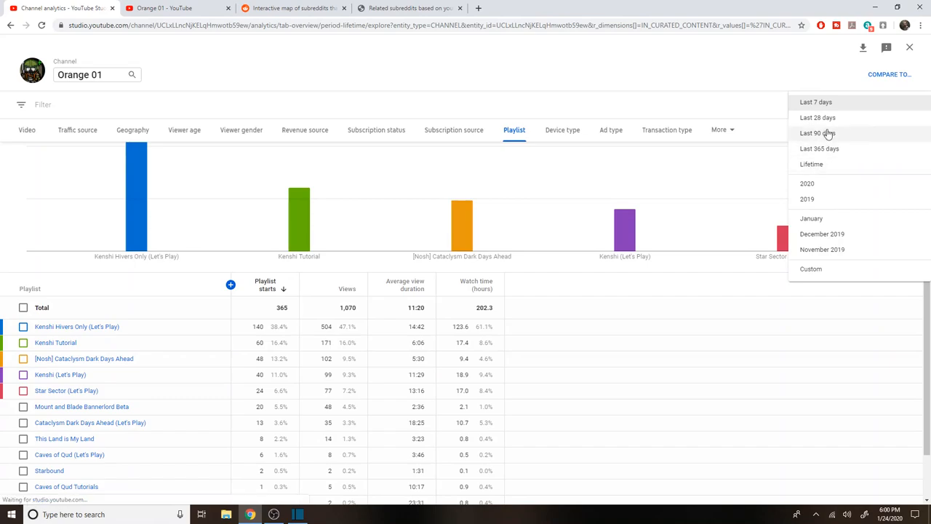
{"action": "left_click", "coordinate": [818, 134]}
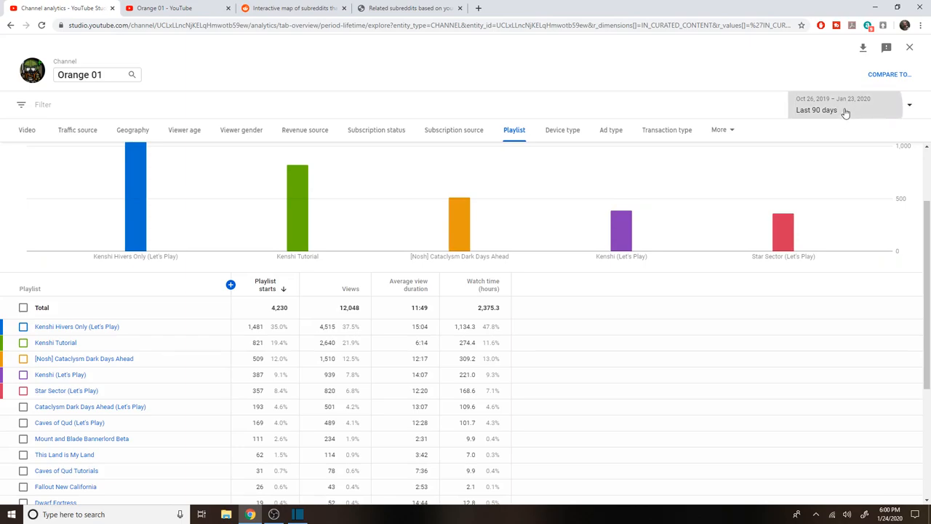
{"action": "left_click", "coordinate": [844, 105]}
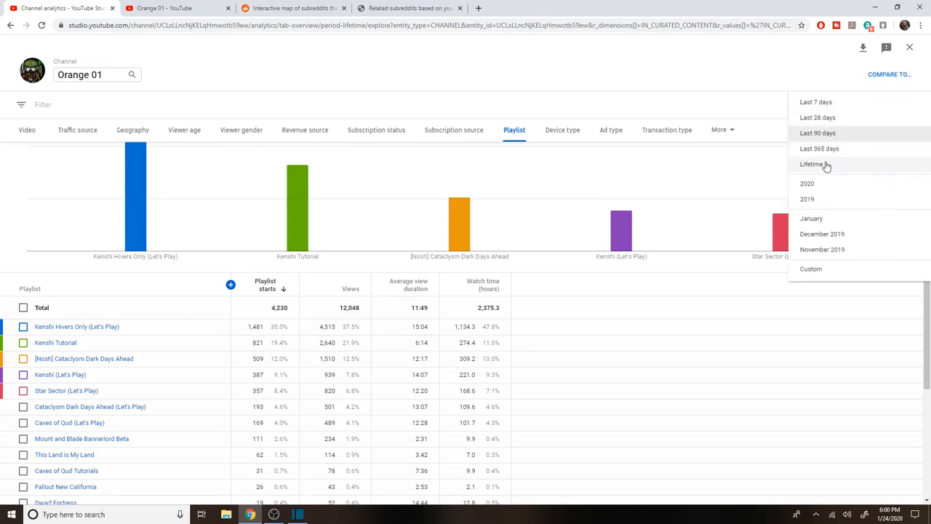
{"action": "left_click", "coordinate": [812, 163]}
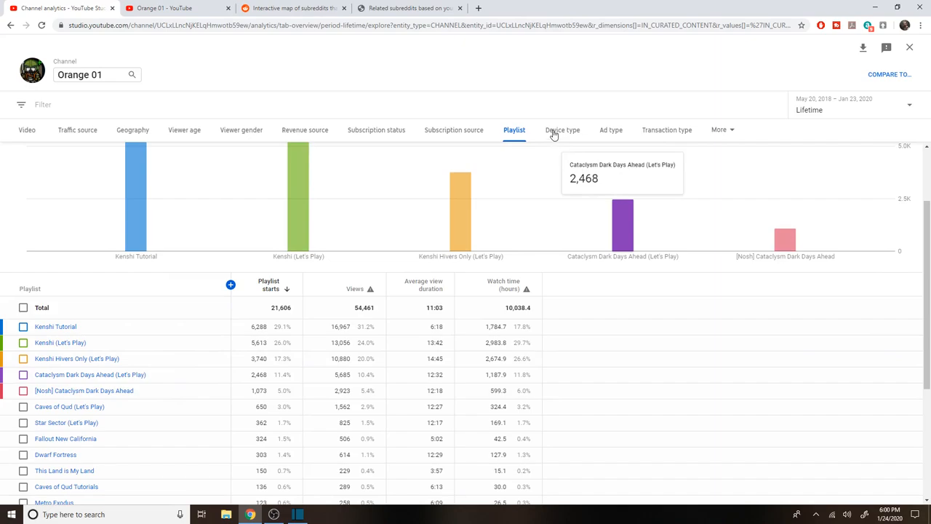
- Break lifetime watch time down by device type, computers leading at 24,687.6 hours
{"action": "left_click", "coordinate": [562, 130]}
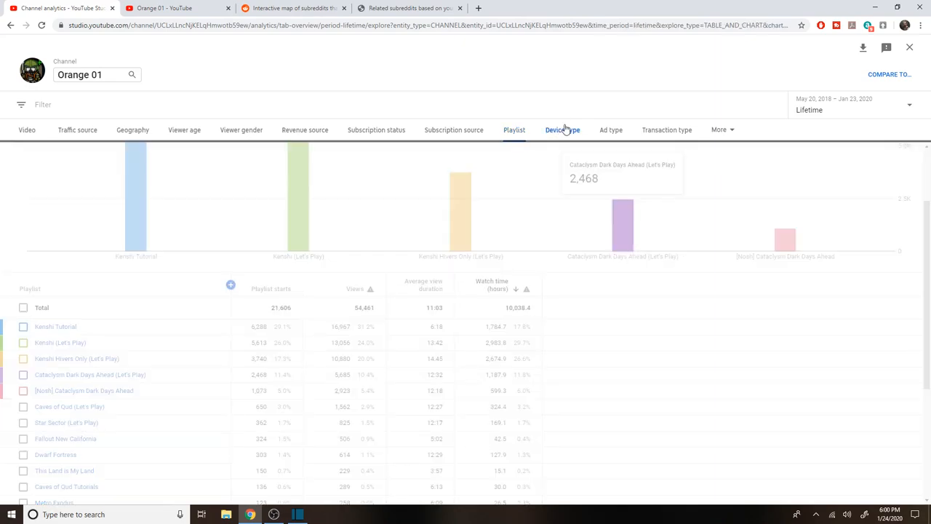
{"action": "left_click", "coordinate": [562, 130]}
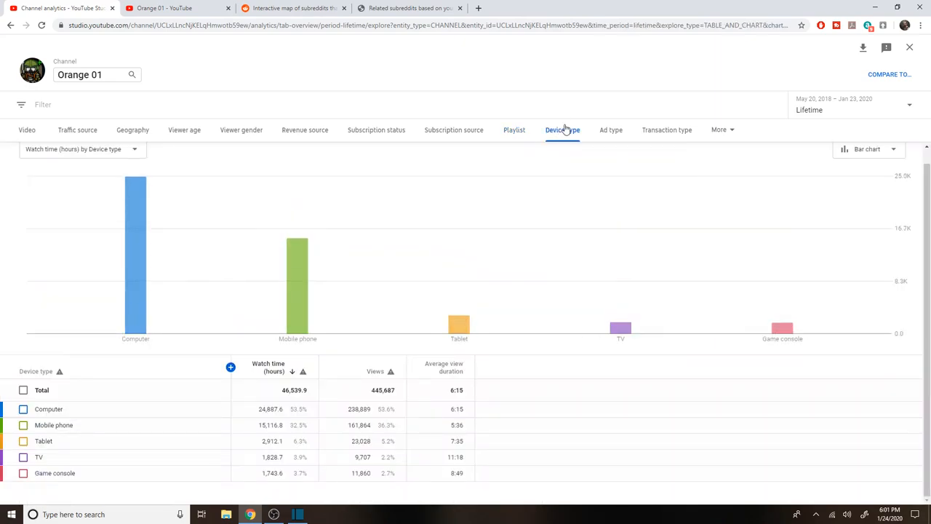
{"action": "mouse_move", "coordinate": [460, 326]}
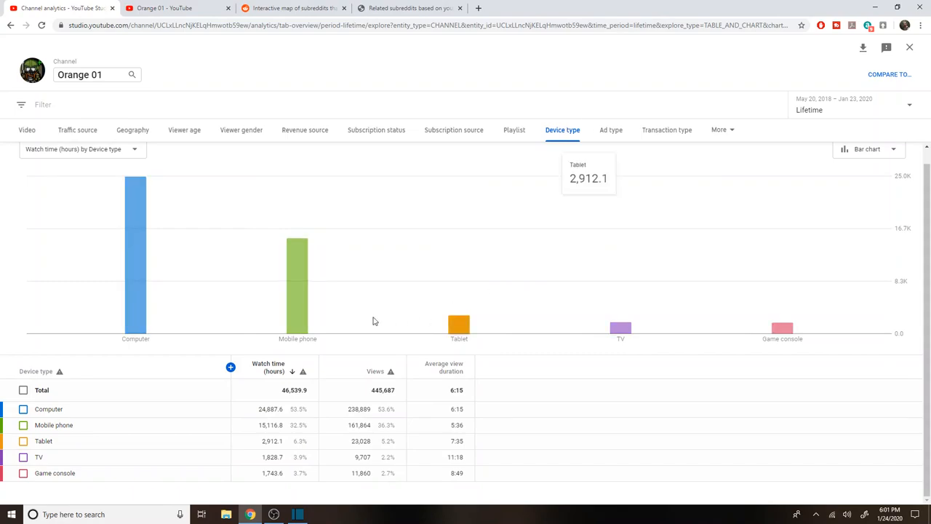
{"action": "mouse_move", "coordinate": [305, 297]}
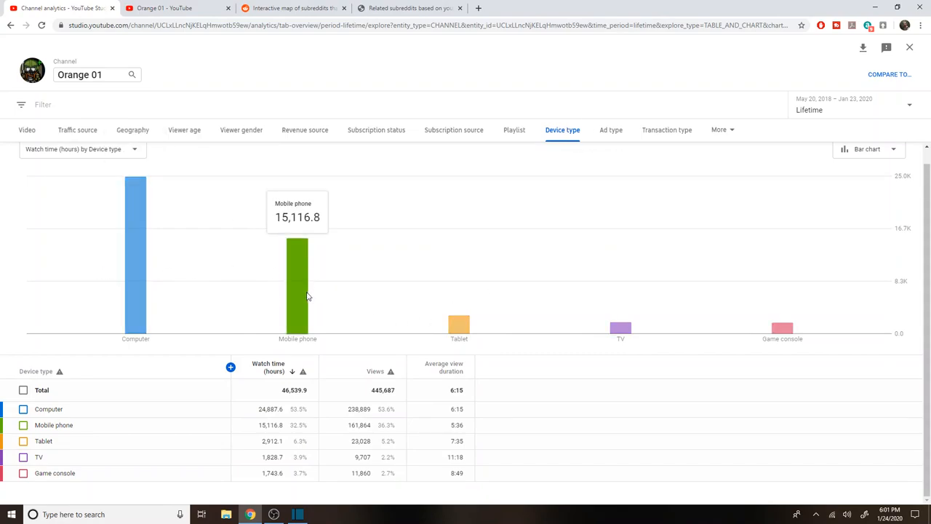
{"action": "mouse_move", "coordinate": [307, 236]}
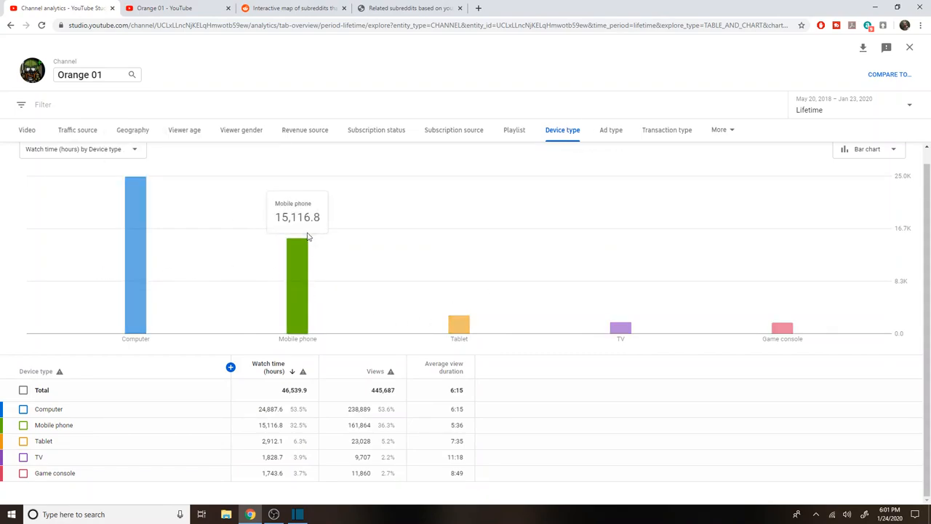
{"action": "mouse_move", "coordinate": [313, 291]}
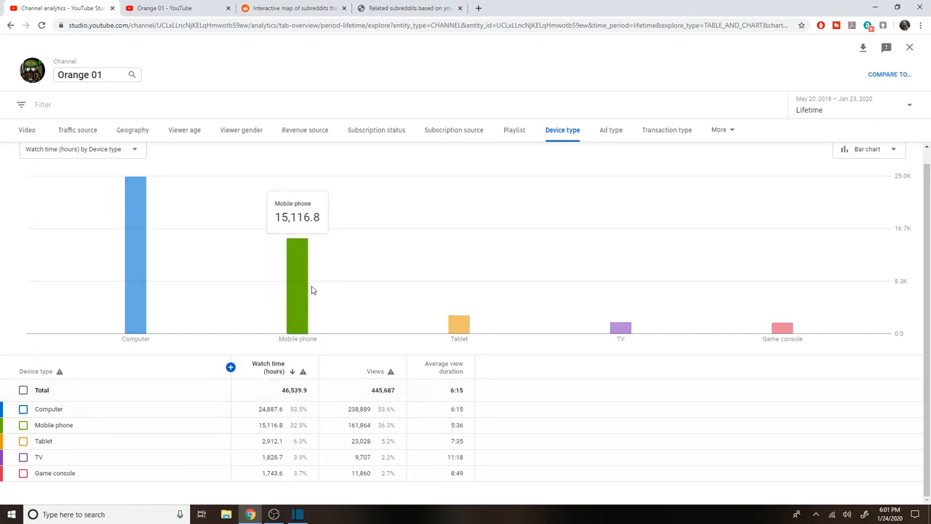
{"action": "mouse_move", "coordinate": [297, 248]}
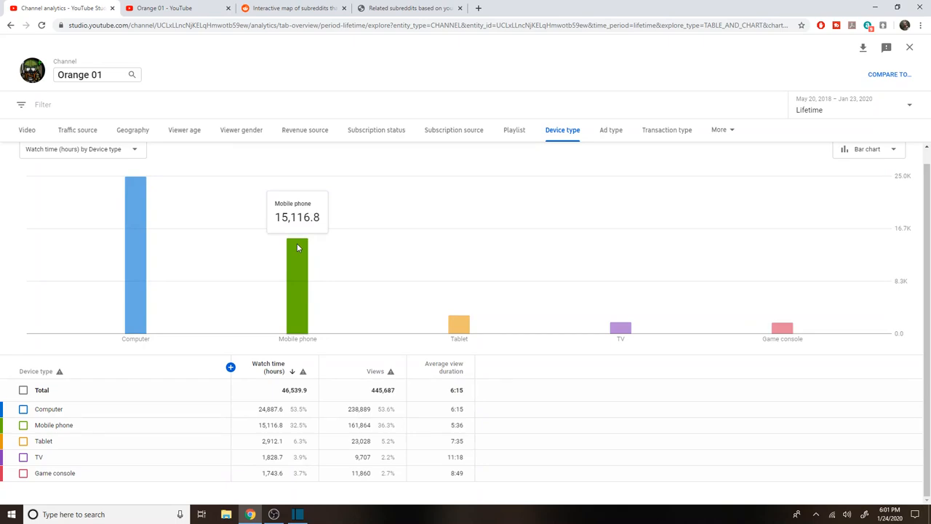
{"action": "mouse_move", "coordinate": [298, 425]}
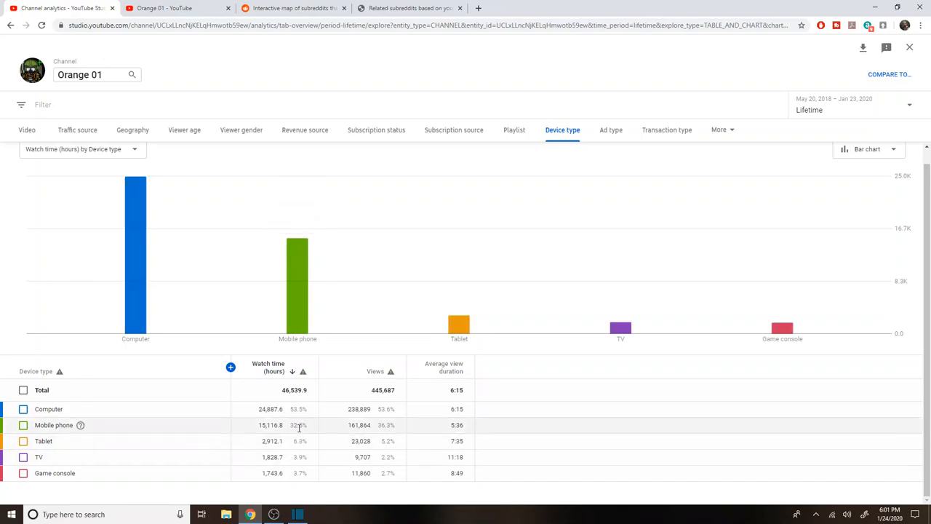
{"action": "mouse_move", "coordinate": [297, 284]}
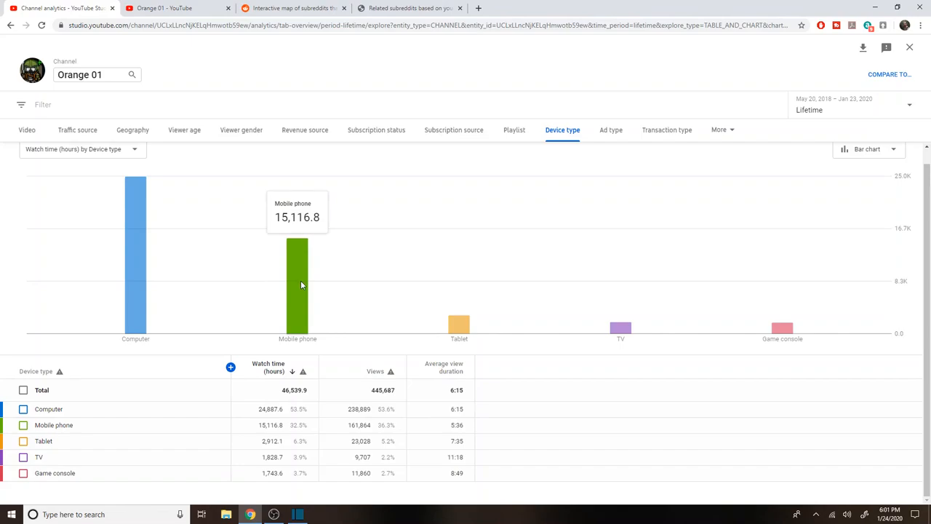
{"action": "mouse_move", "coordinate": [295, 253]}
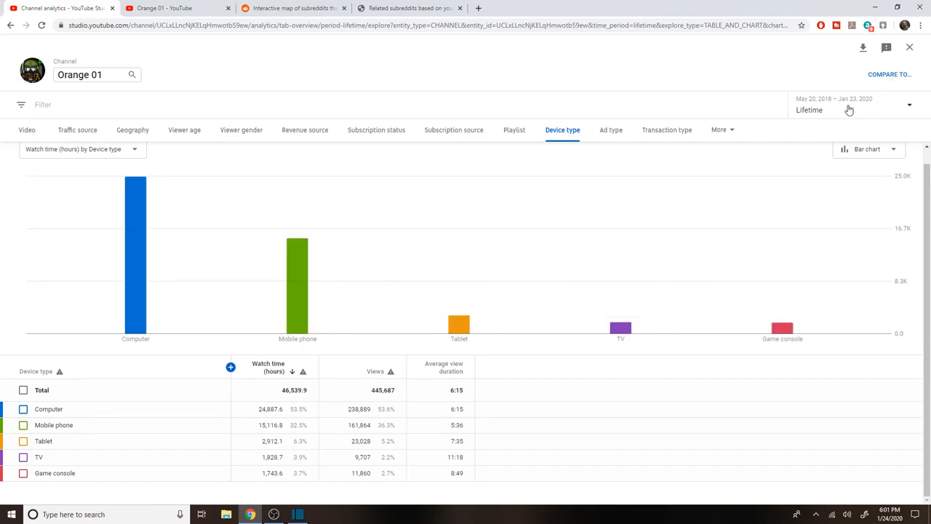
- Limit the device type report to the last 28 days, 3,630.9 watch hours total
{"action": "left_click", "coordinate": [852, 105]}
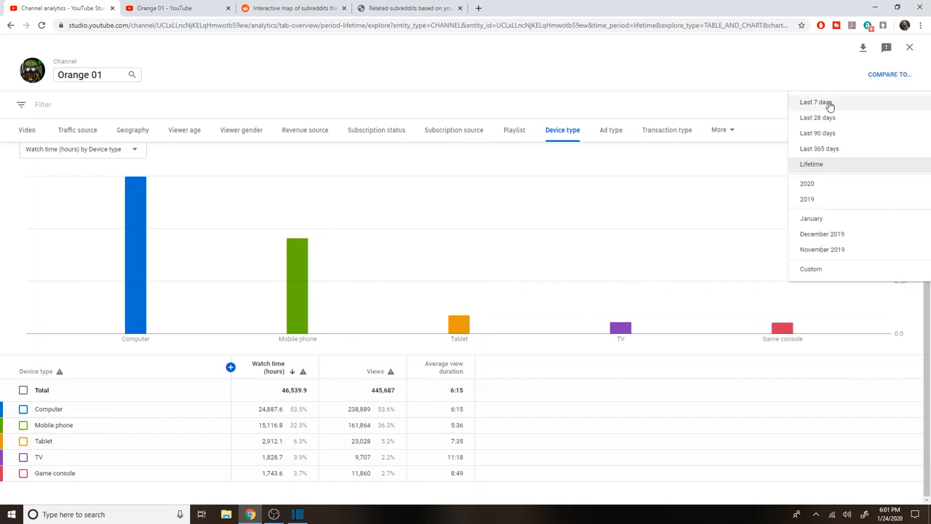
{"action": "left_click", "coordinate": [818, 116]}
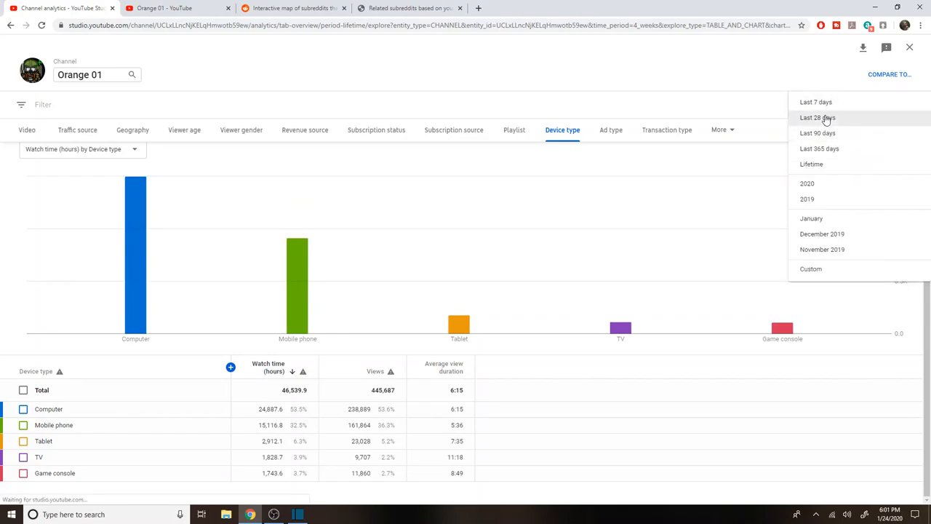
{"action": "left_click", "coordinate": [818, 116]}
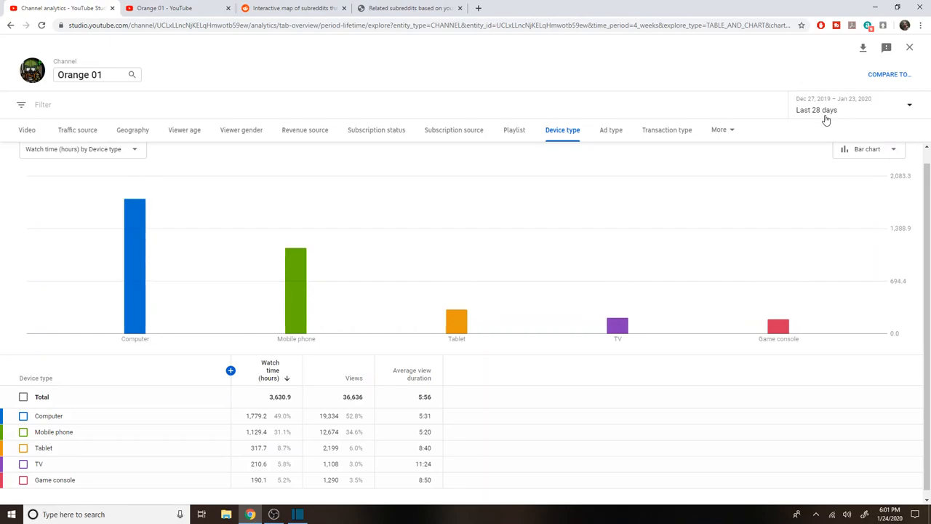
{"action": "mouse_move", "coordinate": [491, 201]}
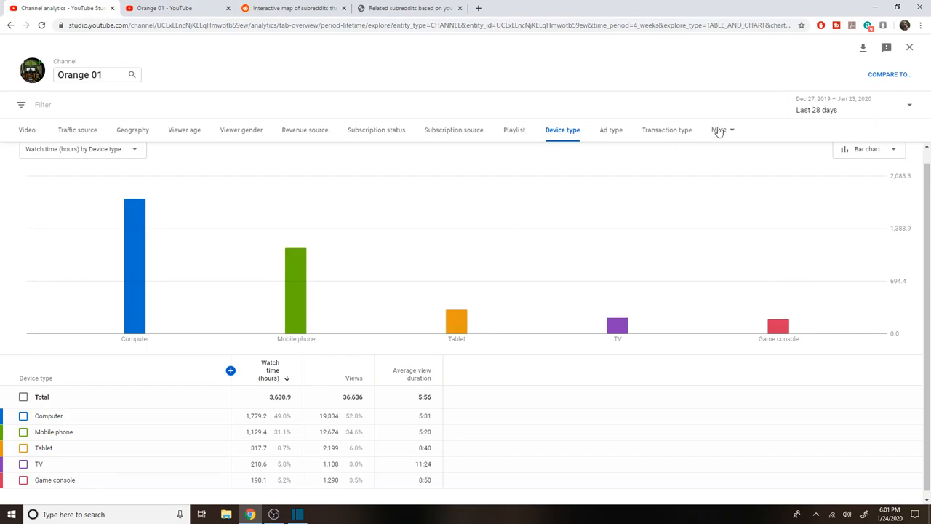
{"action": "left_click", "coordinate": [720, 129]}
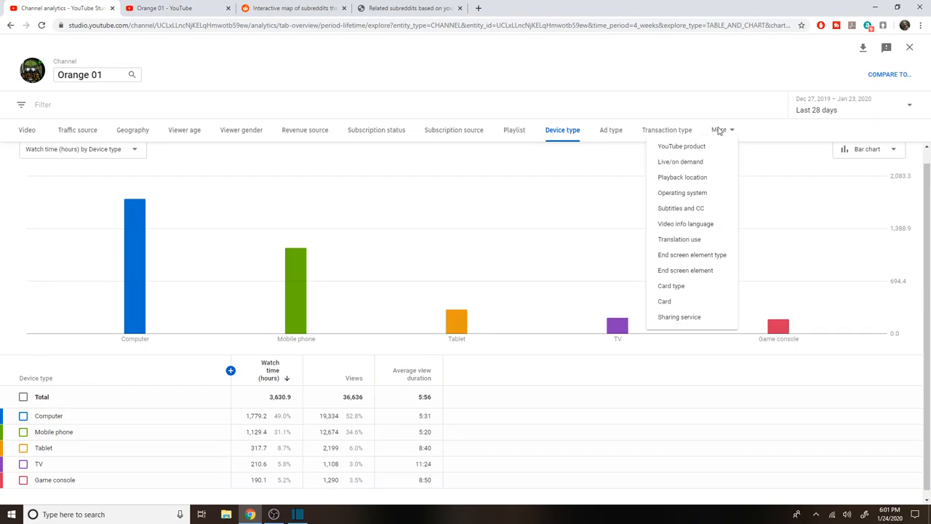
{"action": "left_click", "coordinate": [757, 72]}
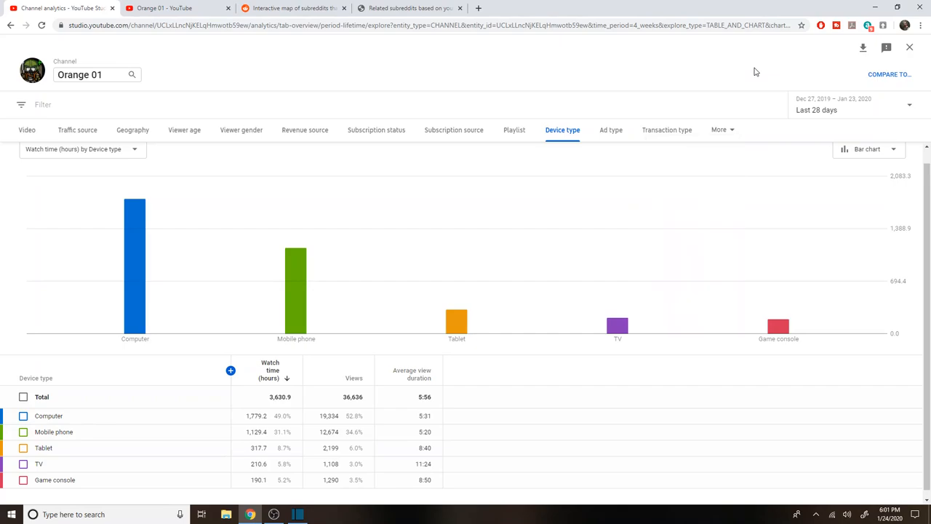
{"action": "mouse_move", "coordinate": [129, 139]}
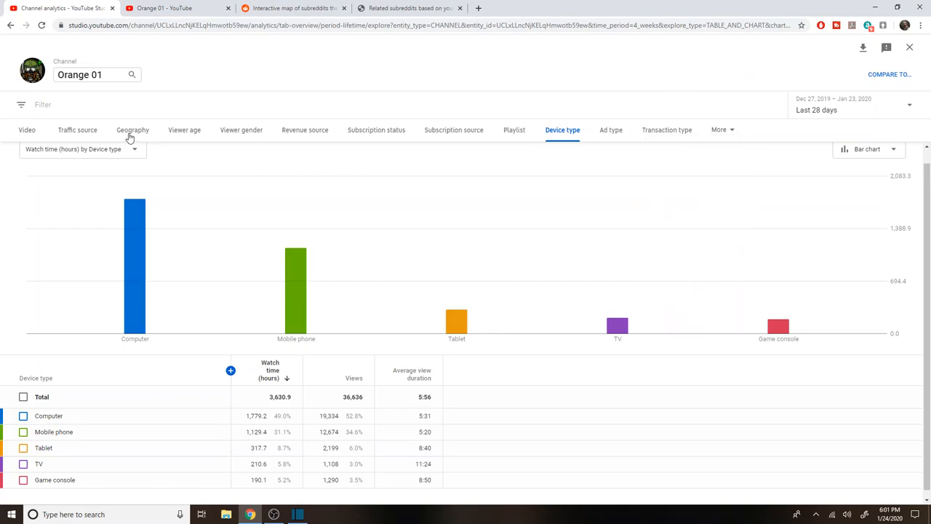
- Show last-28-day watch time by geography as a bar chart, led by the United States
{"action": "left_click", "coordinate": [133, 130]}
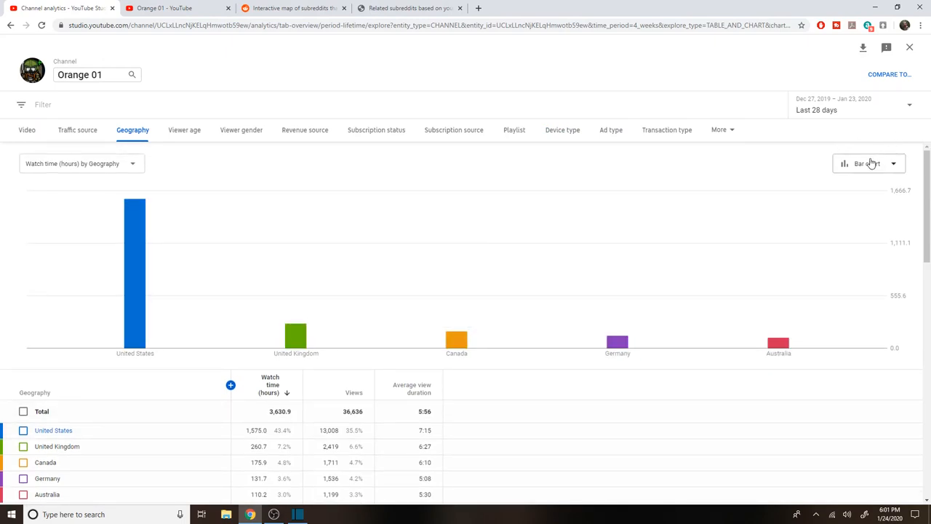
{"action": "left_click", "coordinate": [867, 163]}
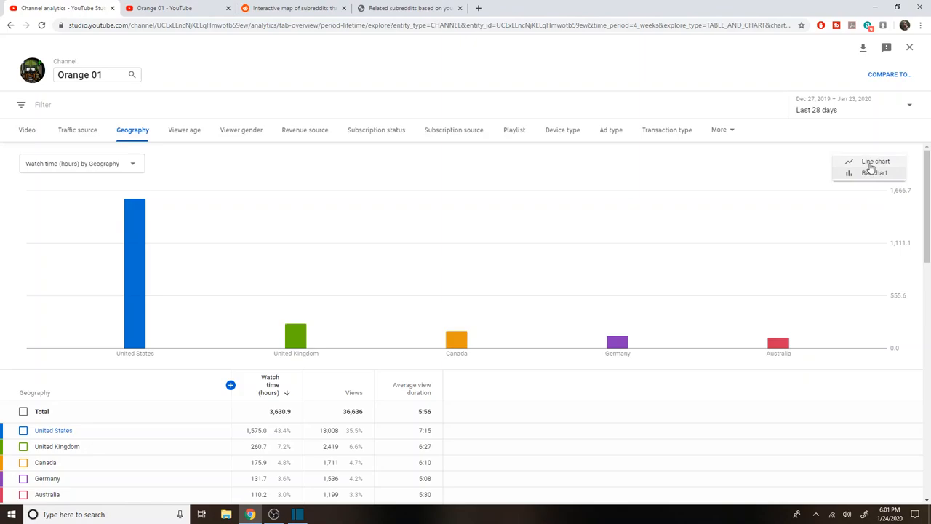
{"action": "mouse_move", "coordinate": [745, 163]}
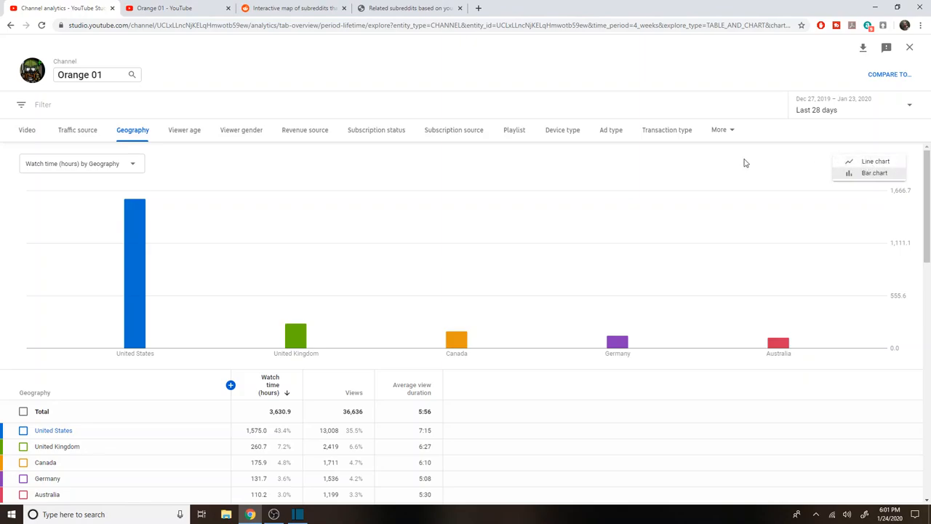
{"action": "left_click", "coordinate": [874, 172]}
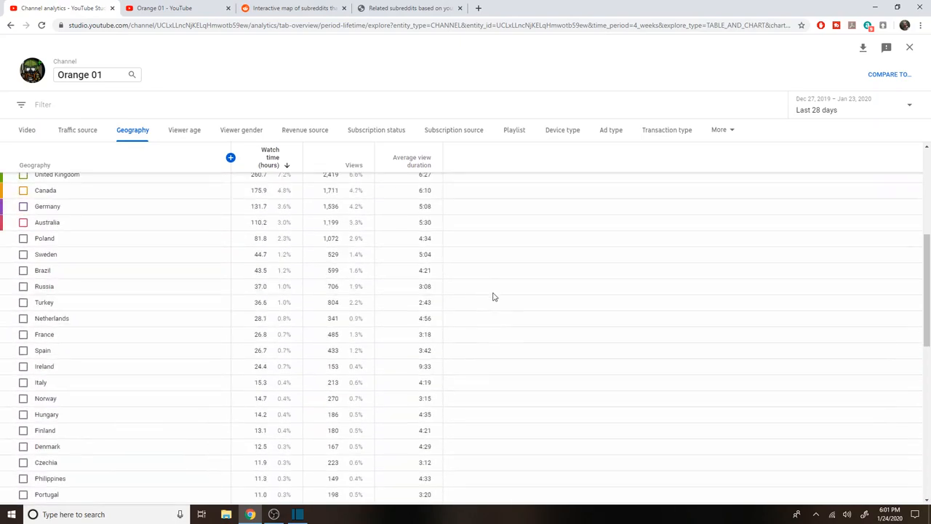
{"action": "left_click", "coordinate": [132, 130]}
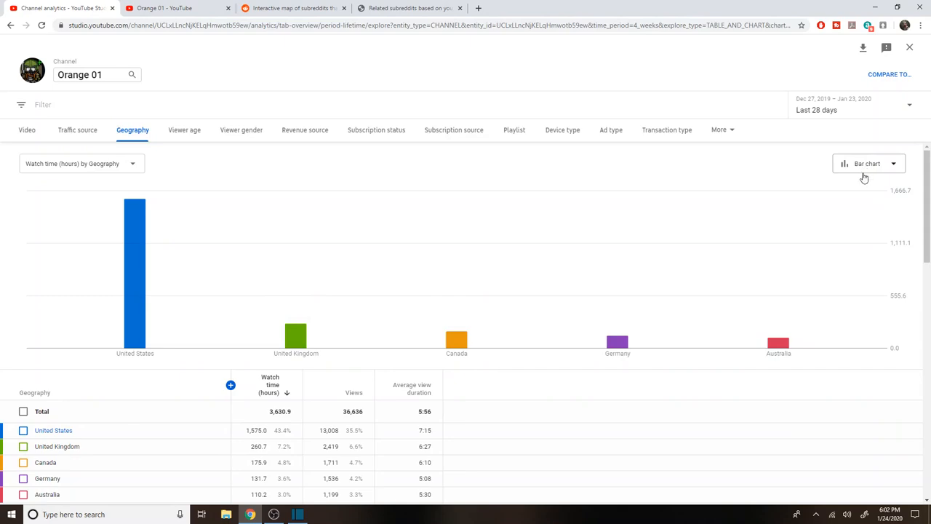
{"action": "left_click", "coordinate": [867, 163]}
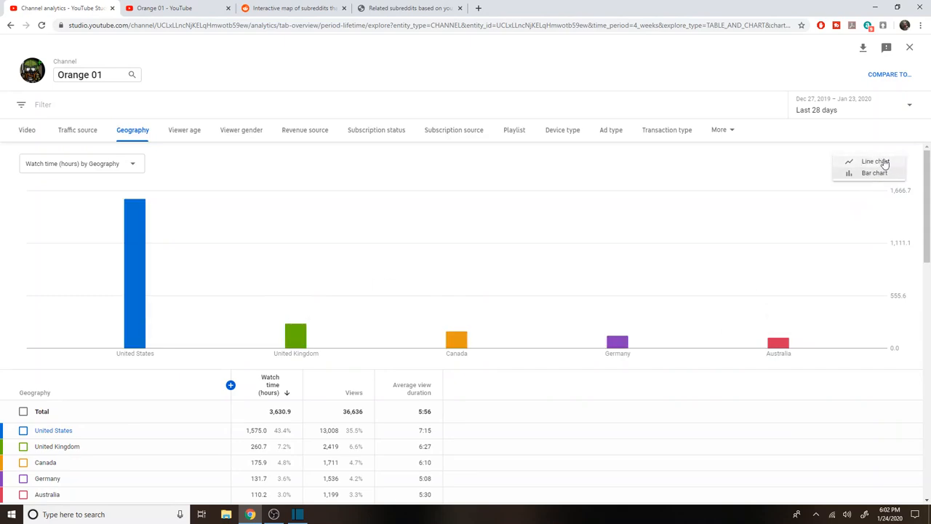
{"action": "left_click", "coordinate": [874, 172]}
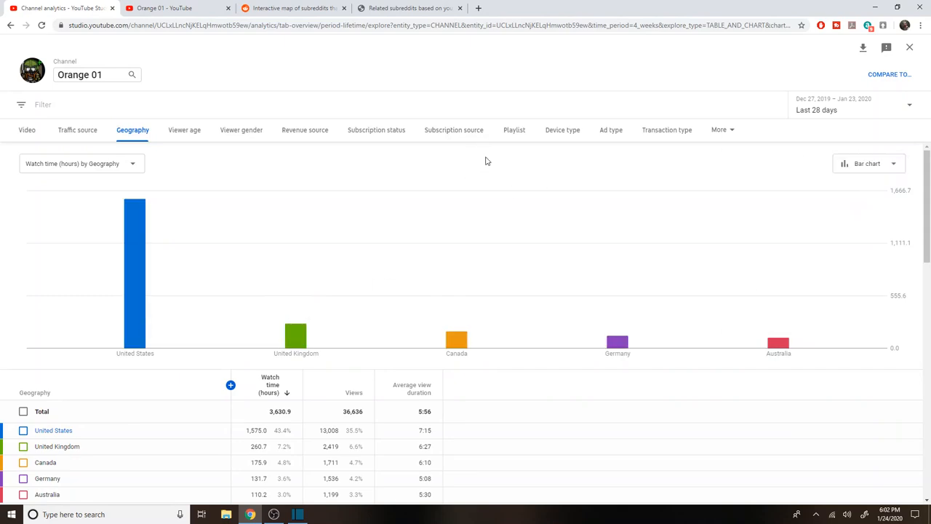